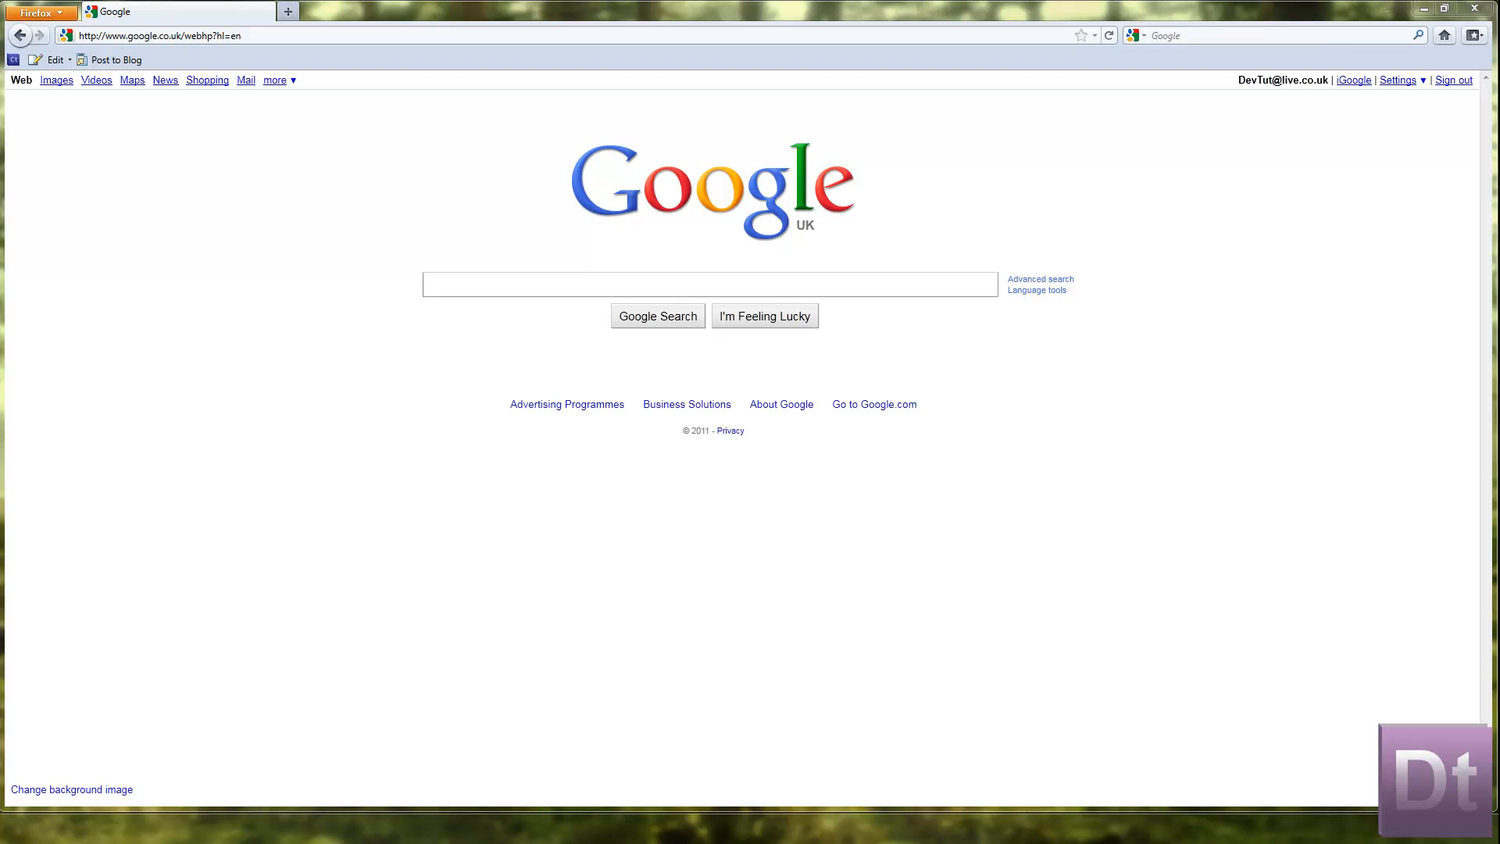
Search Google for "UDK" to bring up the Unreal Development Kit results
click(710, 284)
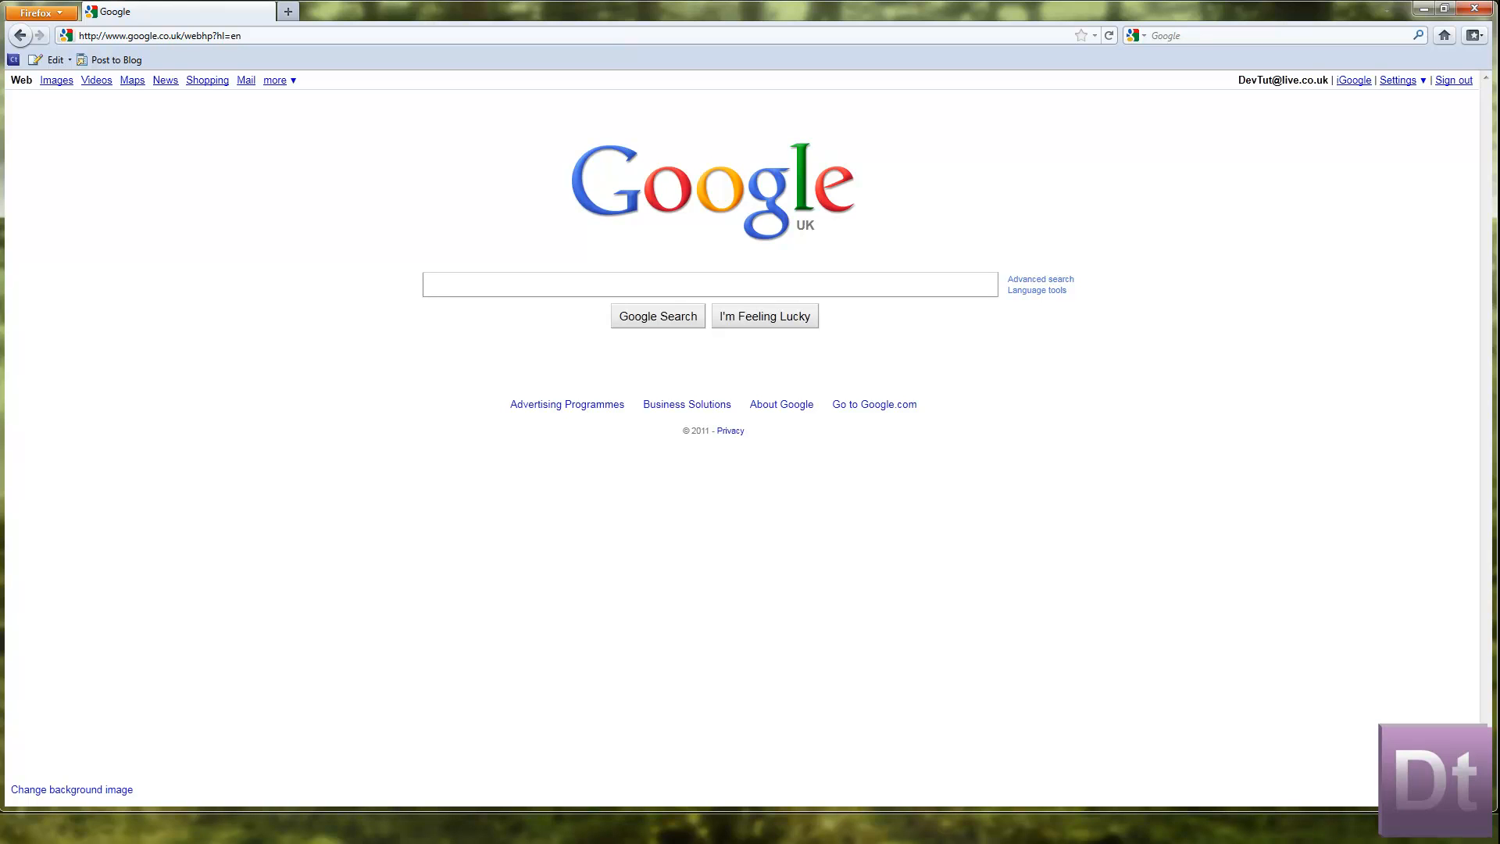
text(UDK)
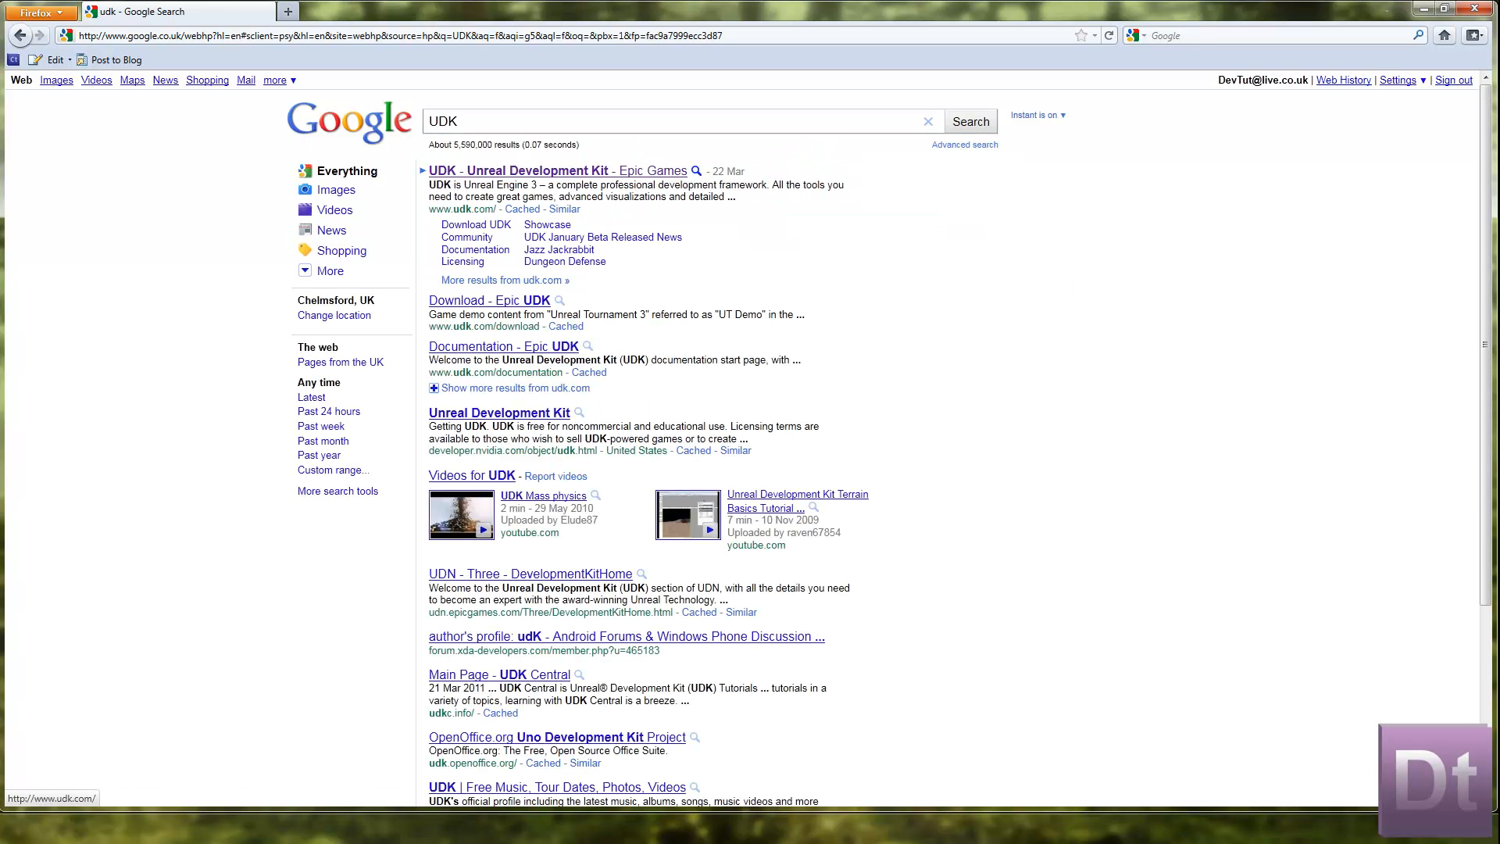
Go to the official UDK Epic Games result and skim the home page
click(545, 171)
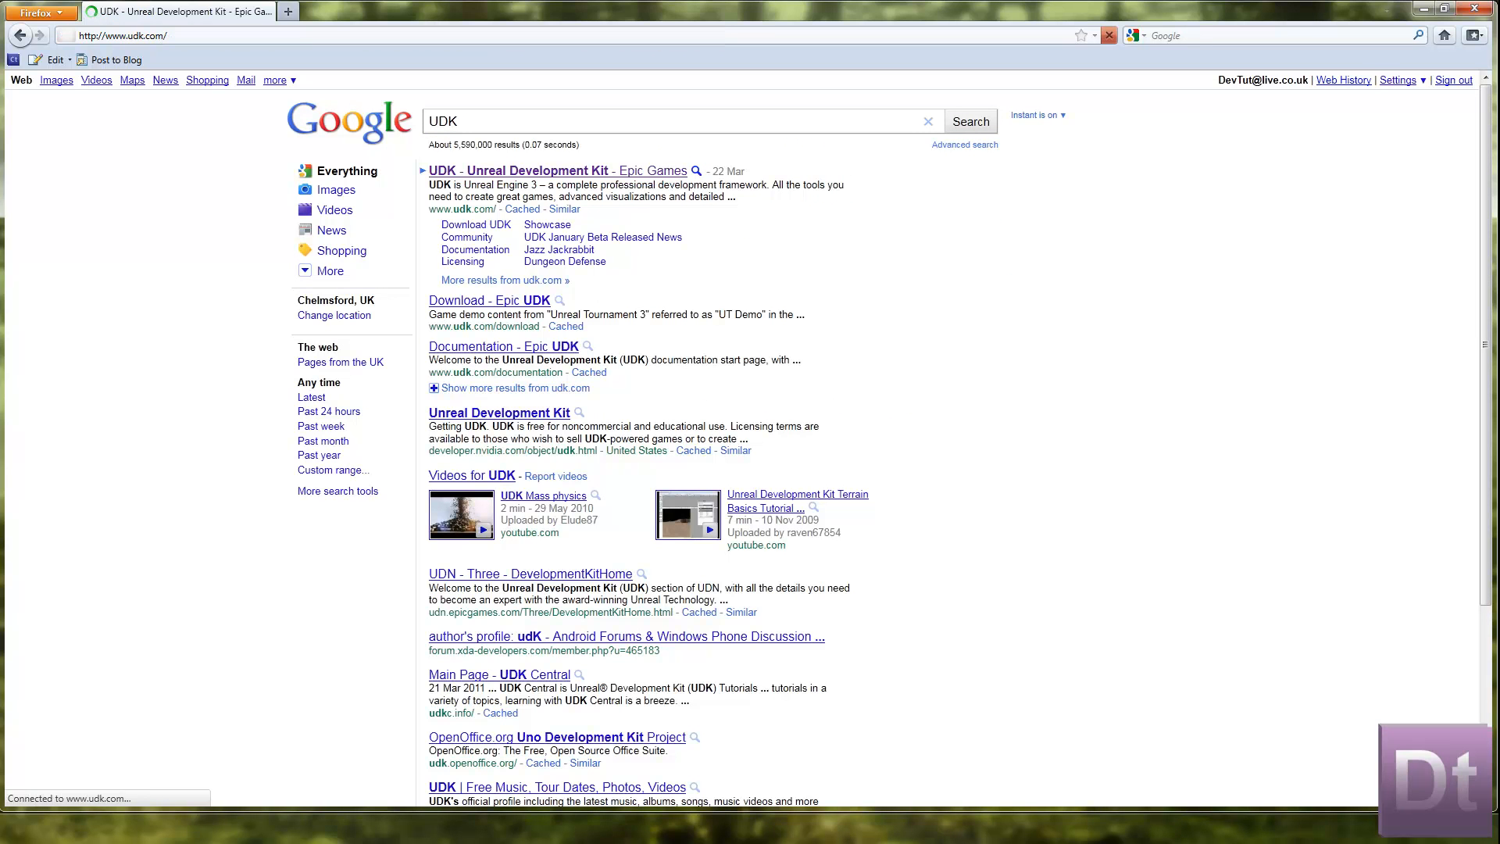
click(545, 170)
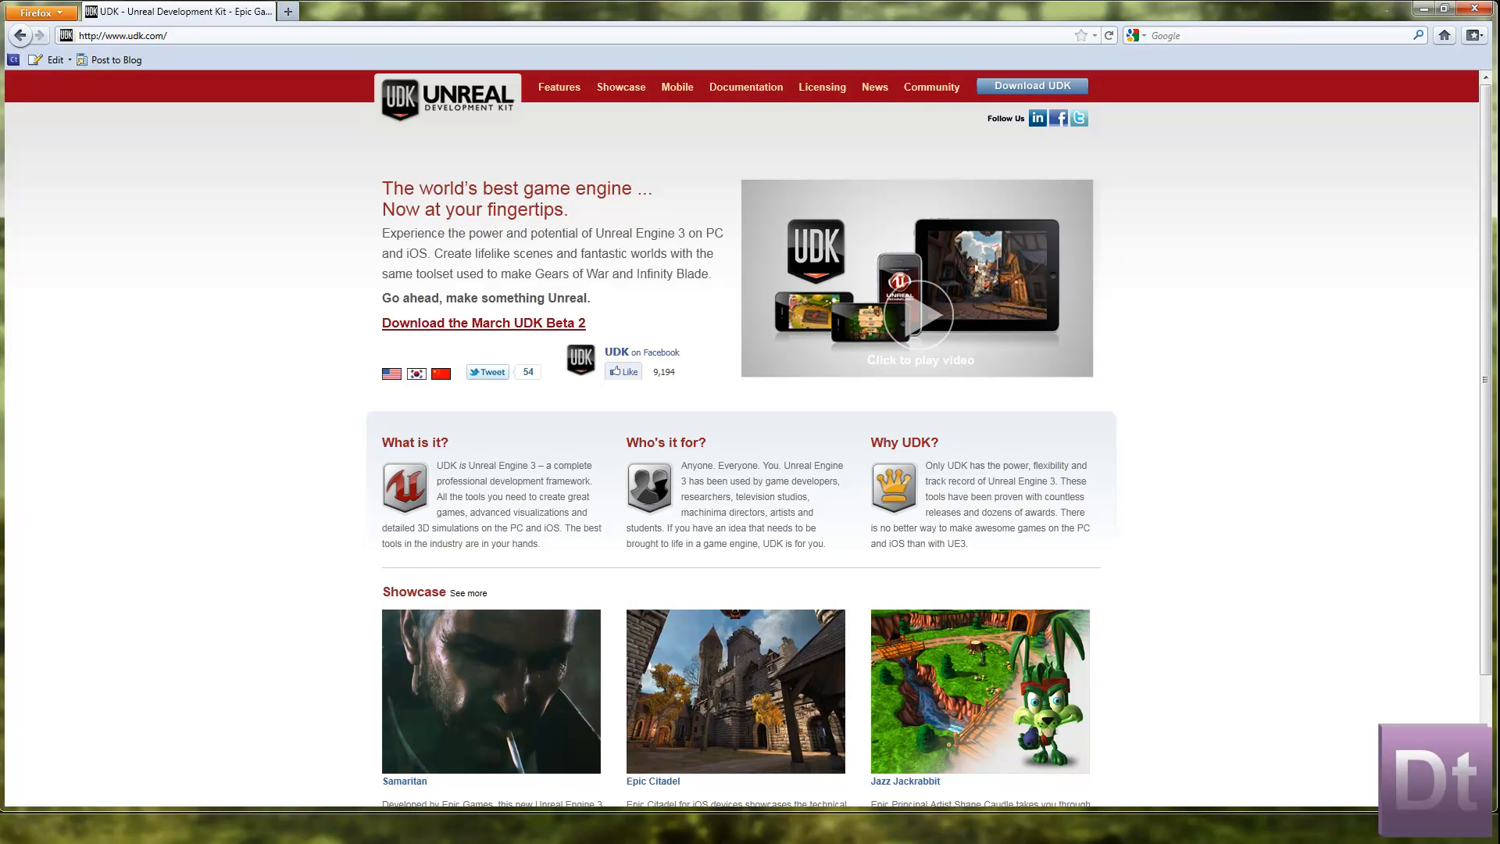
scroll(down, 3)
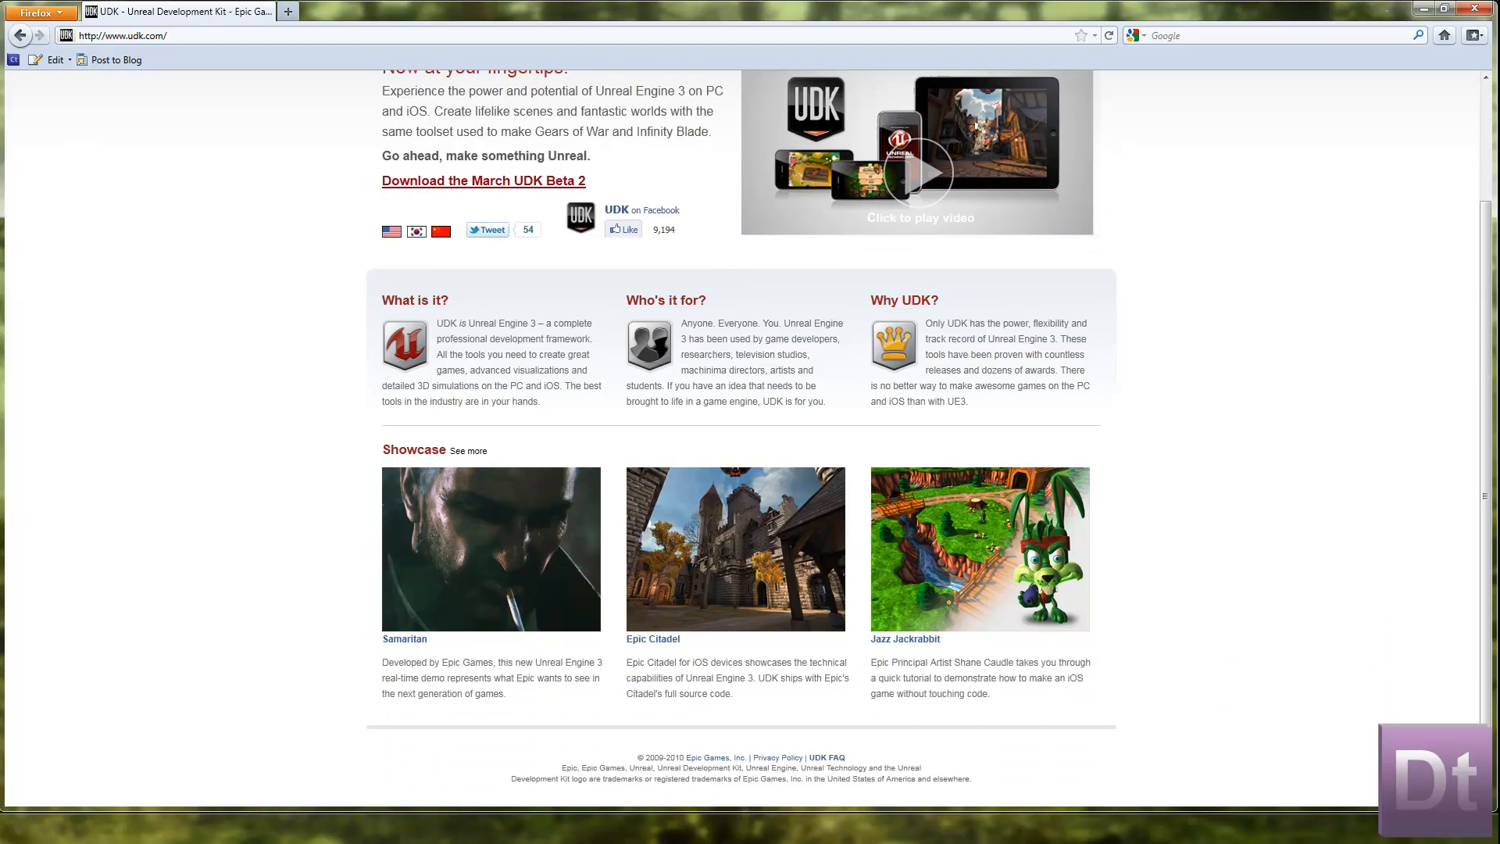
scroll(up, 3)
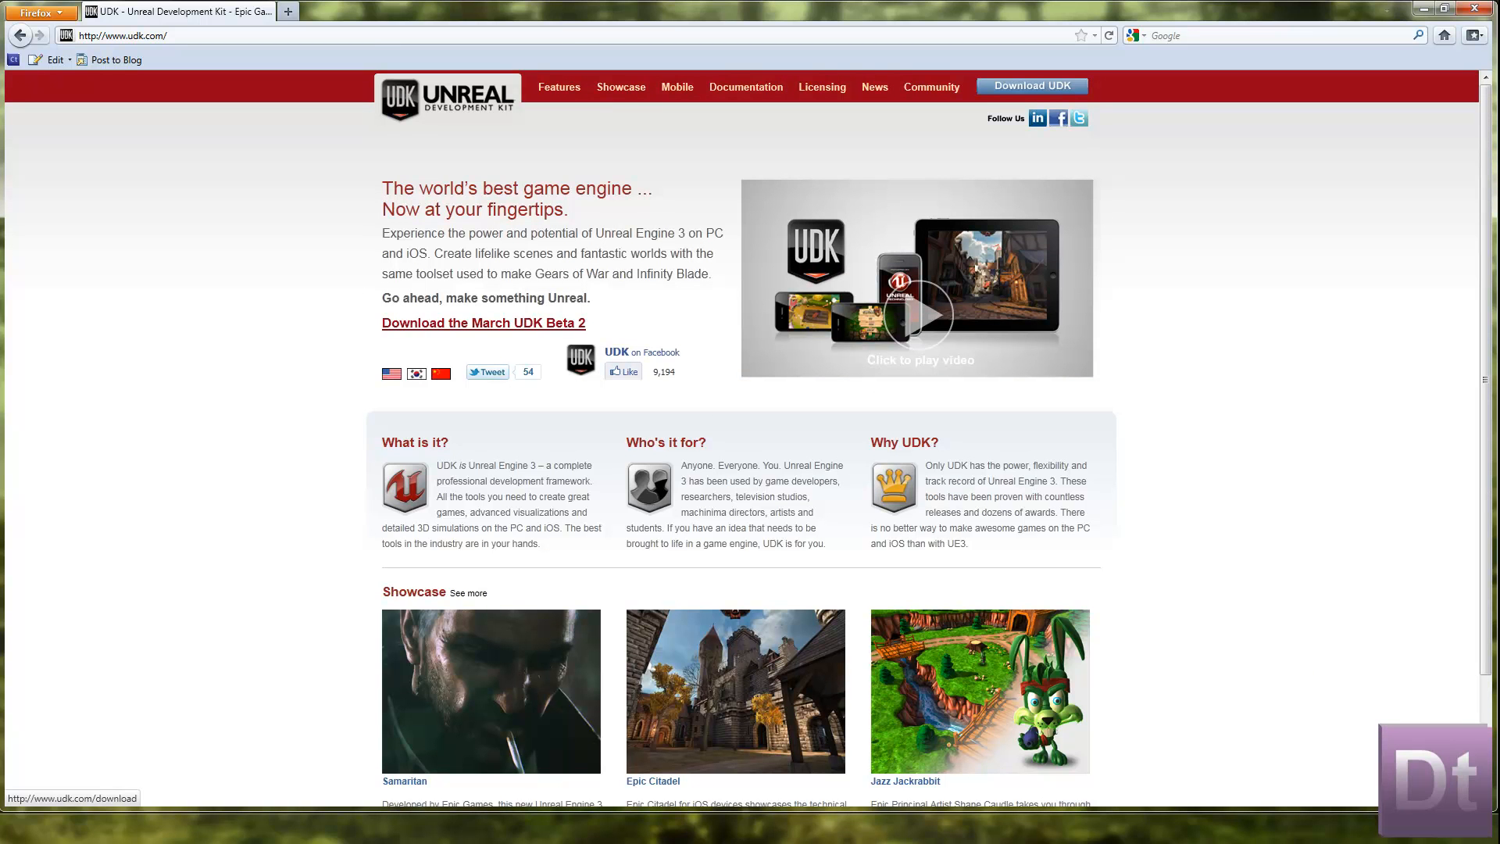
View the Download UDK page with the March 2011 Beta, previous versions and PC specs
click(483, 322)
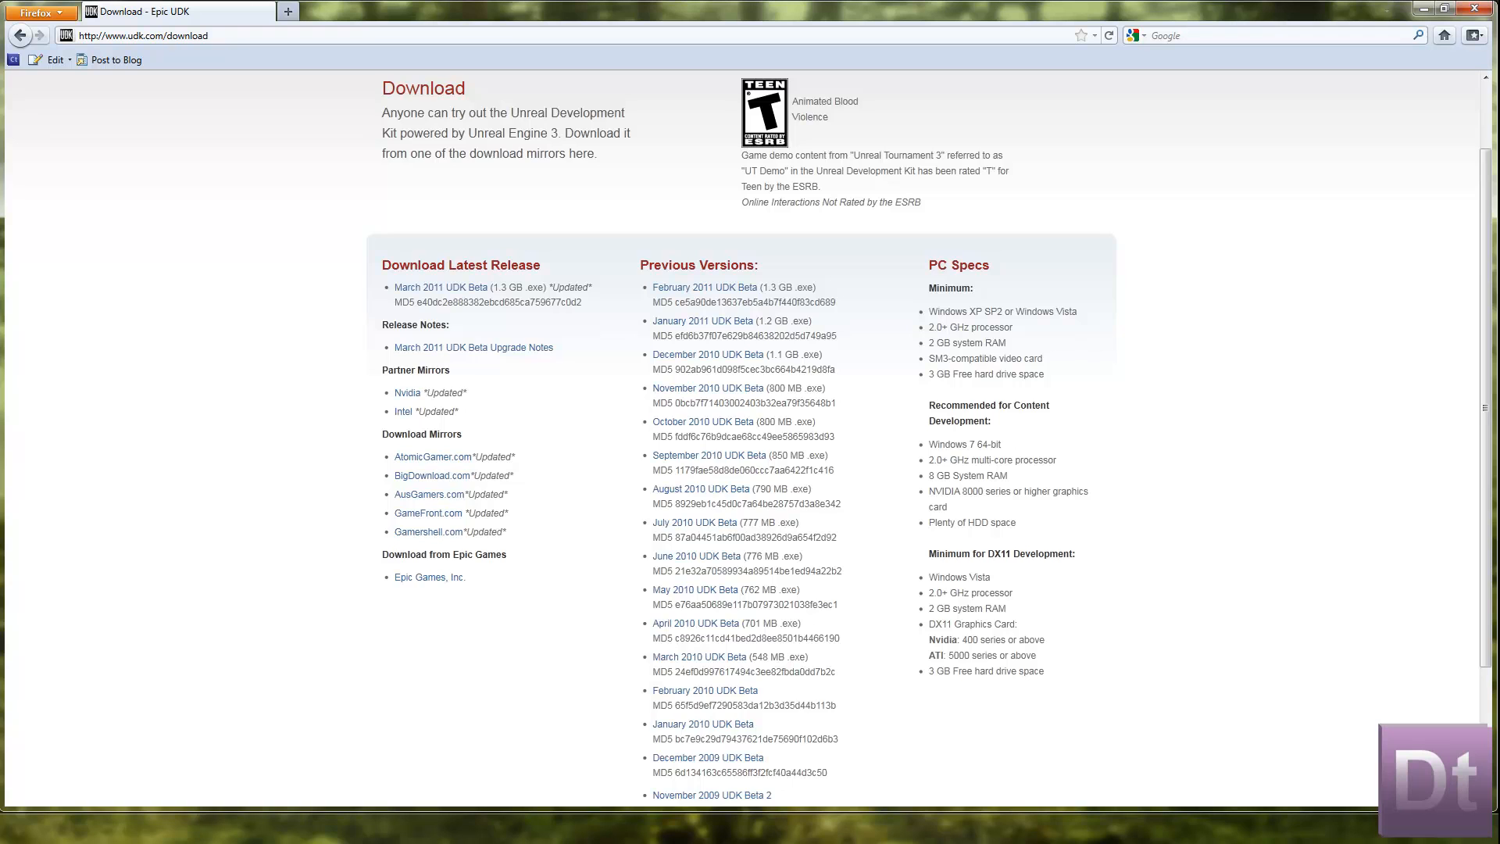
scroll(up, 3)
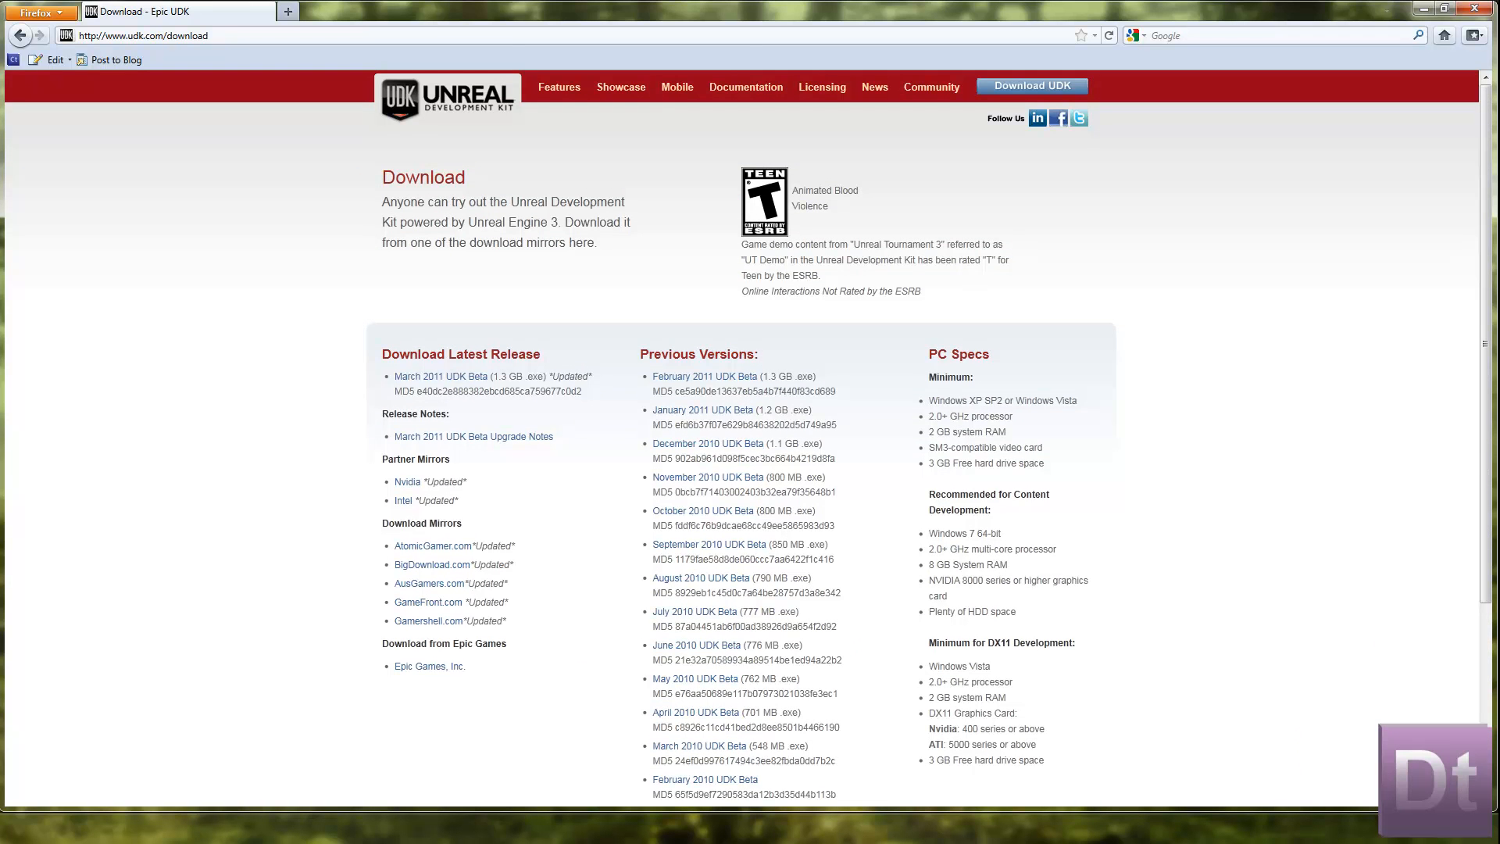
scroll(down, 3)
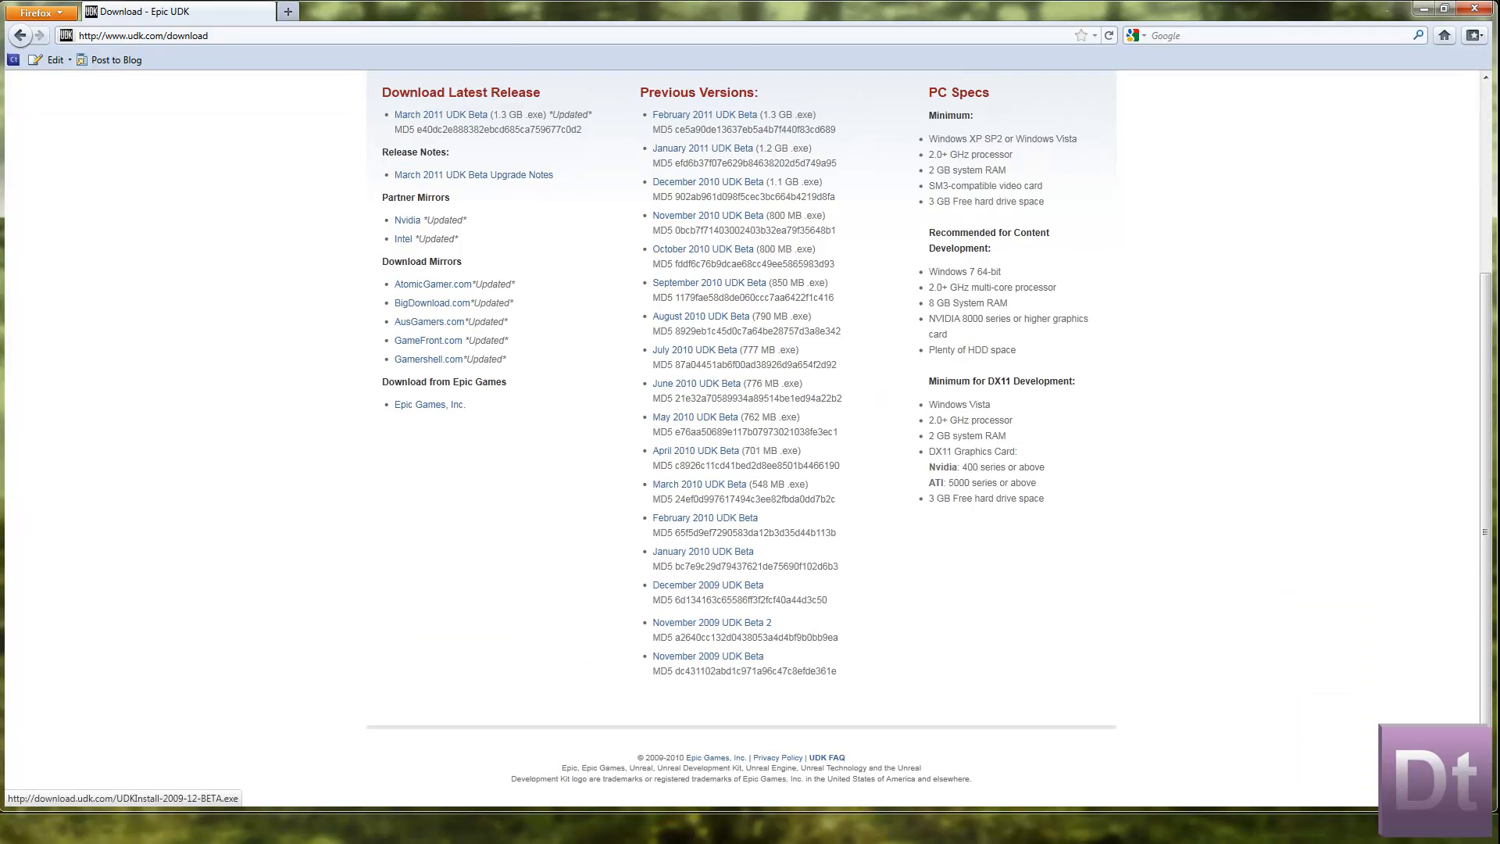
scroll(up, 3)
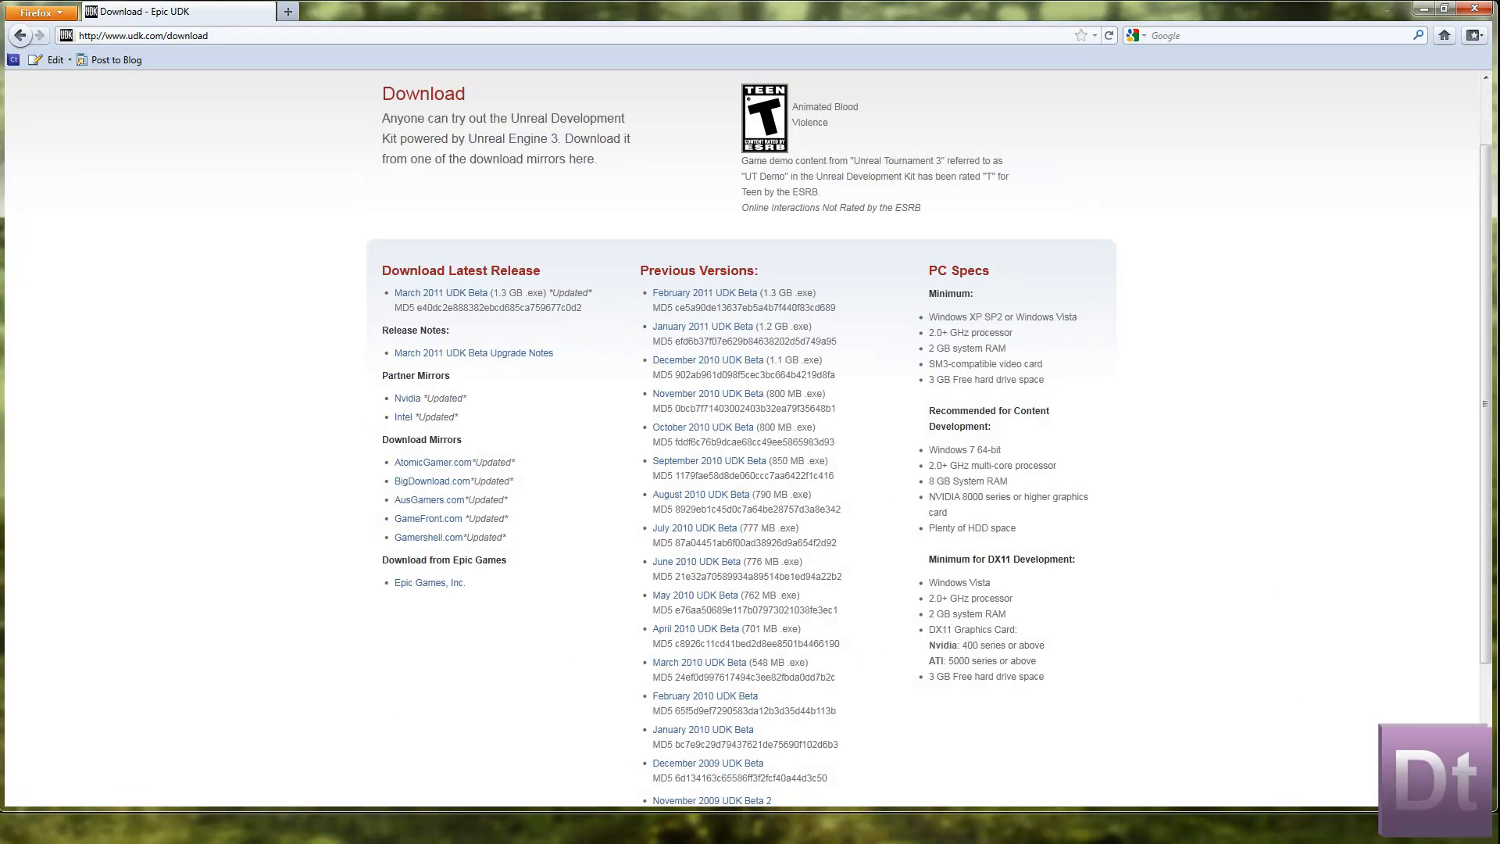
scroll(down, 3)
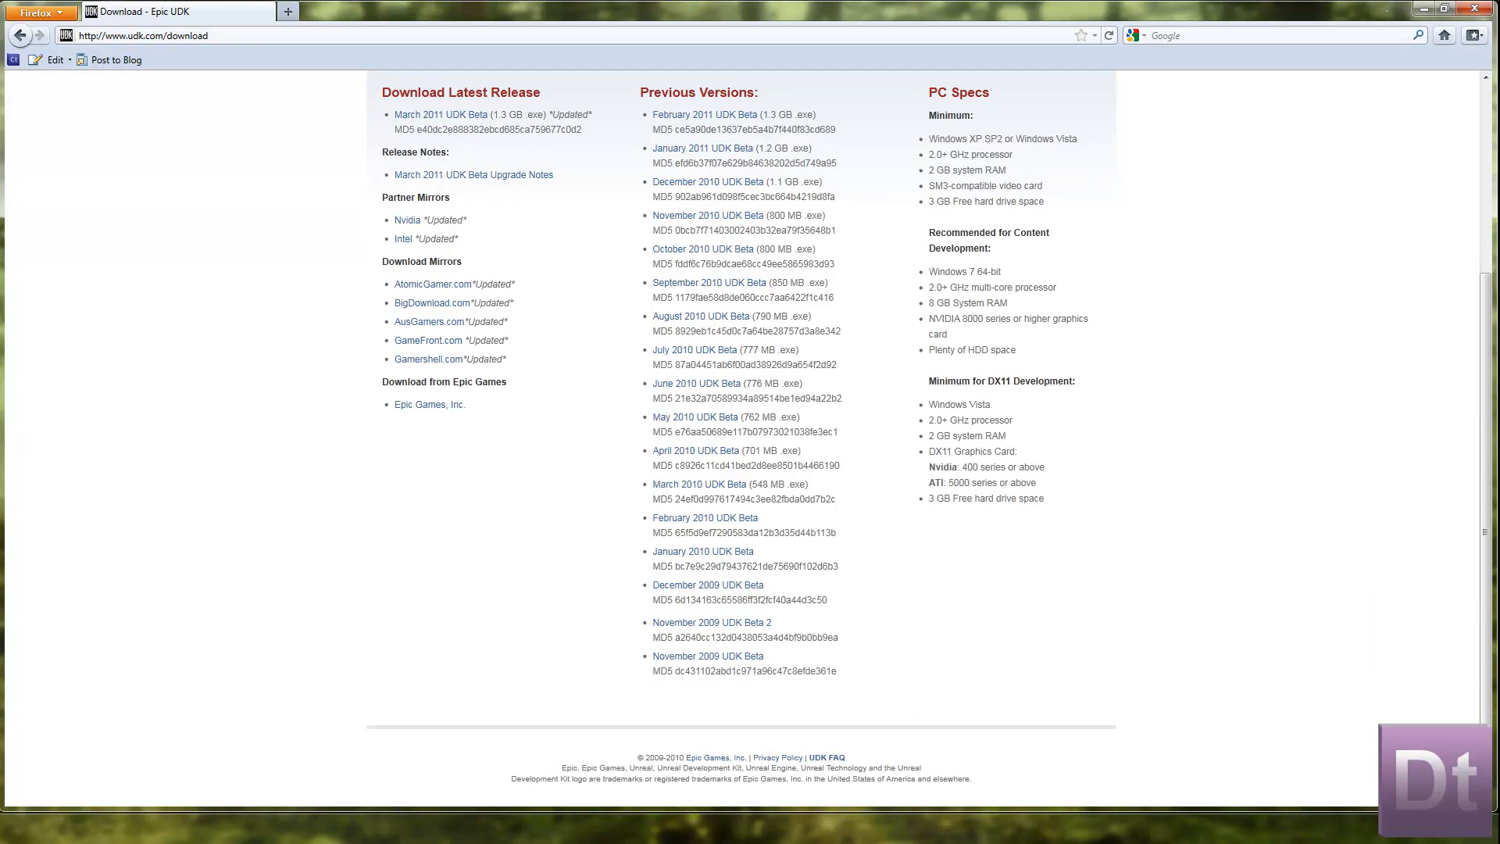
mouse_move(711, 623)
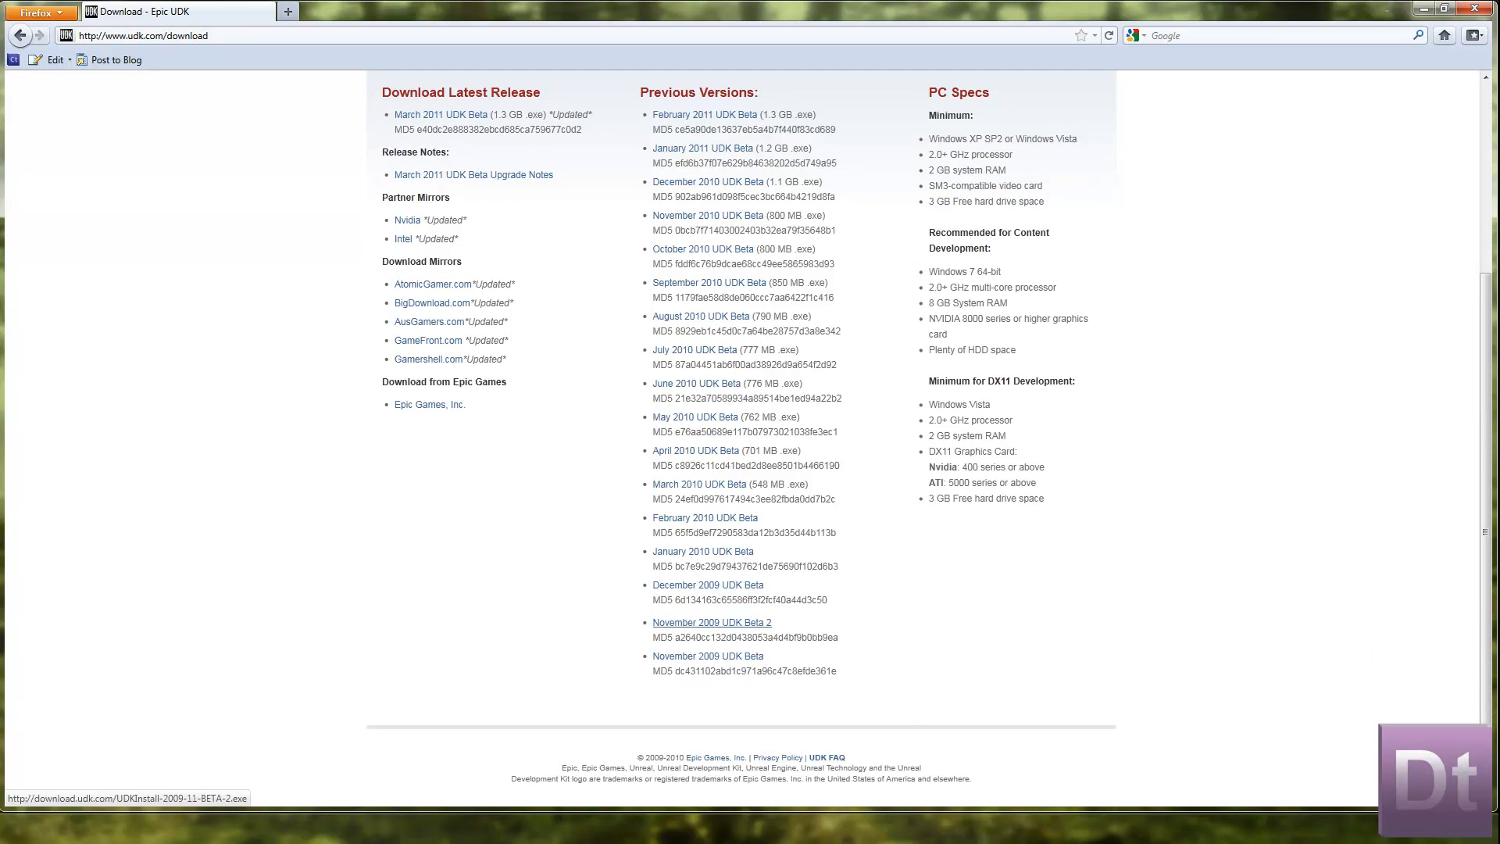
scroll(up, 3)
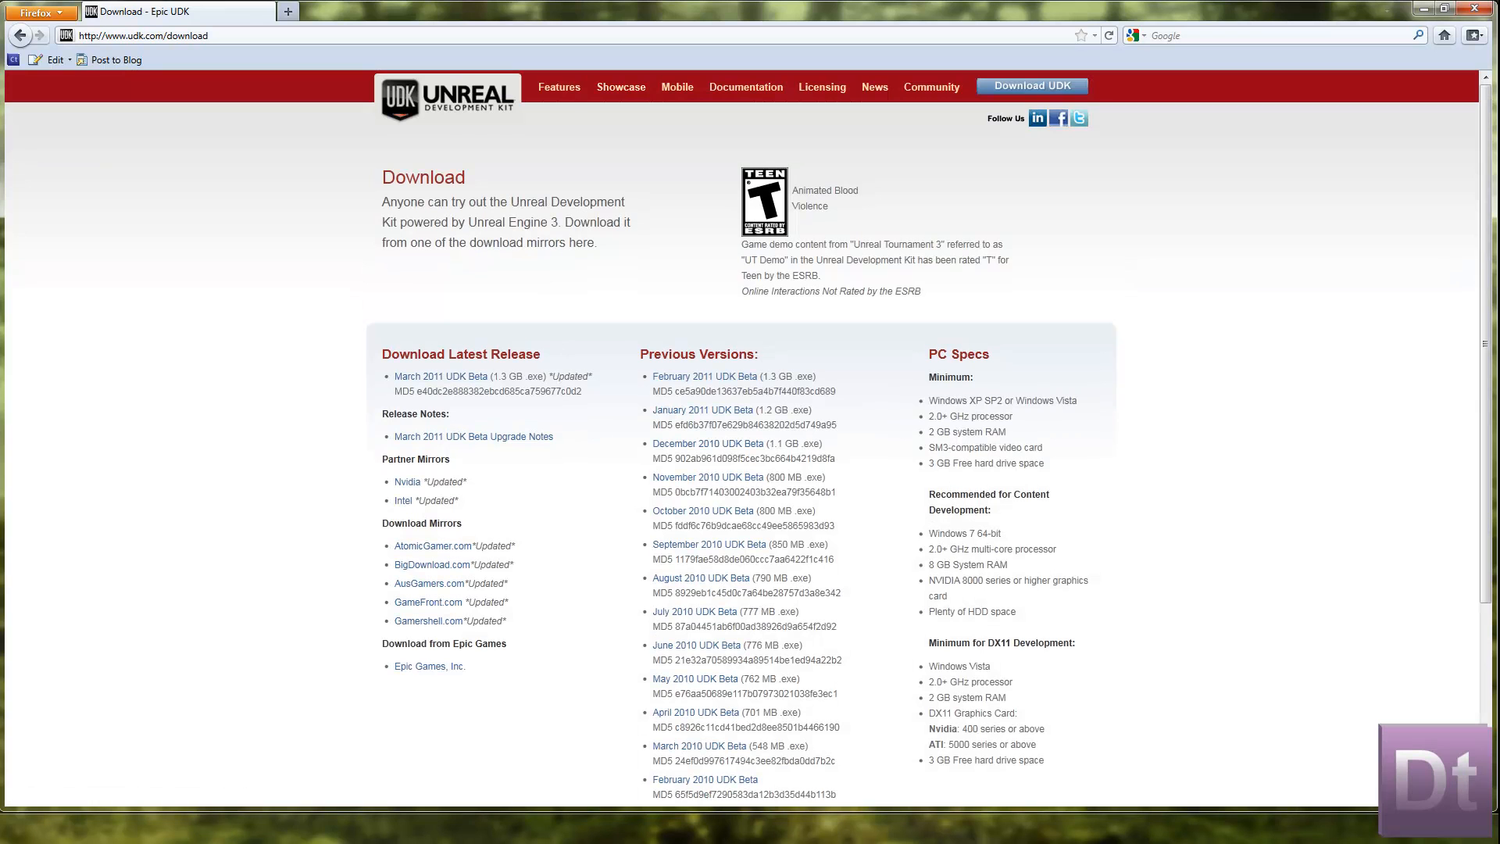
mouse_move(559, 86)
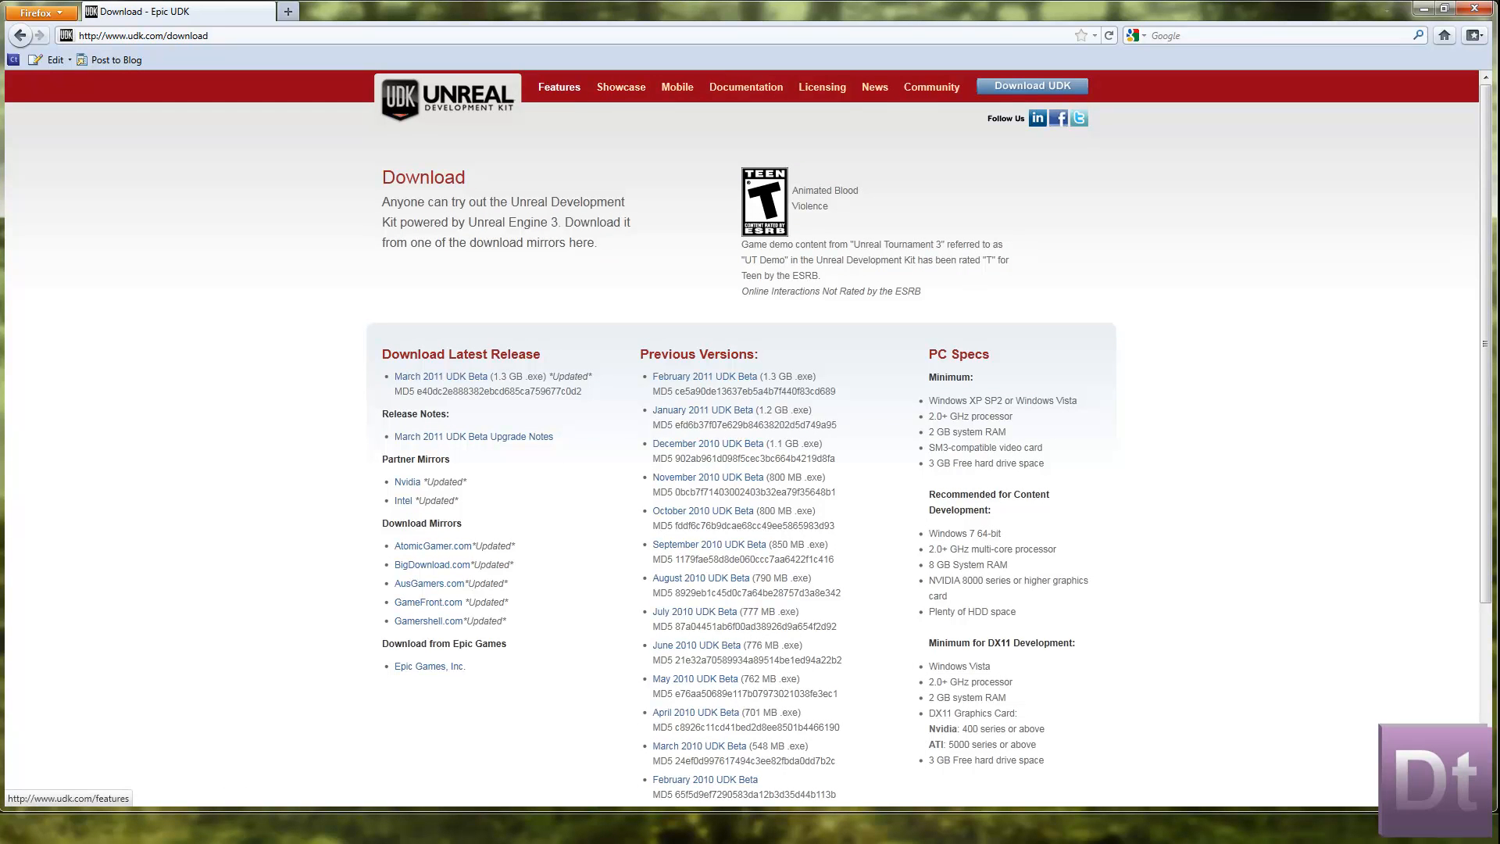
Read through the Features page on editing, rendering, animation, scripting, physics and lighting
click(559, 86)
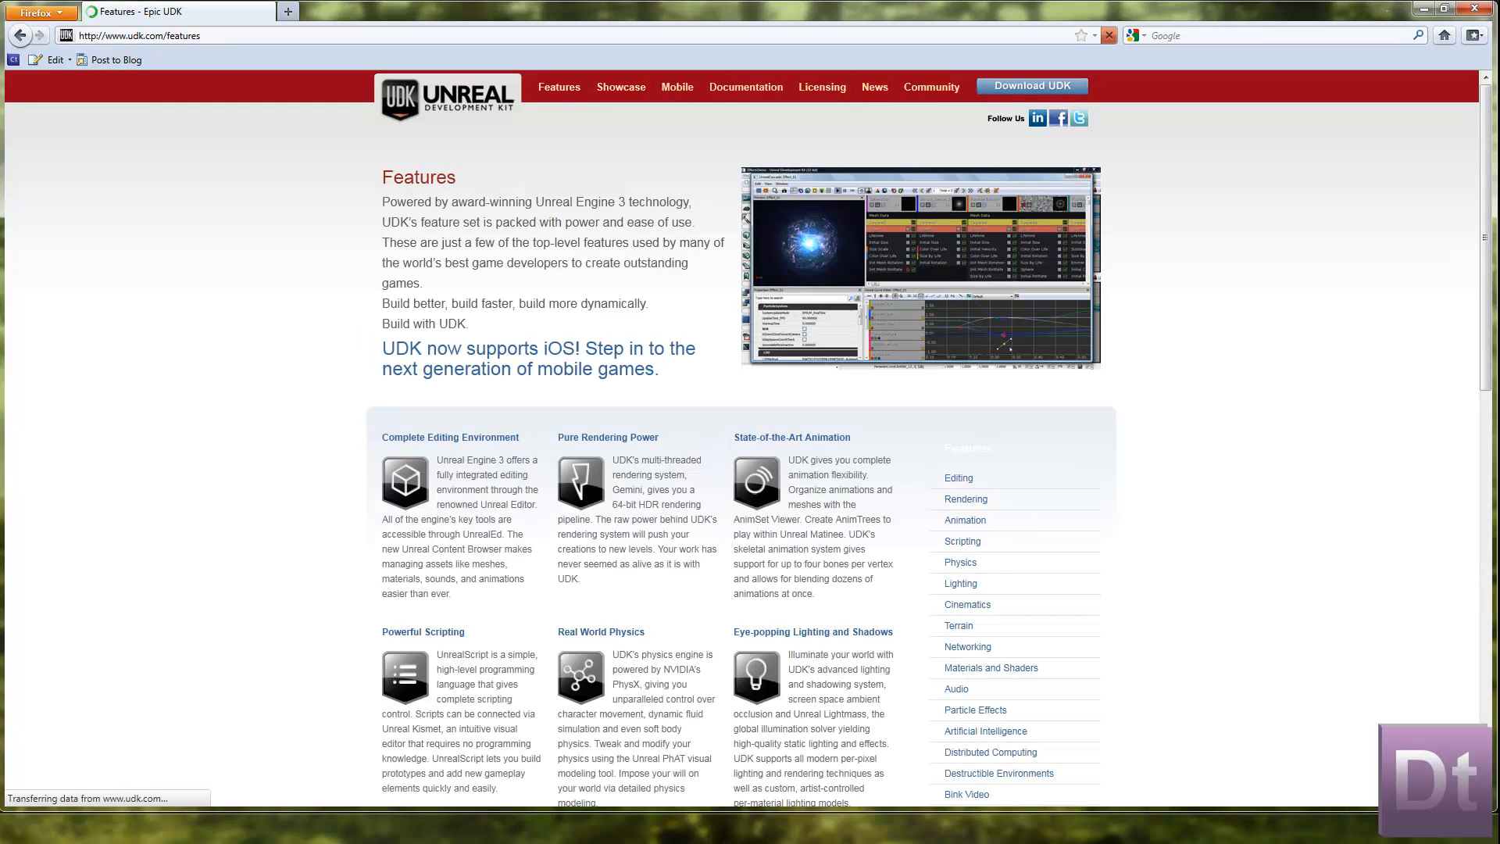
scroll(down, 3)
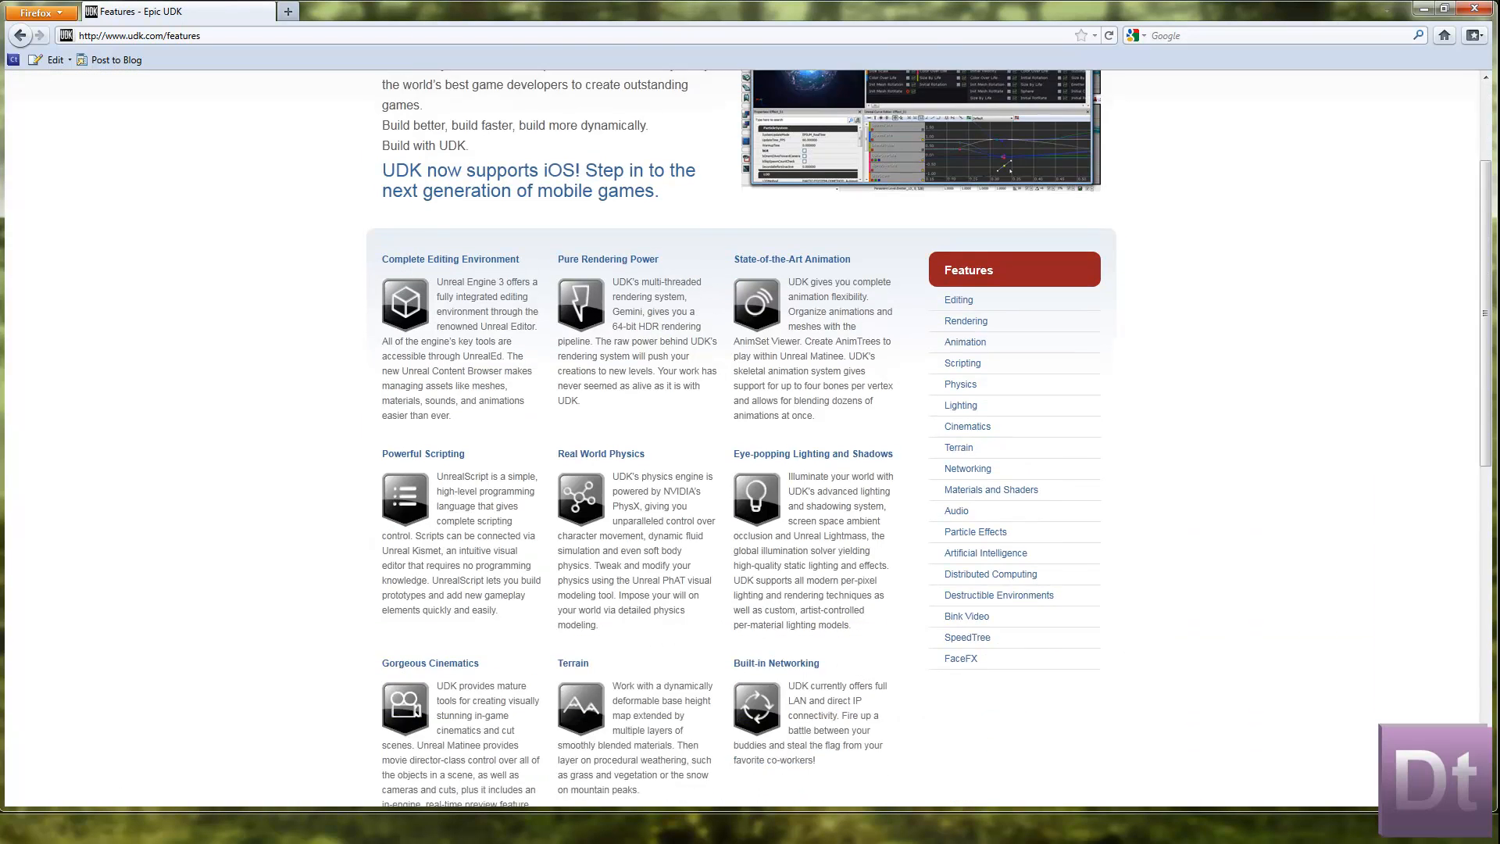
scroll(down, 3)
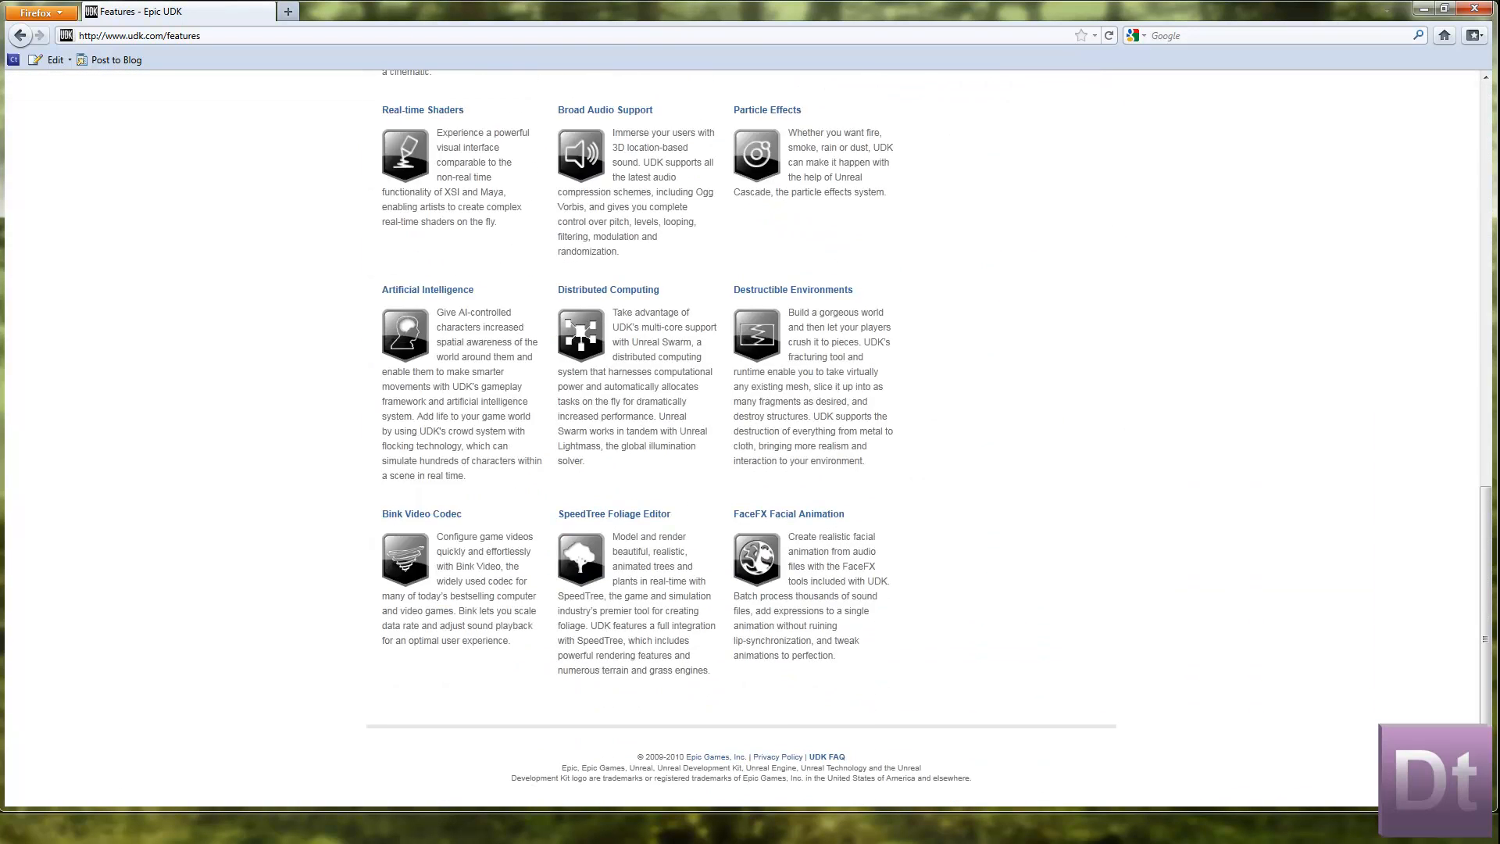
scroll(up, 3)
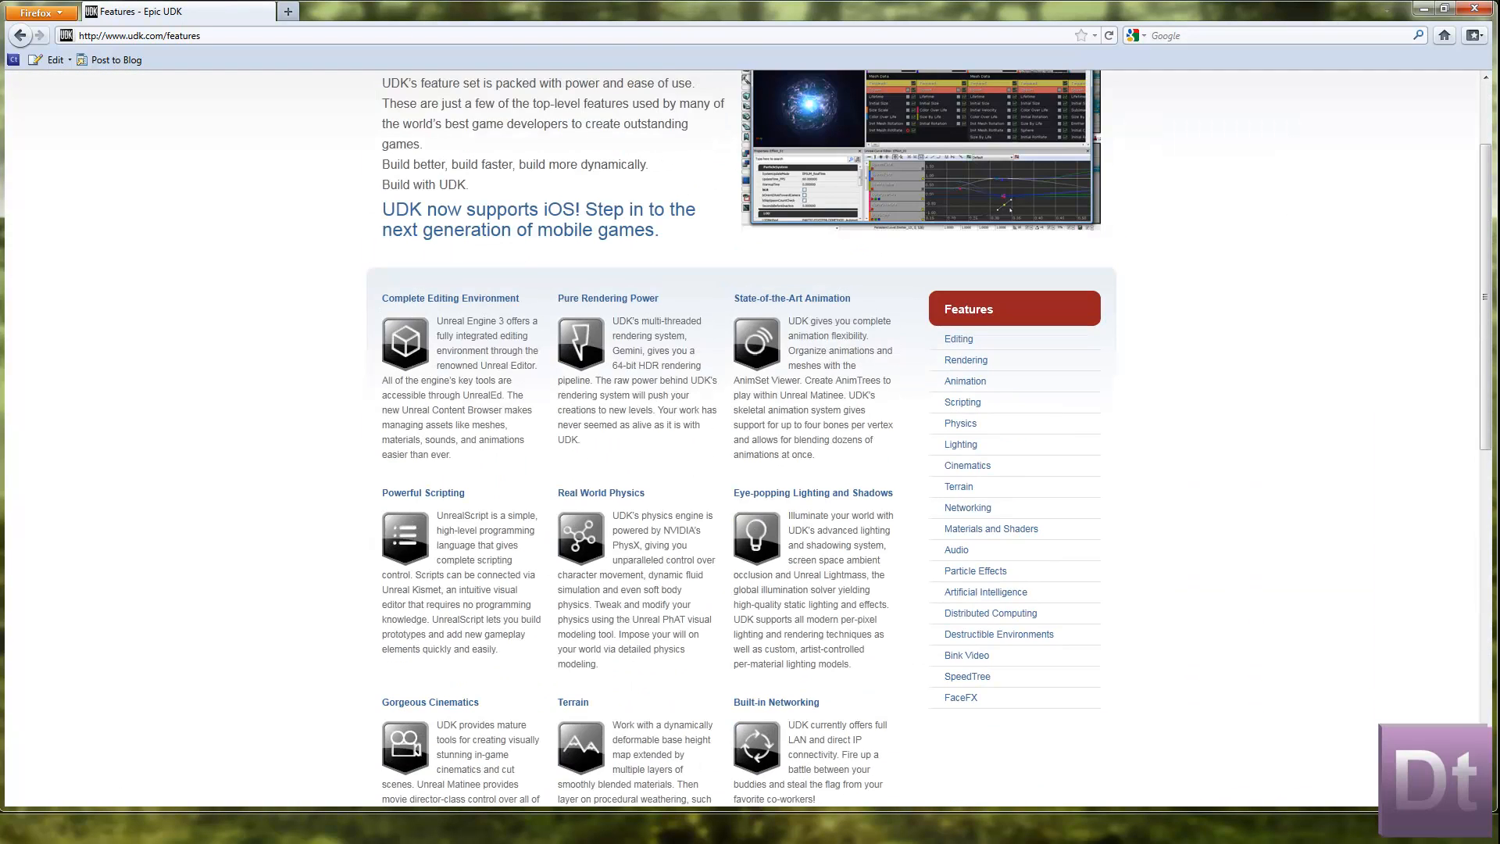
scroll(up, 3)
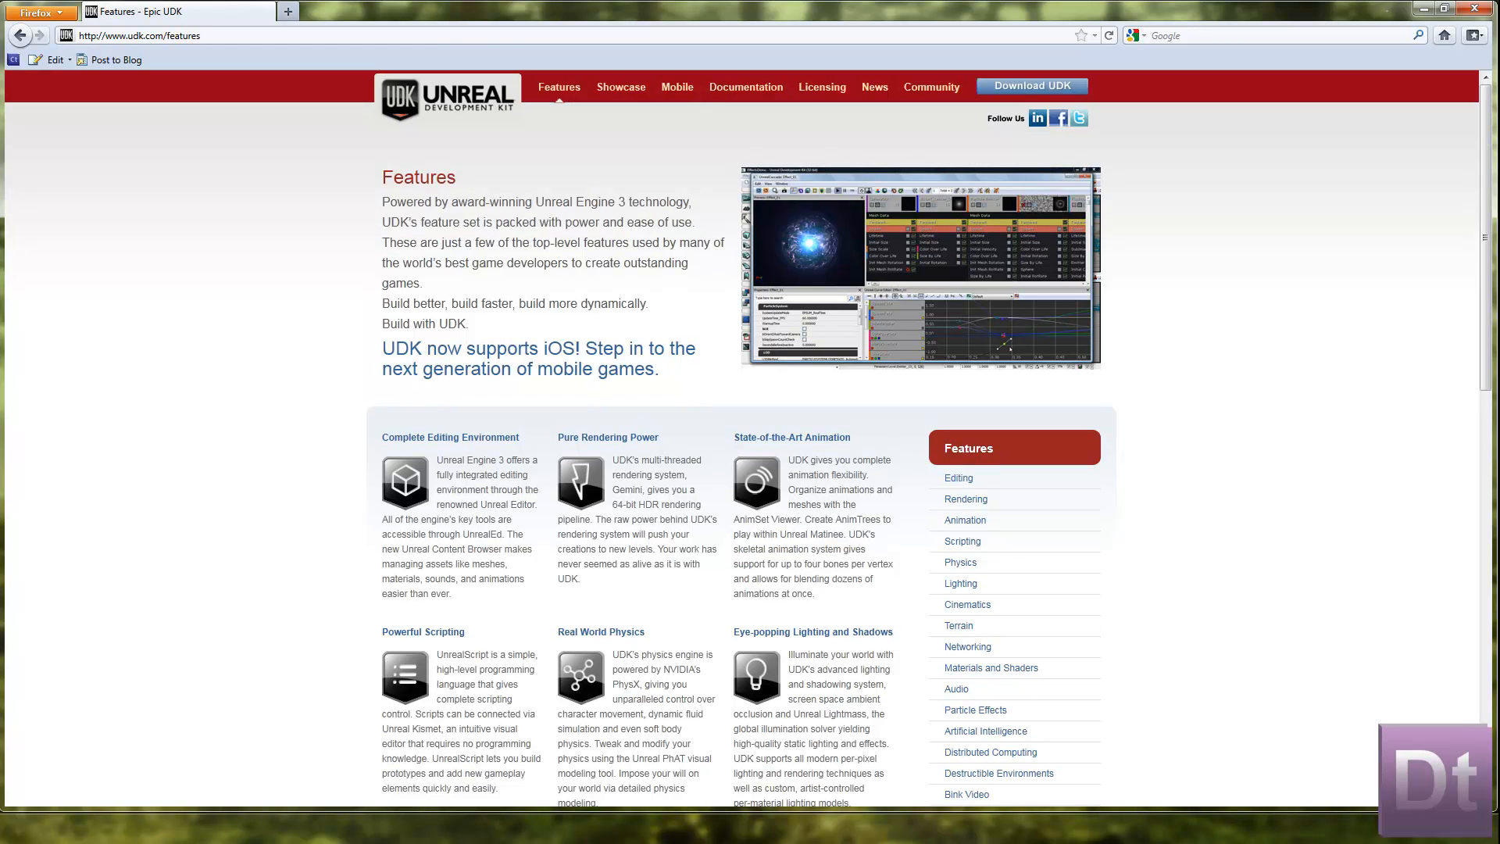
mouse_move(620, 87)
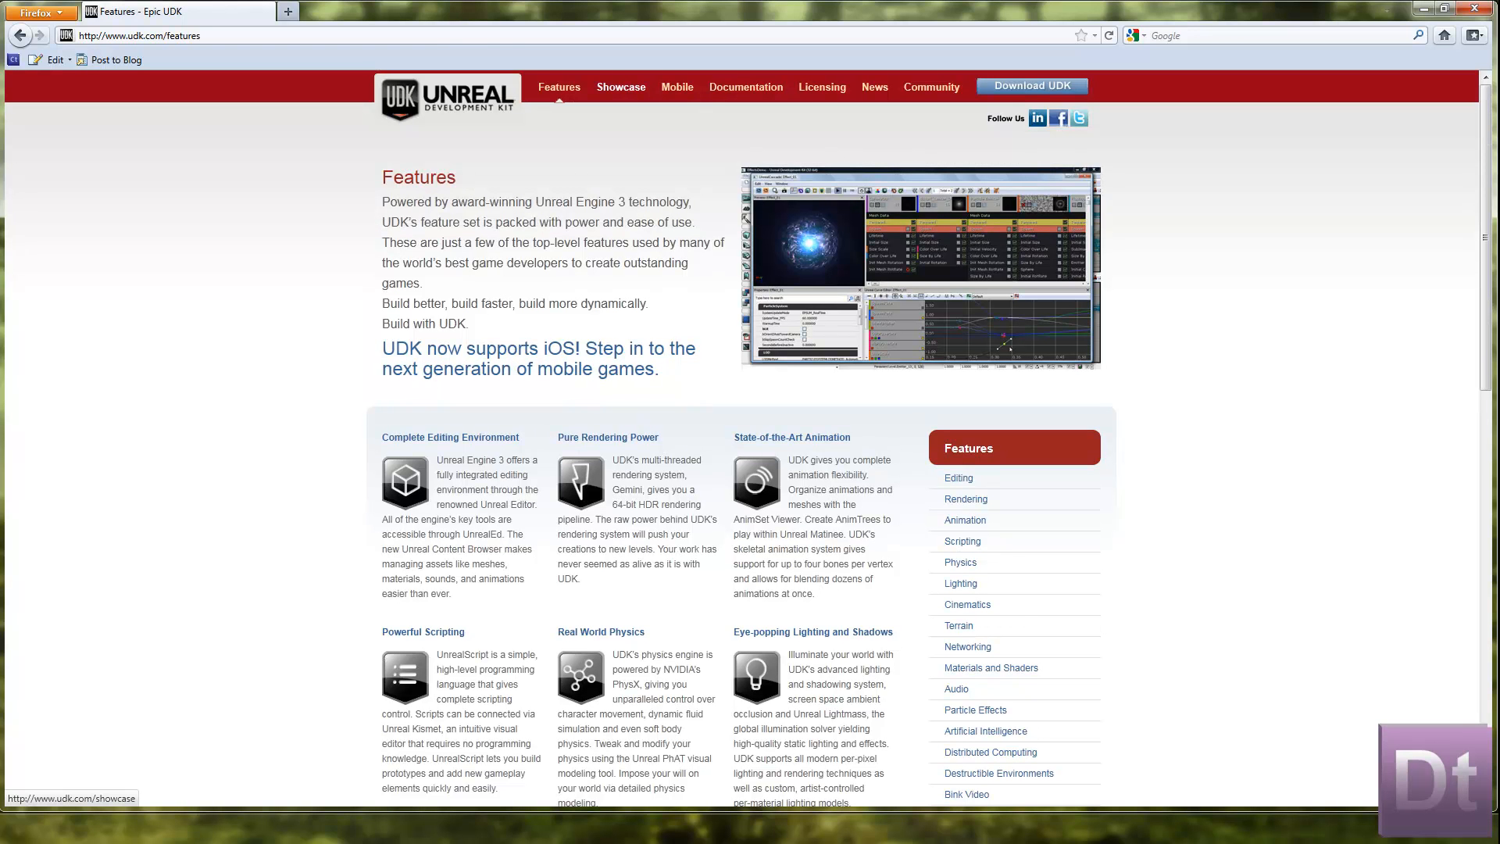
Browse the Showcase gallery of UDK games like Epic Citadel, Samaritan, Sanctum and Prometheus
click(620, 87)
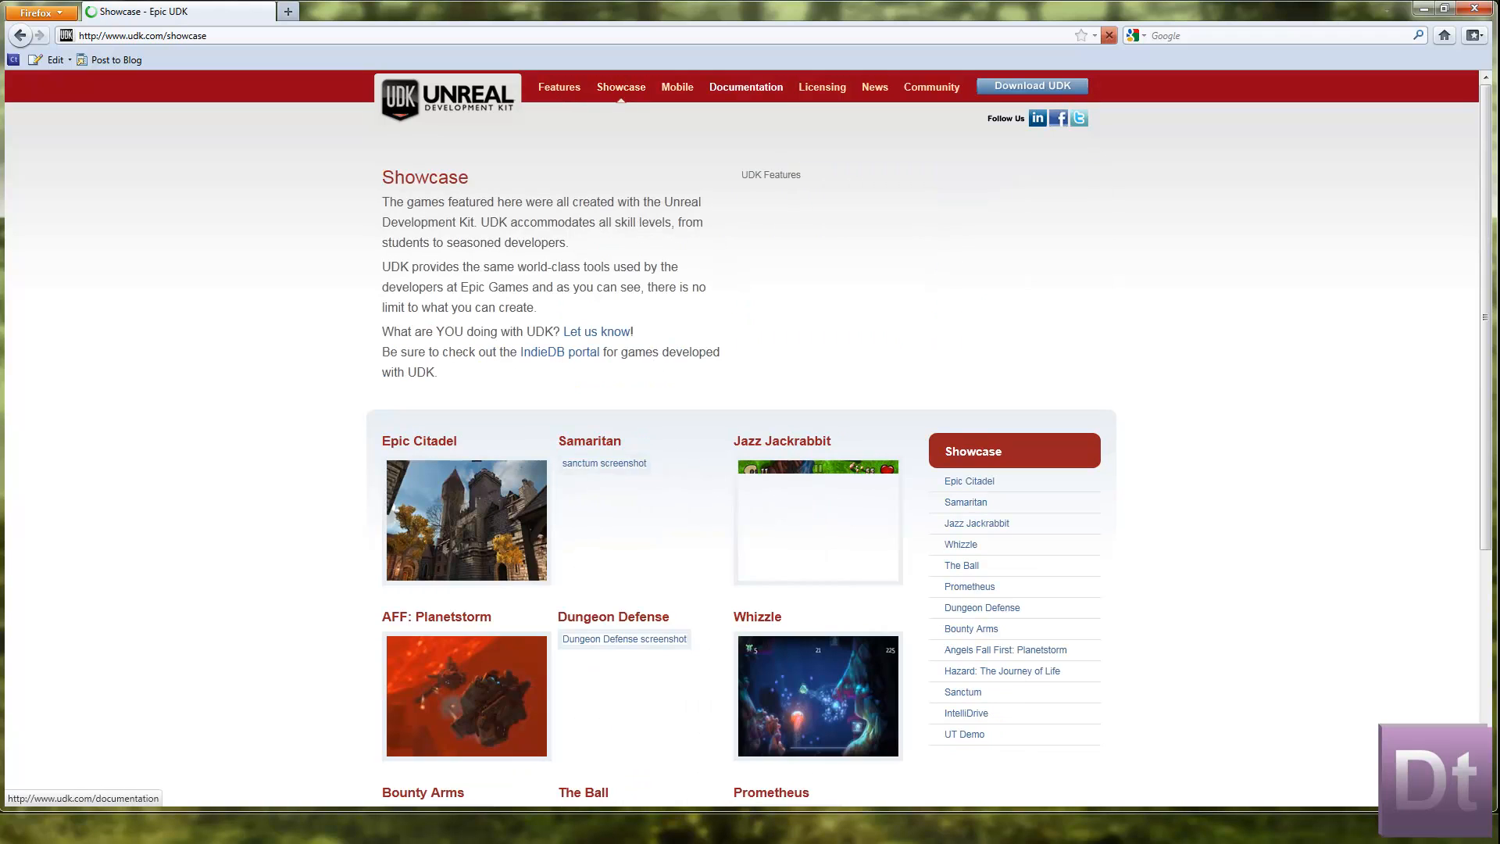
scroll(down, 3)
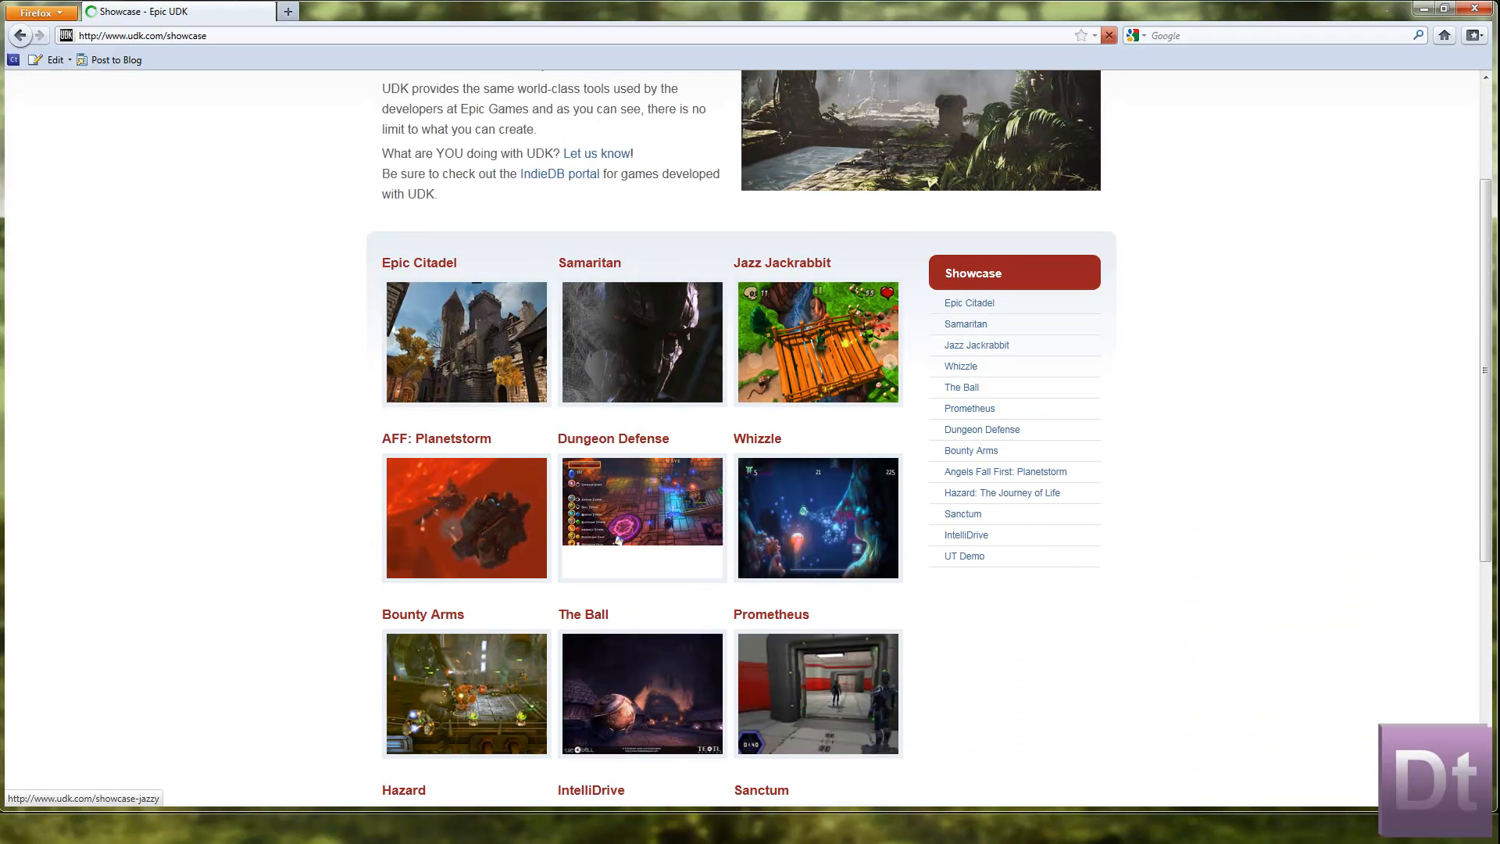
scroll(up, 3)
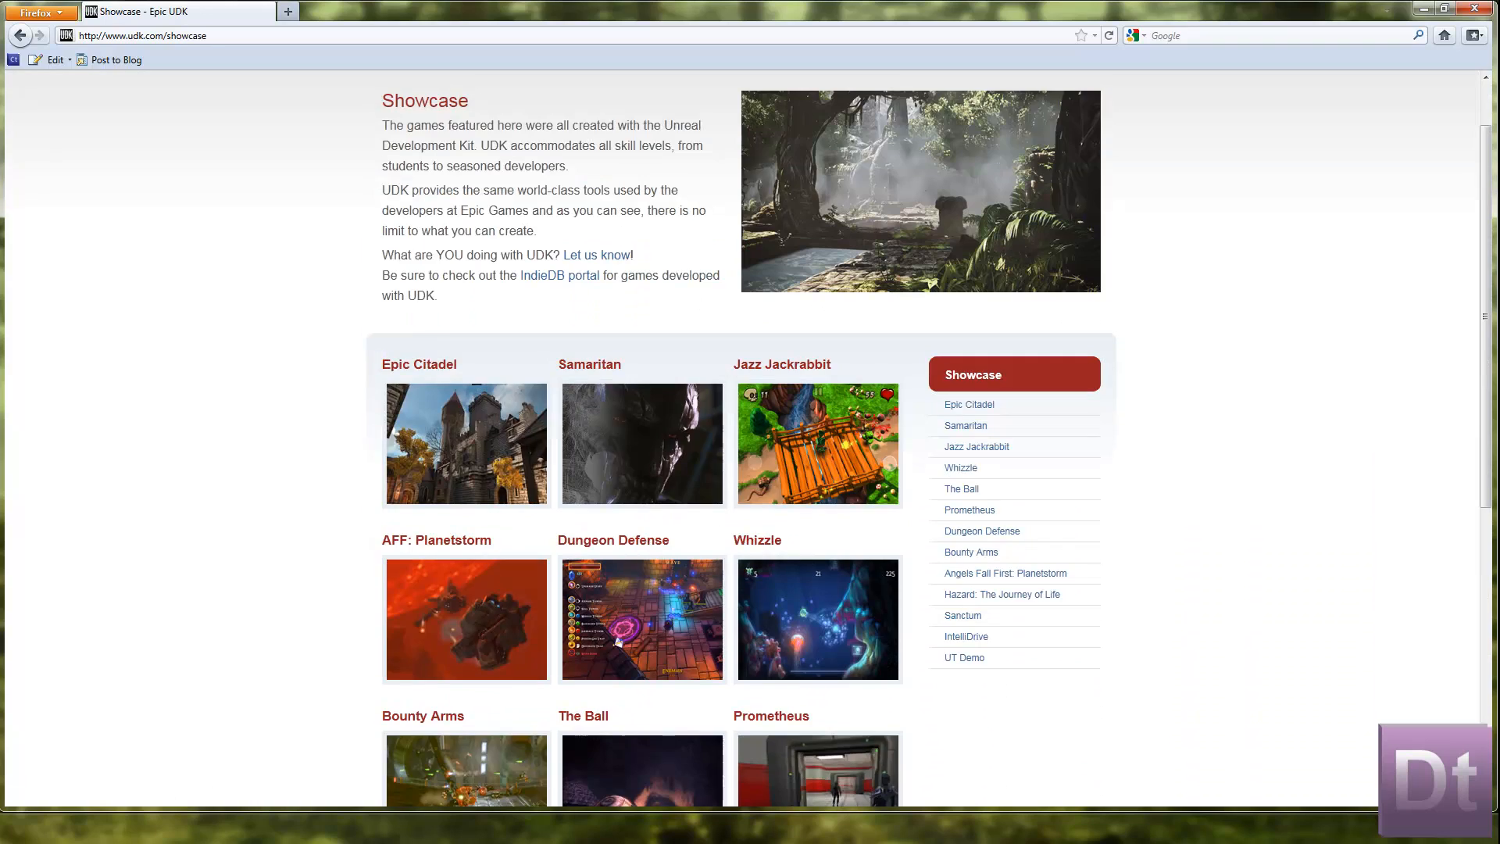
scroll(down, 3)
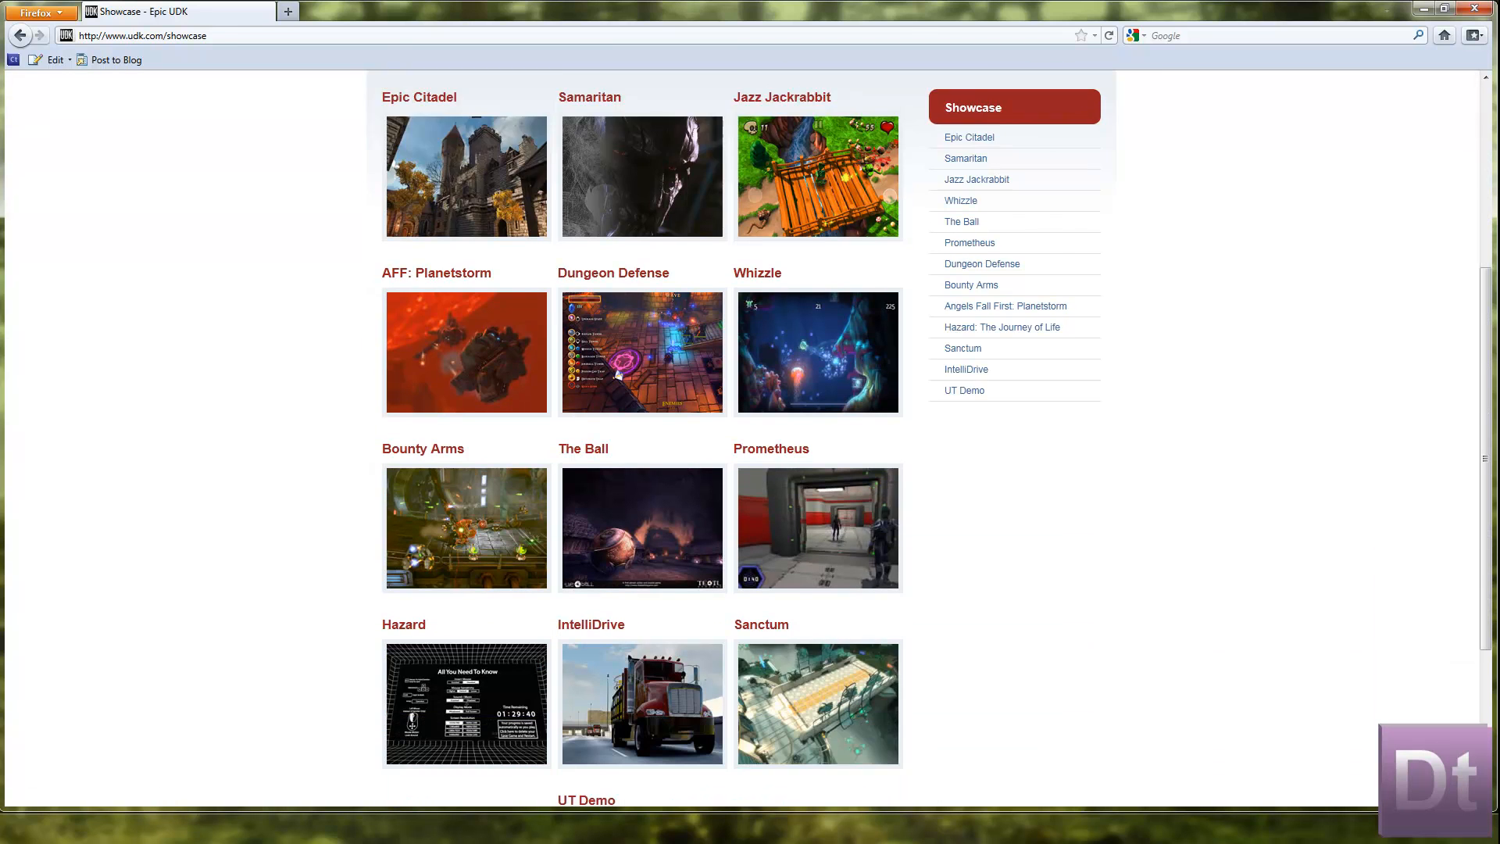
scroll(up, 3)
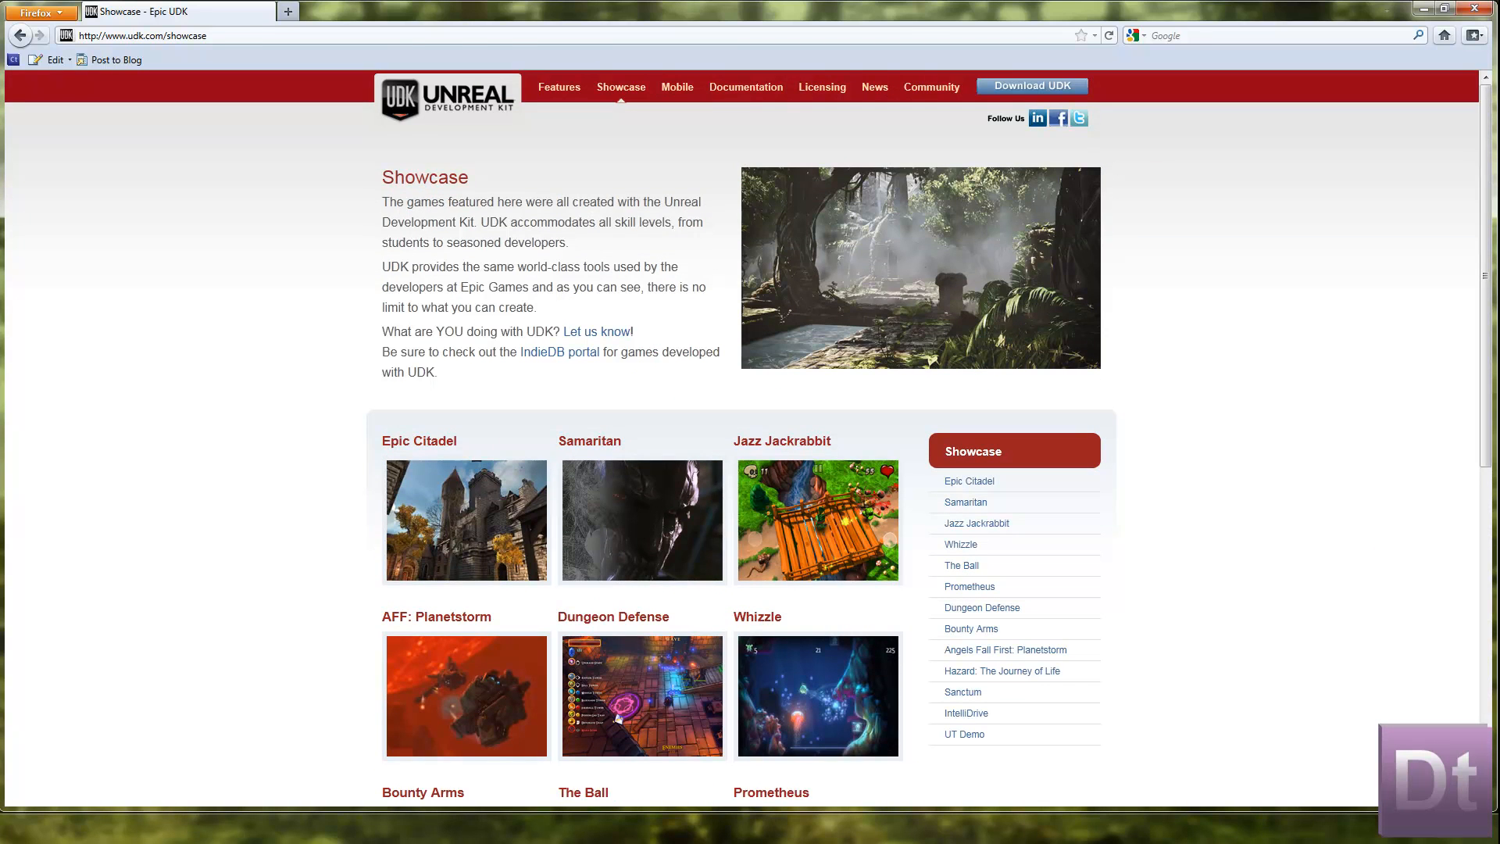
mouse_move(677, 86)
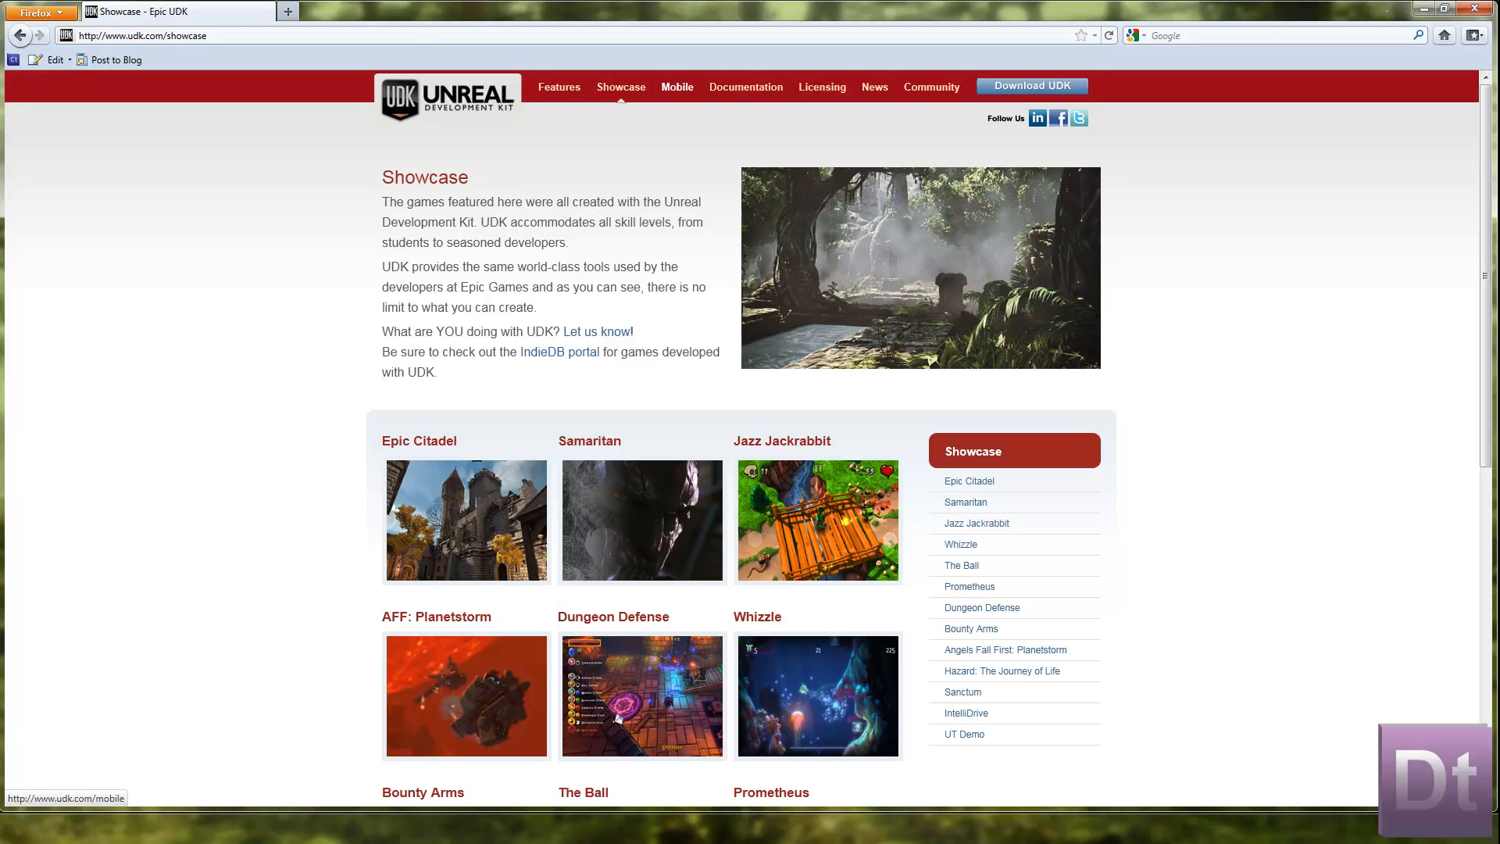
mouse_move(746, 88)
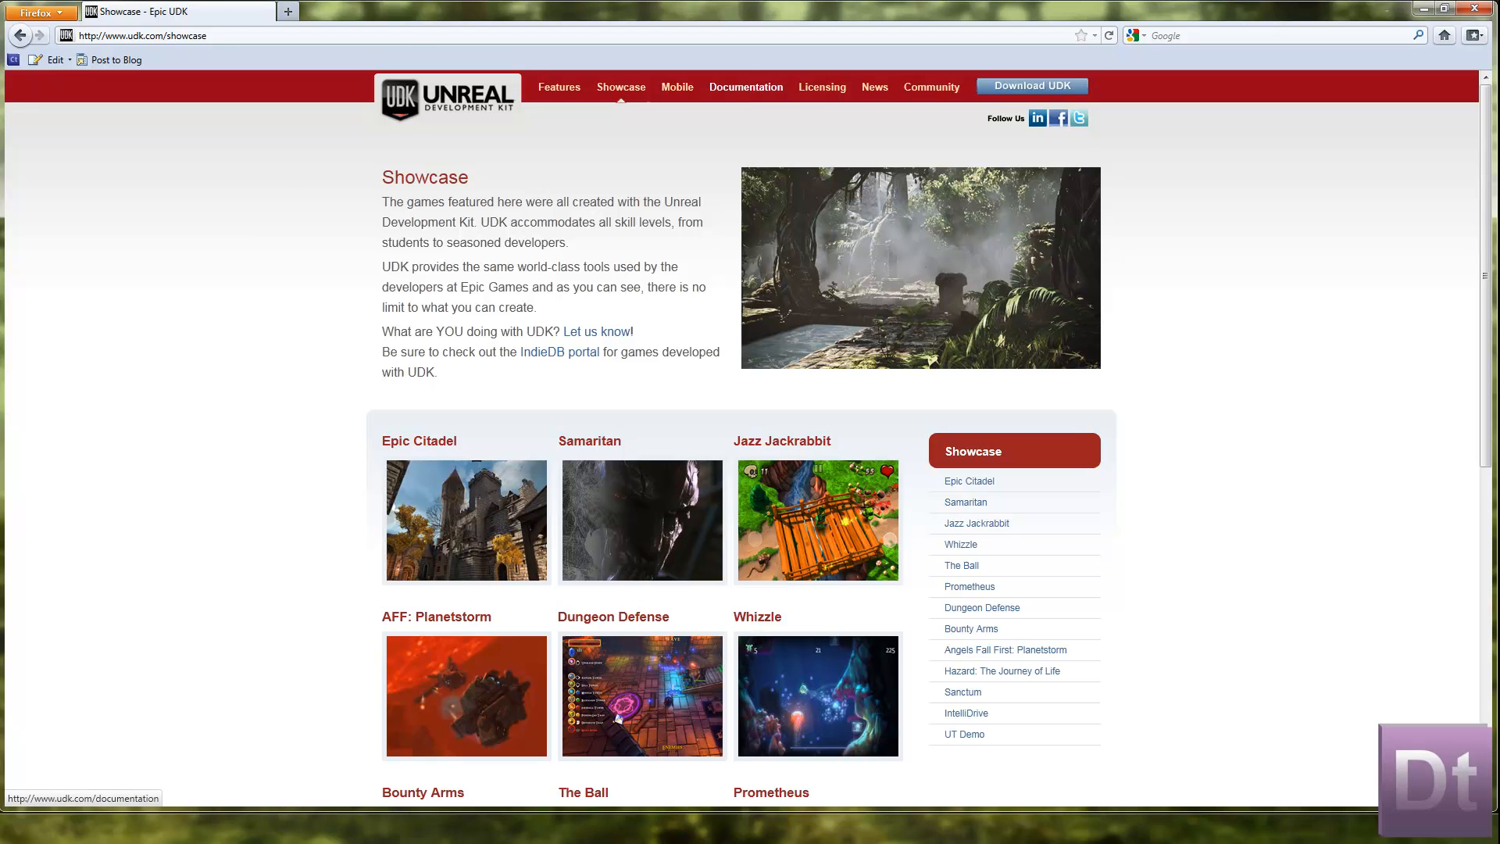
Go to Licensing and scroll through the UDK Commercial Terms and royalty details
click(821, 87)
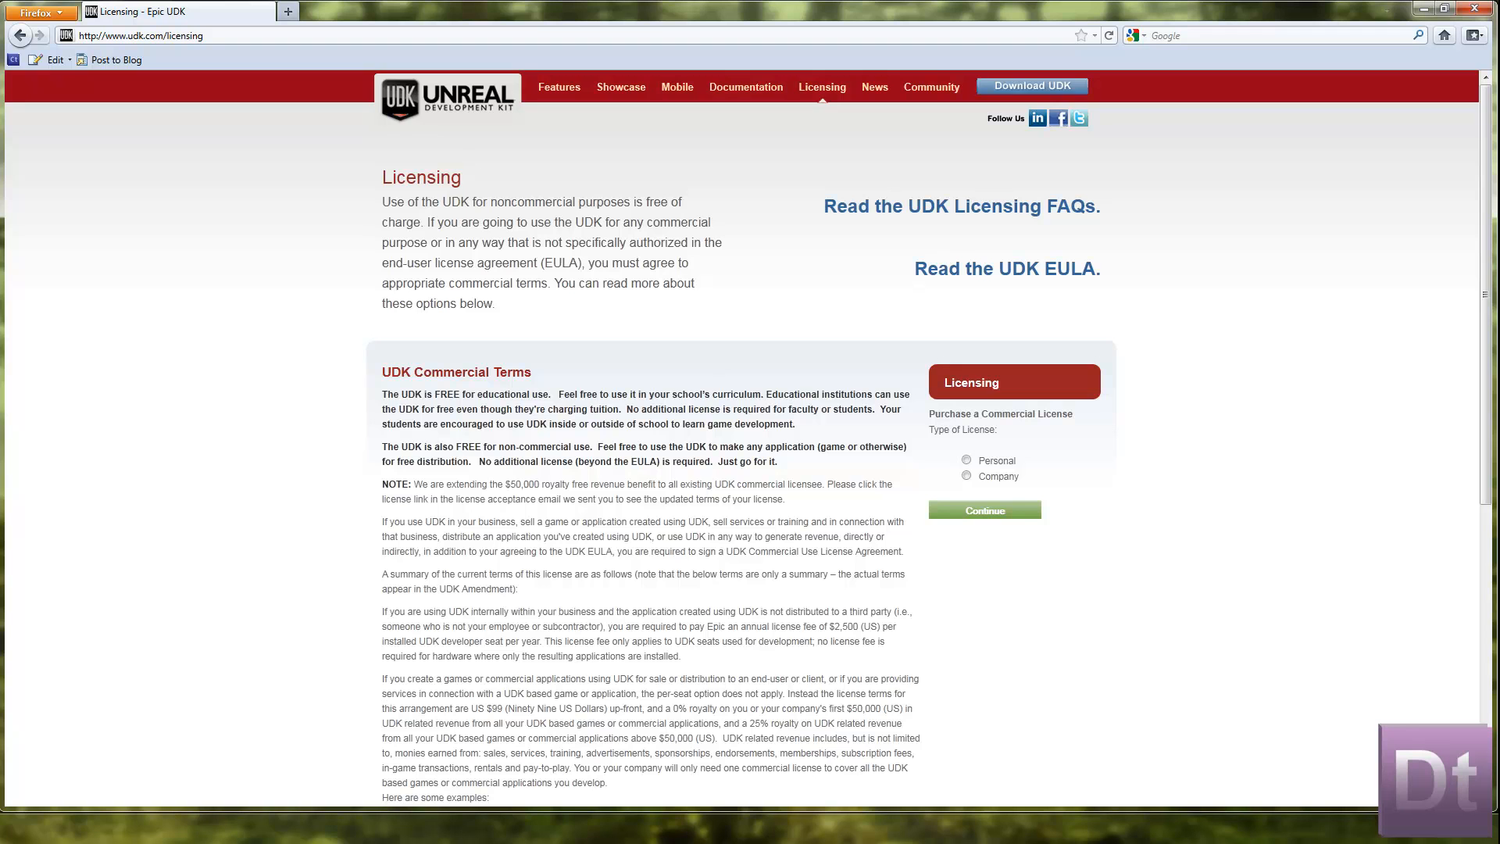
scroll(down, 3)
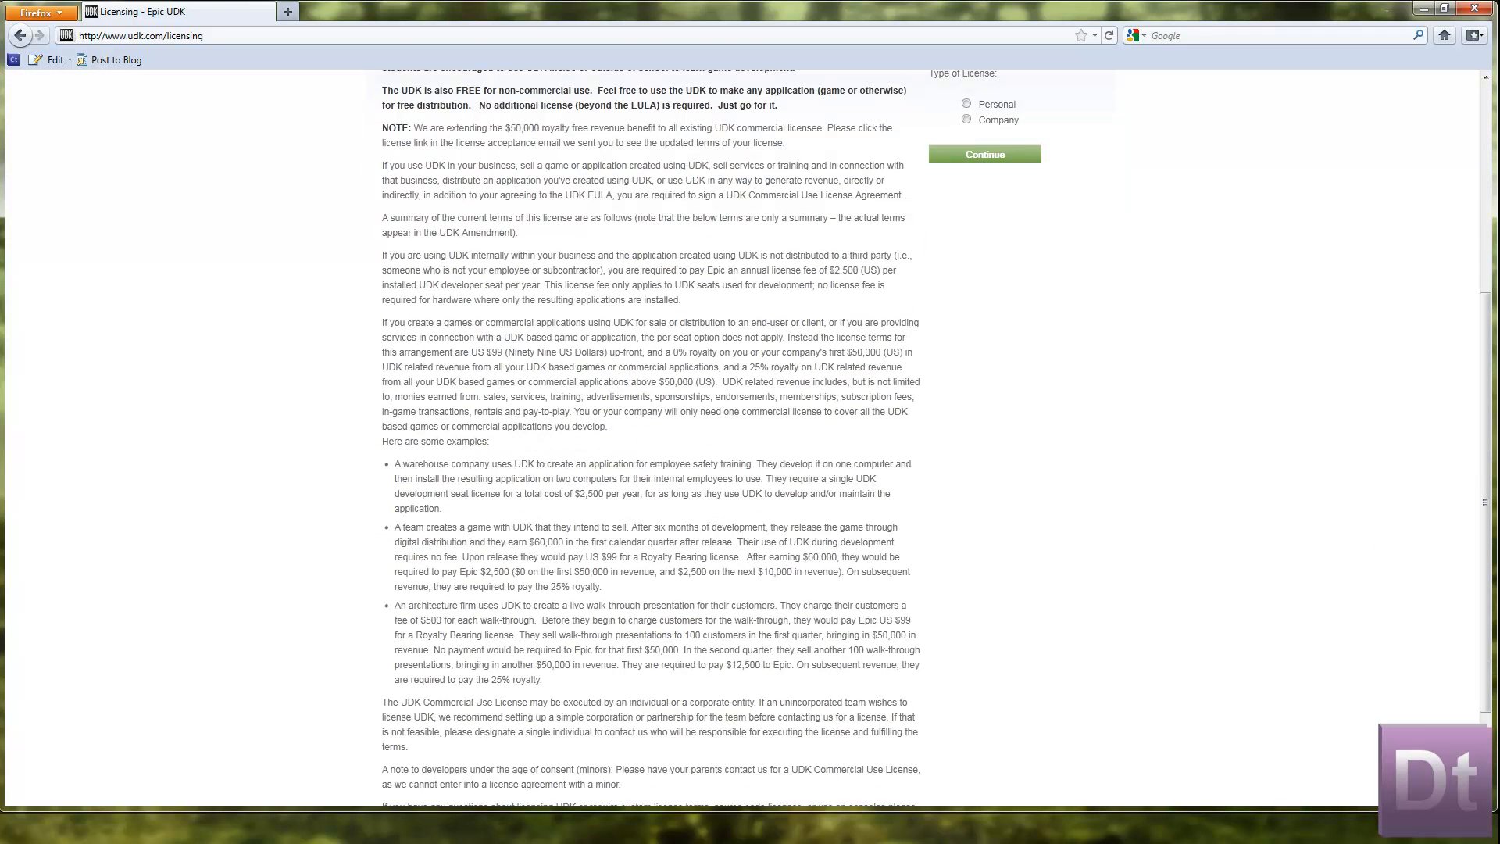
scroll(down, 3)
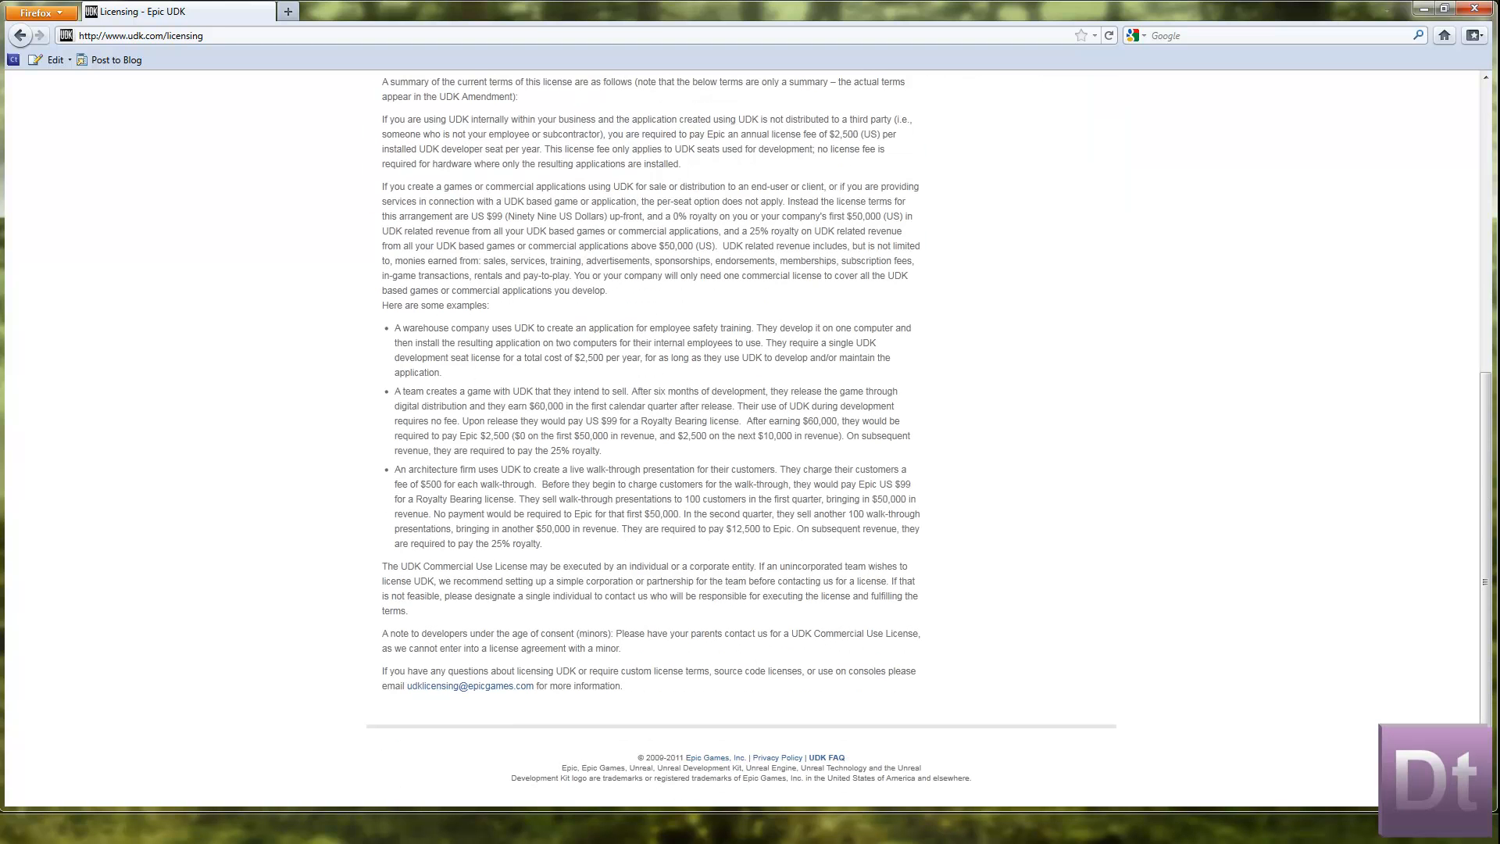
scroll(up, 3)
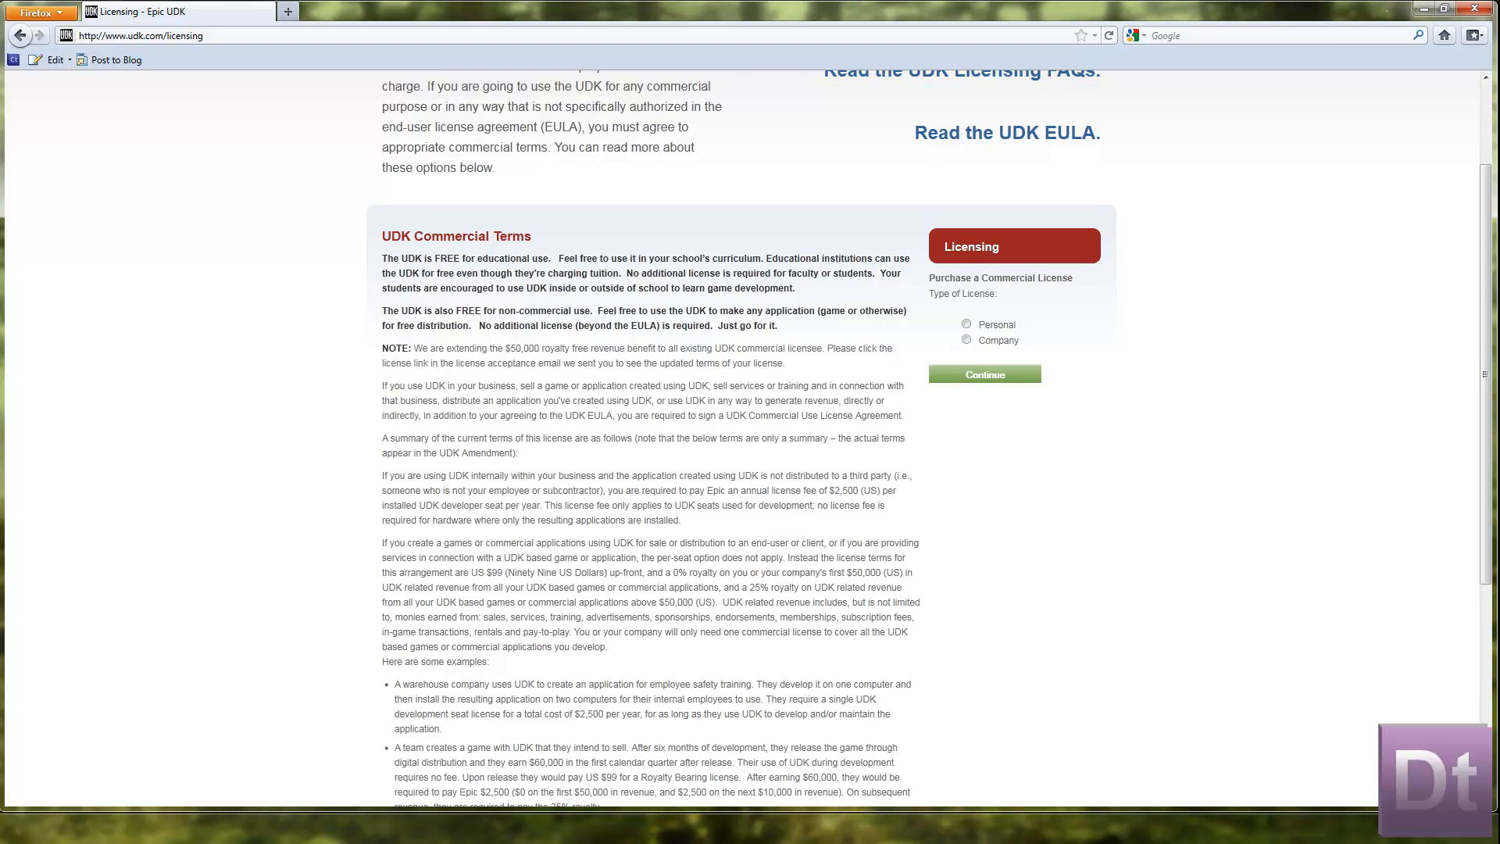
scroll(down, 3)
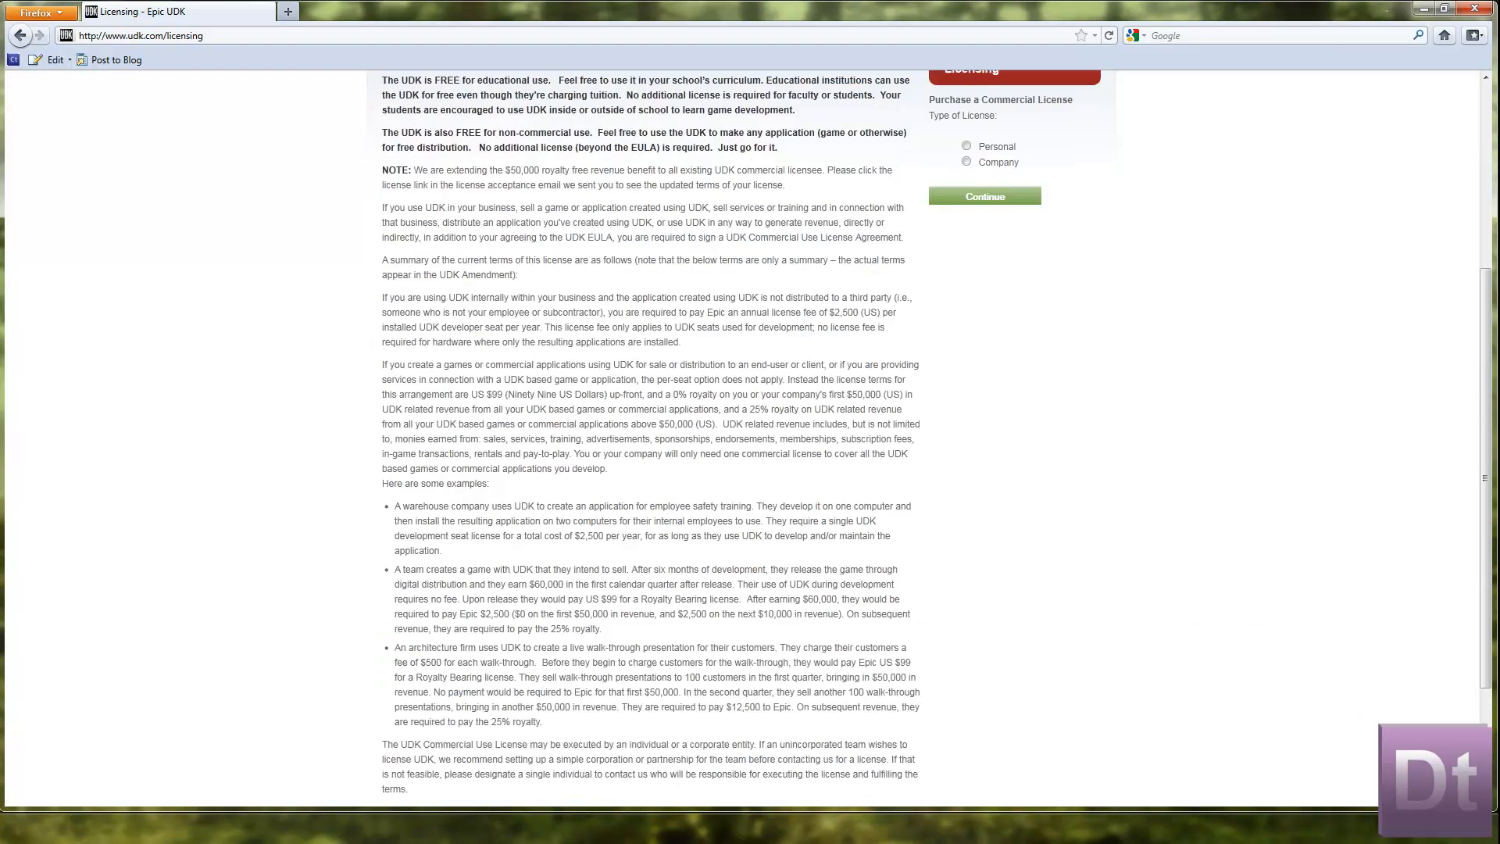
scroll(down, 3)
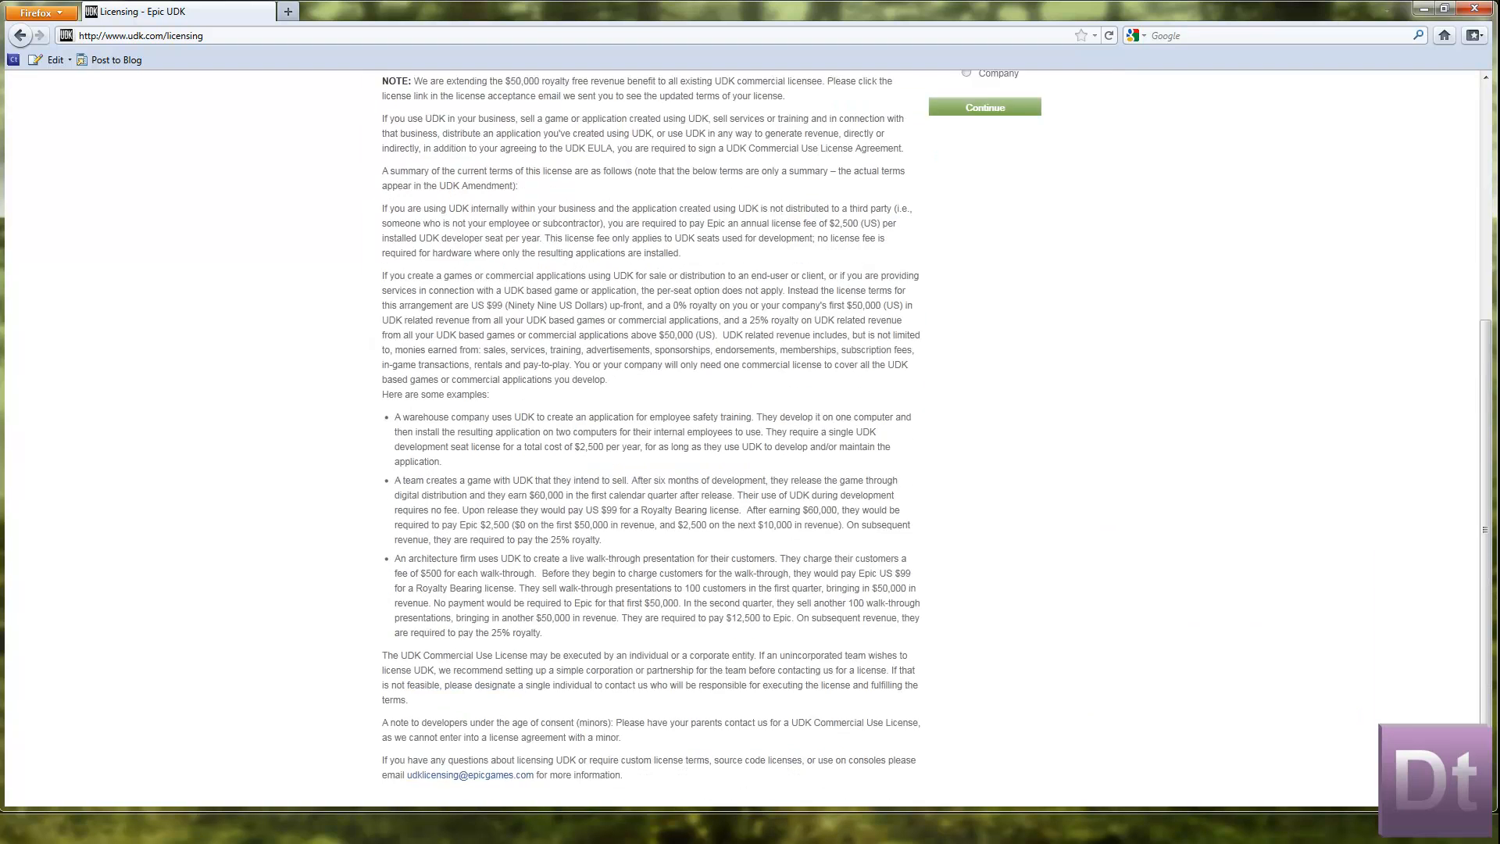
scroll(up, 3)
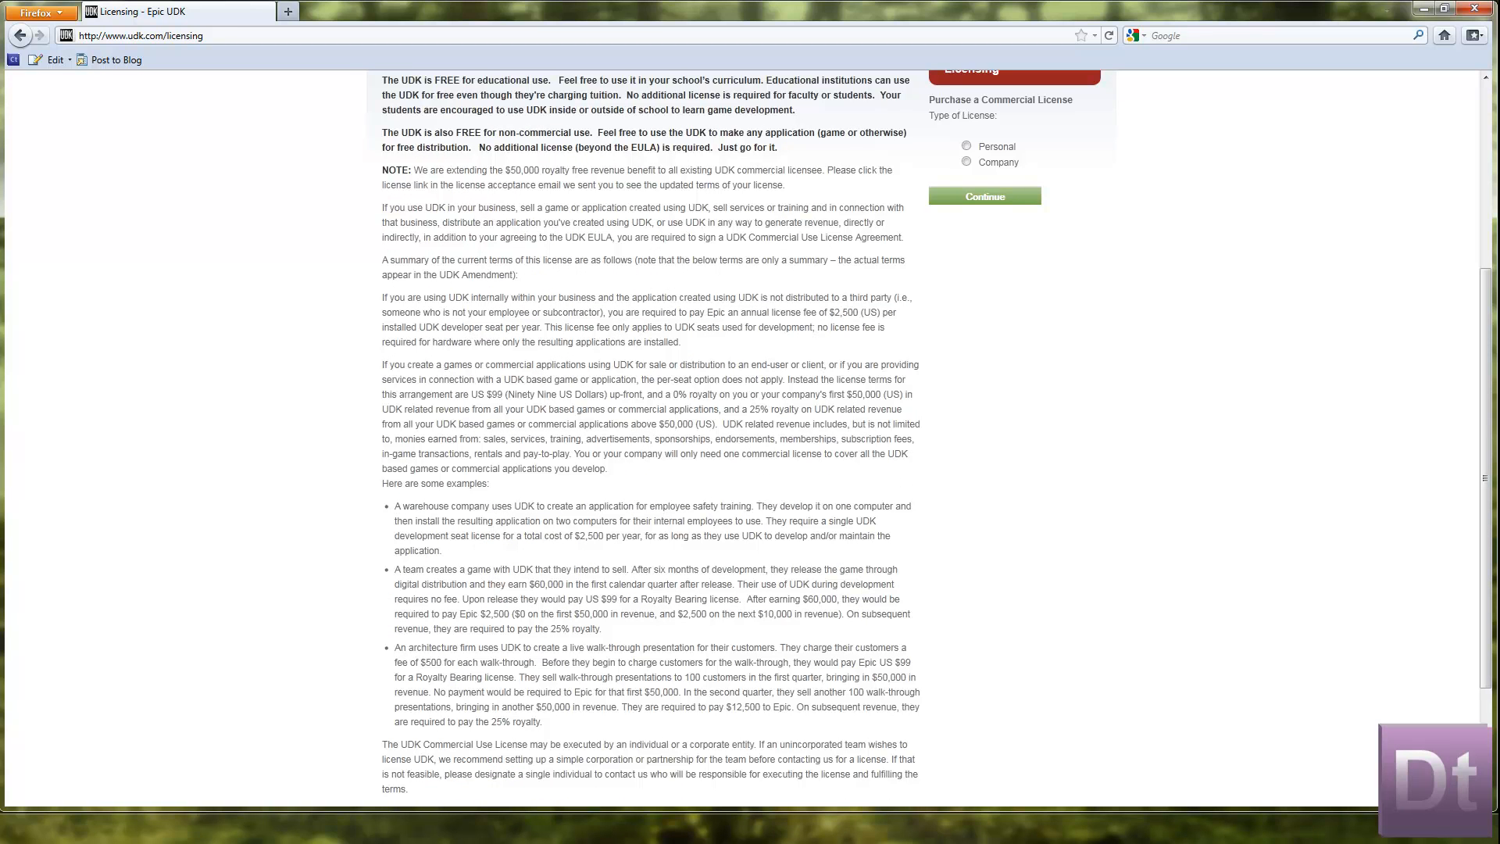
scroll(up, 3)
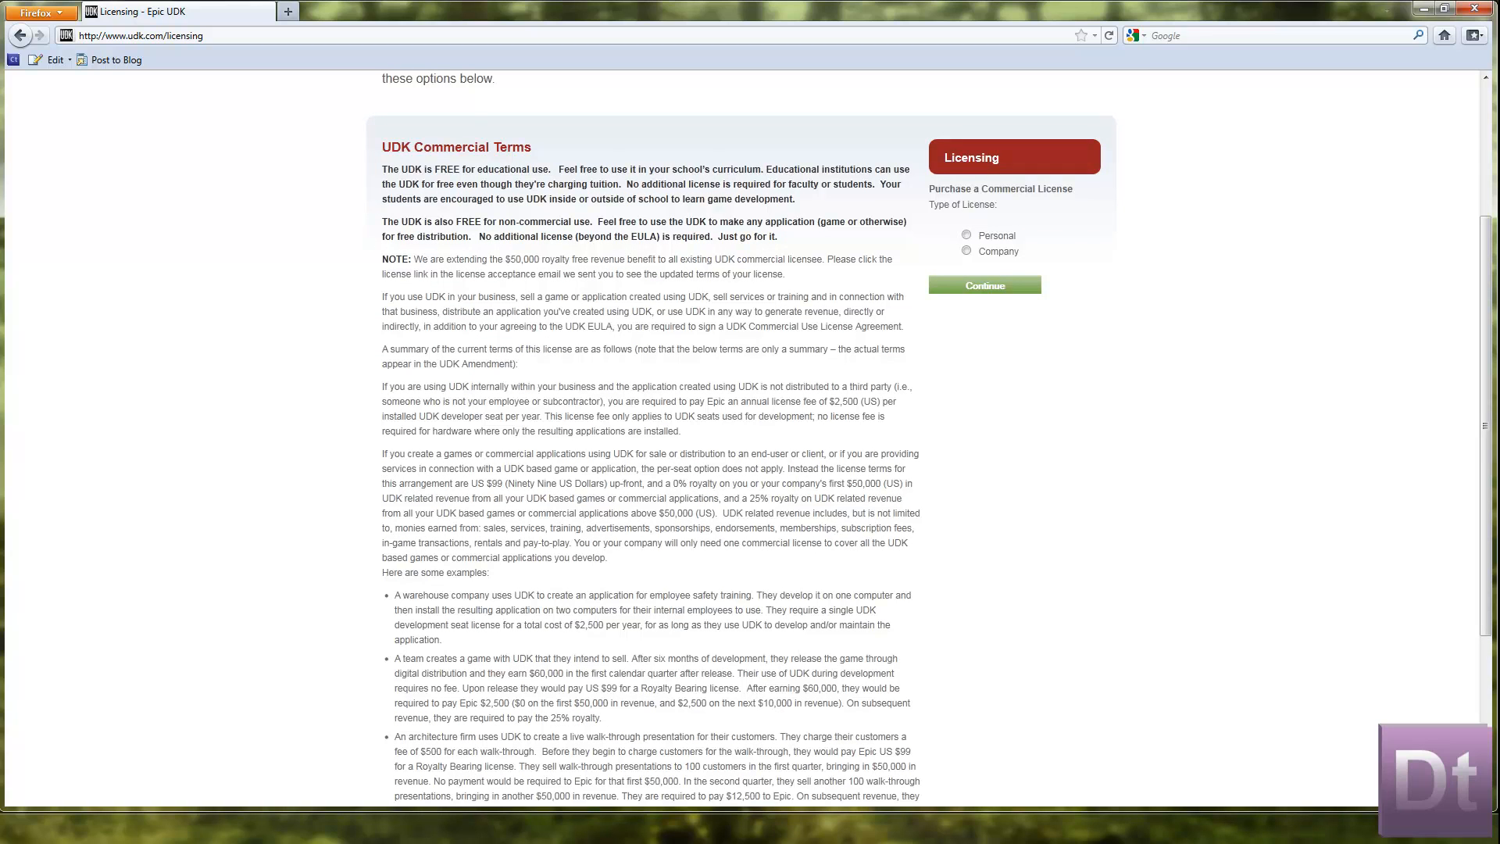
Review the licensing examples and the commercial license purchase option near the footer
double_click(995, 236)
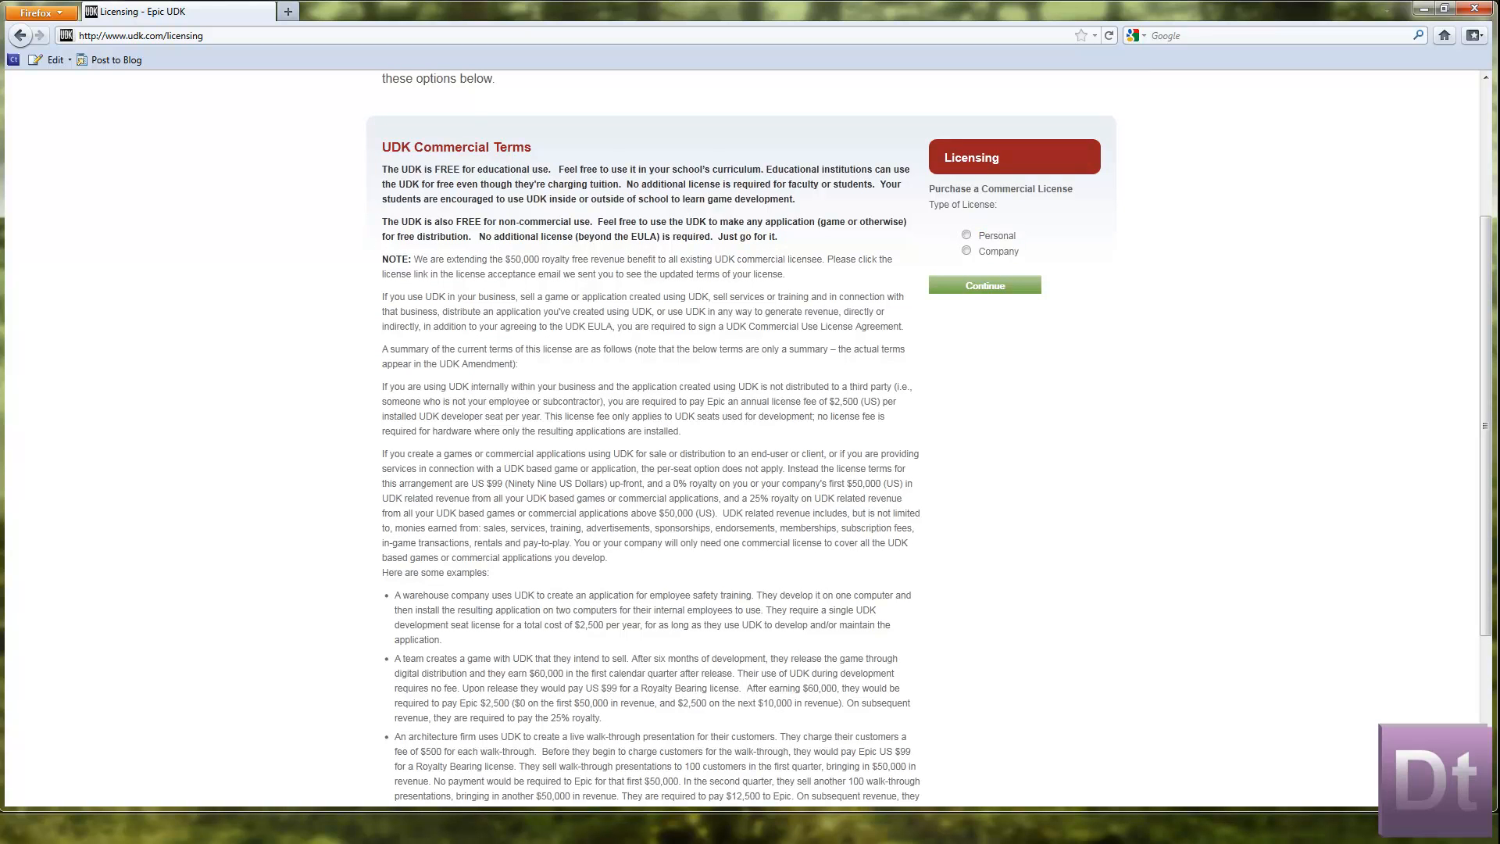
scroll(down, 3)
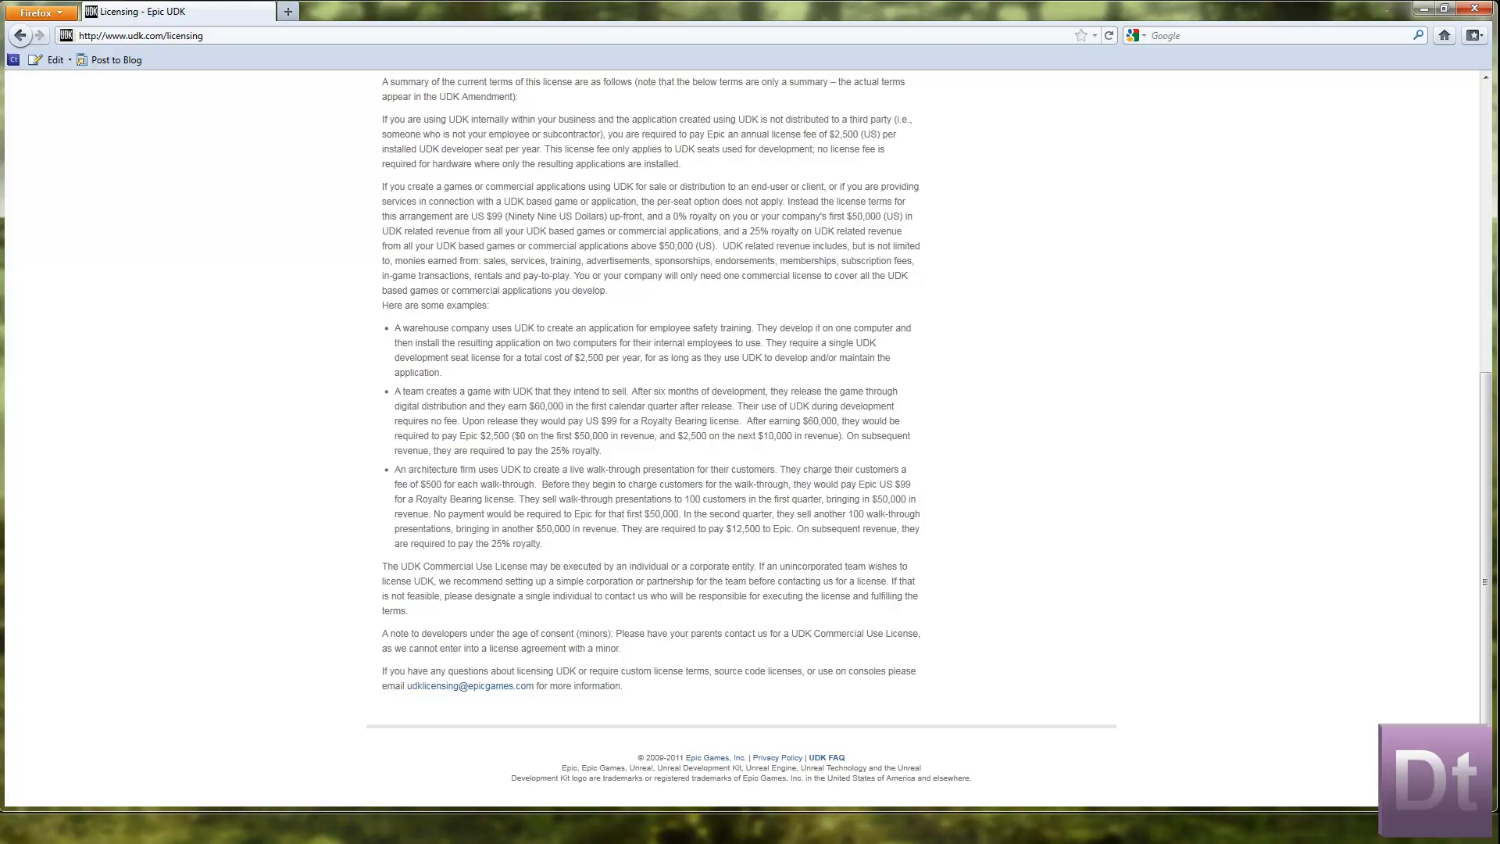
scroll(up, 3)
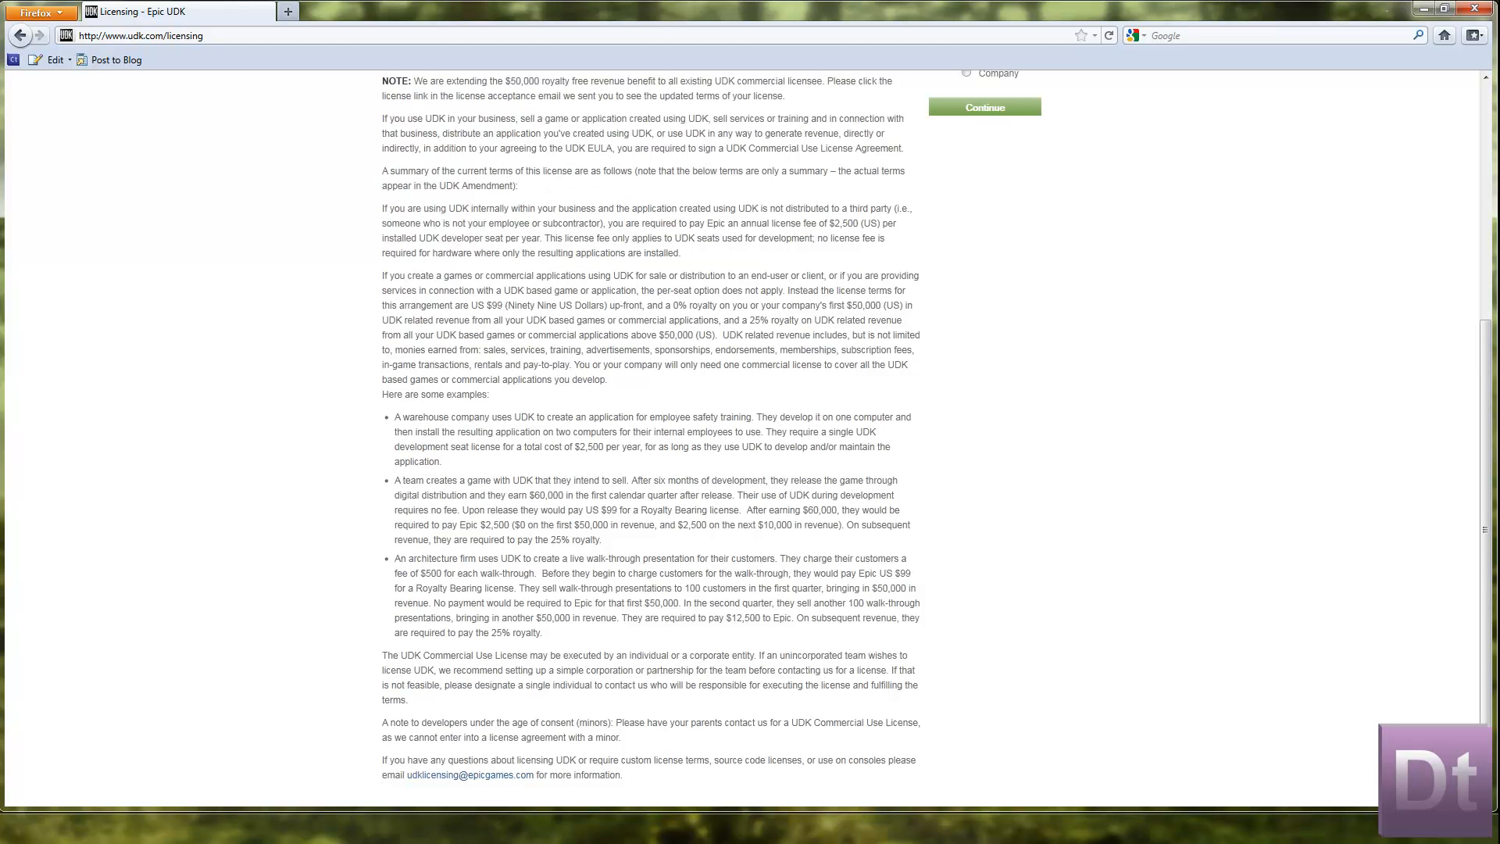
scroll(up, 3)
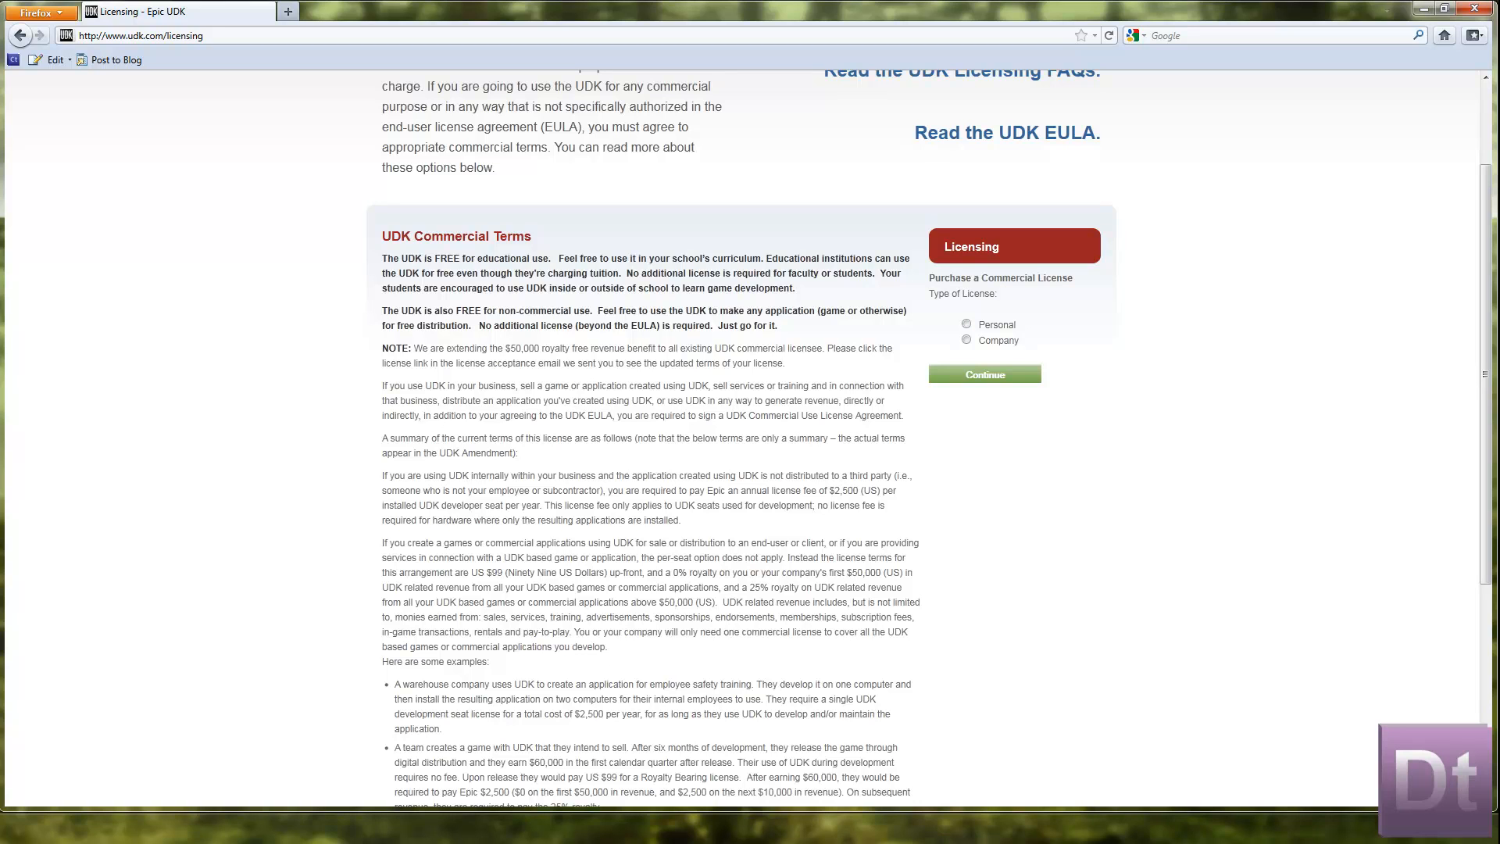
Start the commercial license sign-up with the Personal option and continue to the form
click(965, 325)
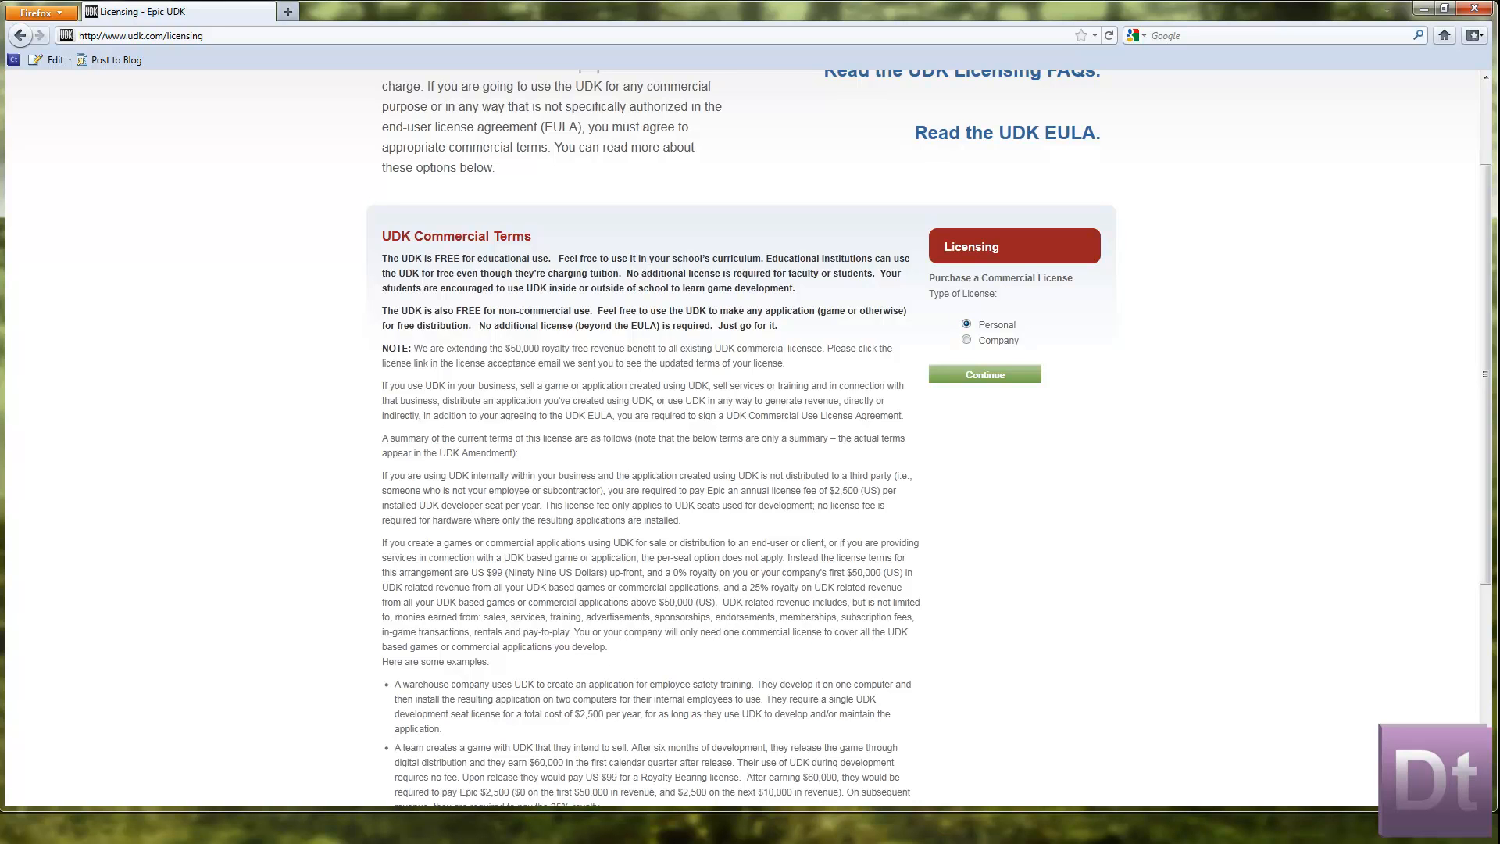
click(983, 373)
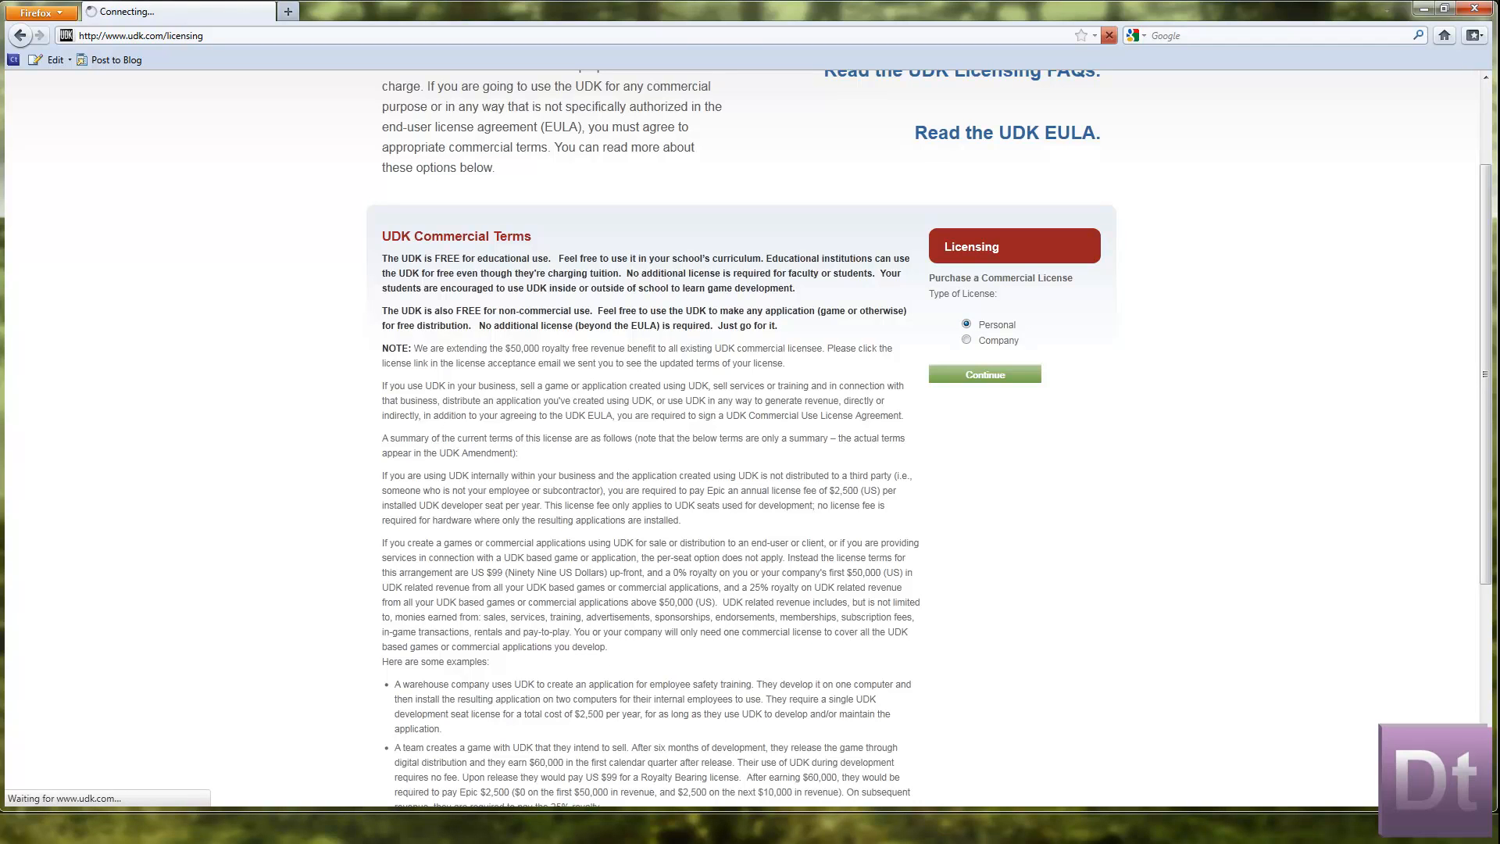
click(983, 374)
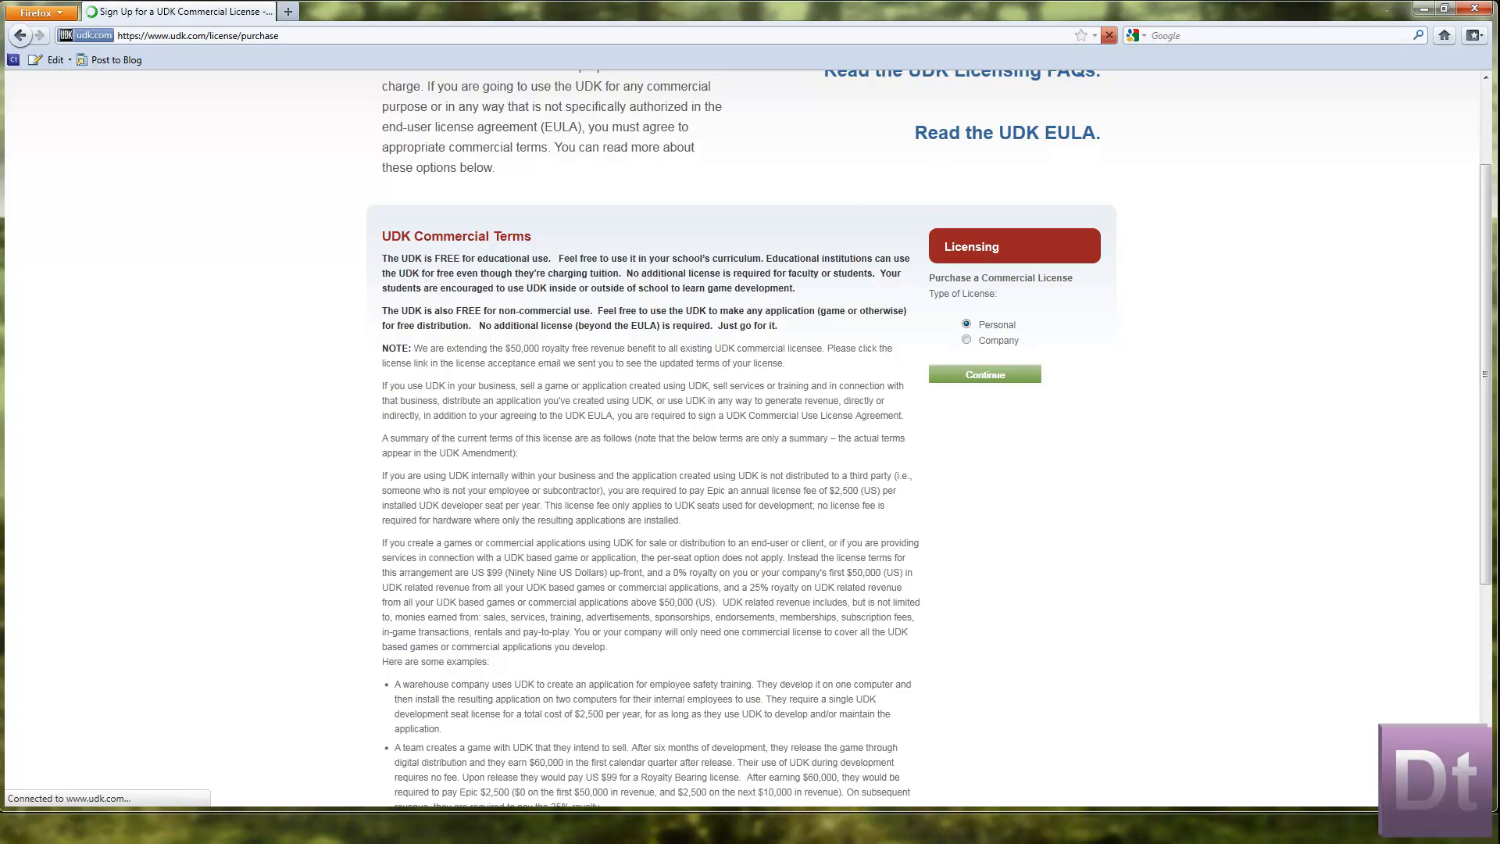
click(983, 373)
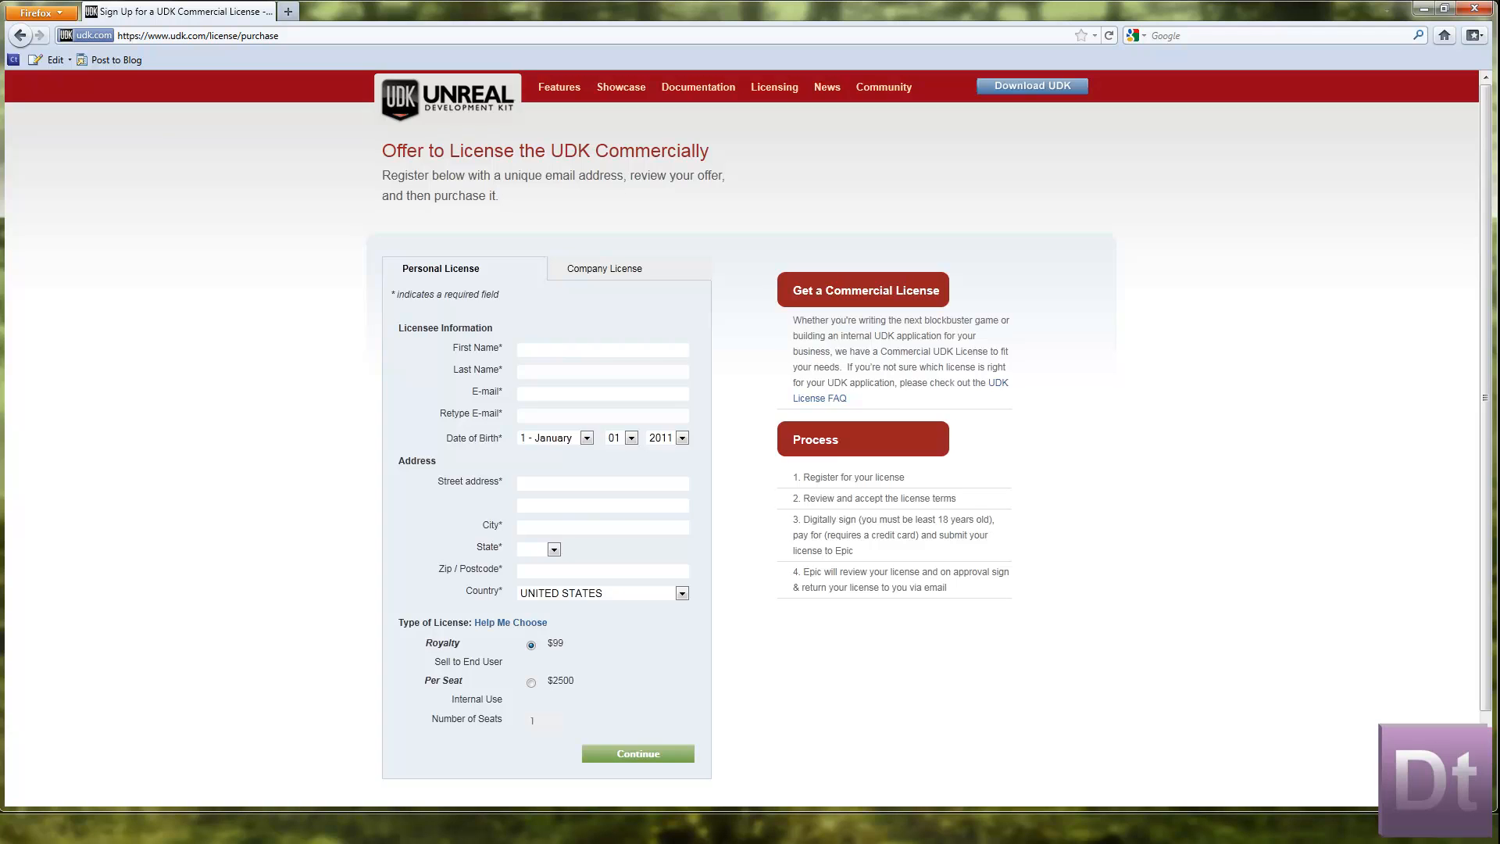
scroll(down, 3)
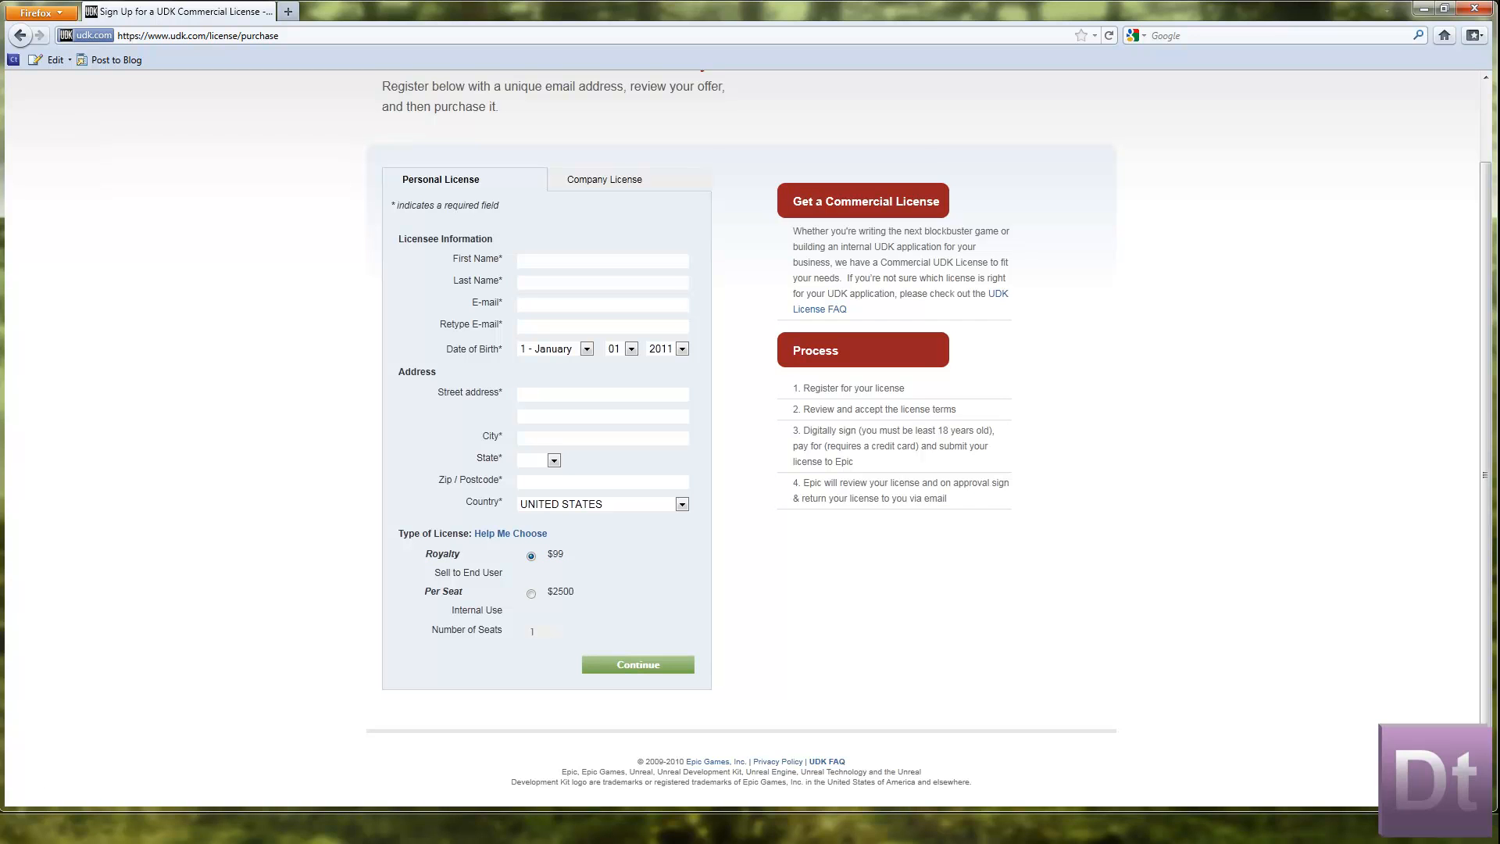
Choose the $2500 Per Seat license and enter 4 as the Number of Seats
click(531, 594)
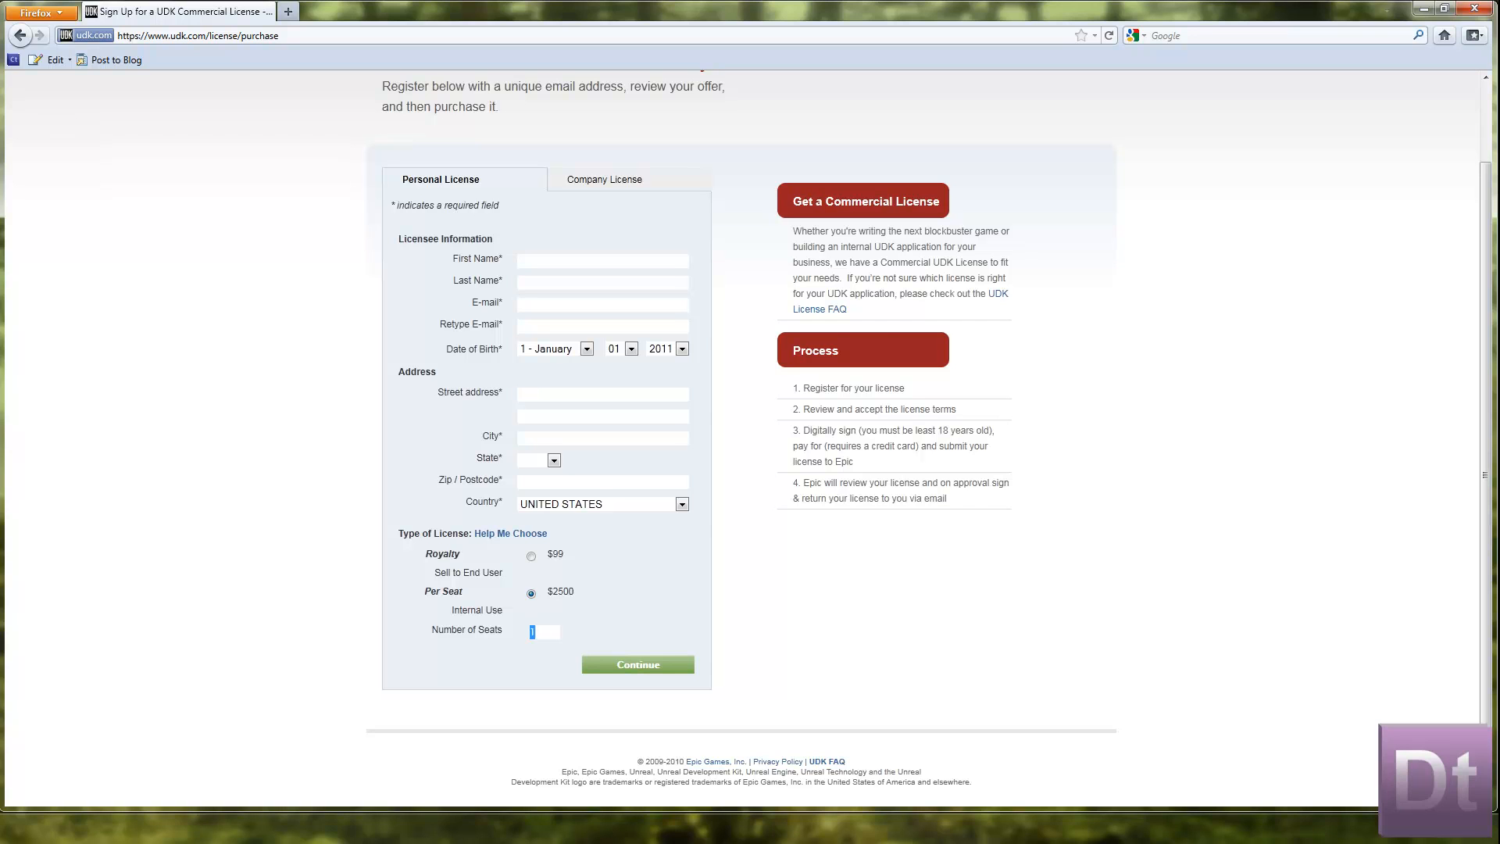
text(4)
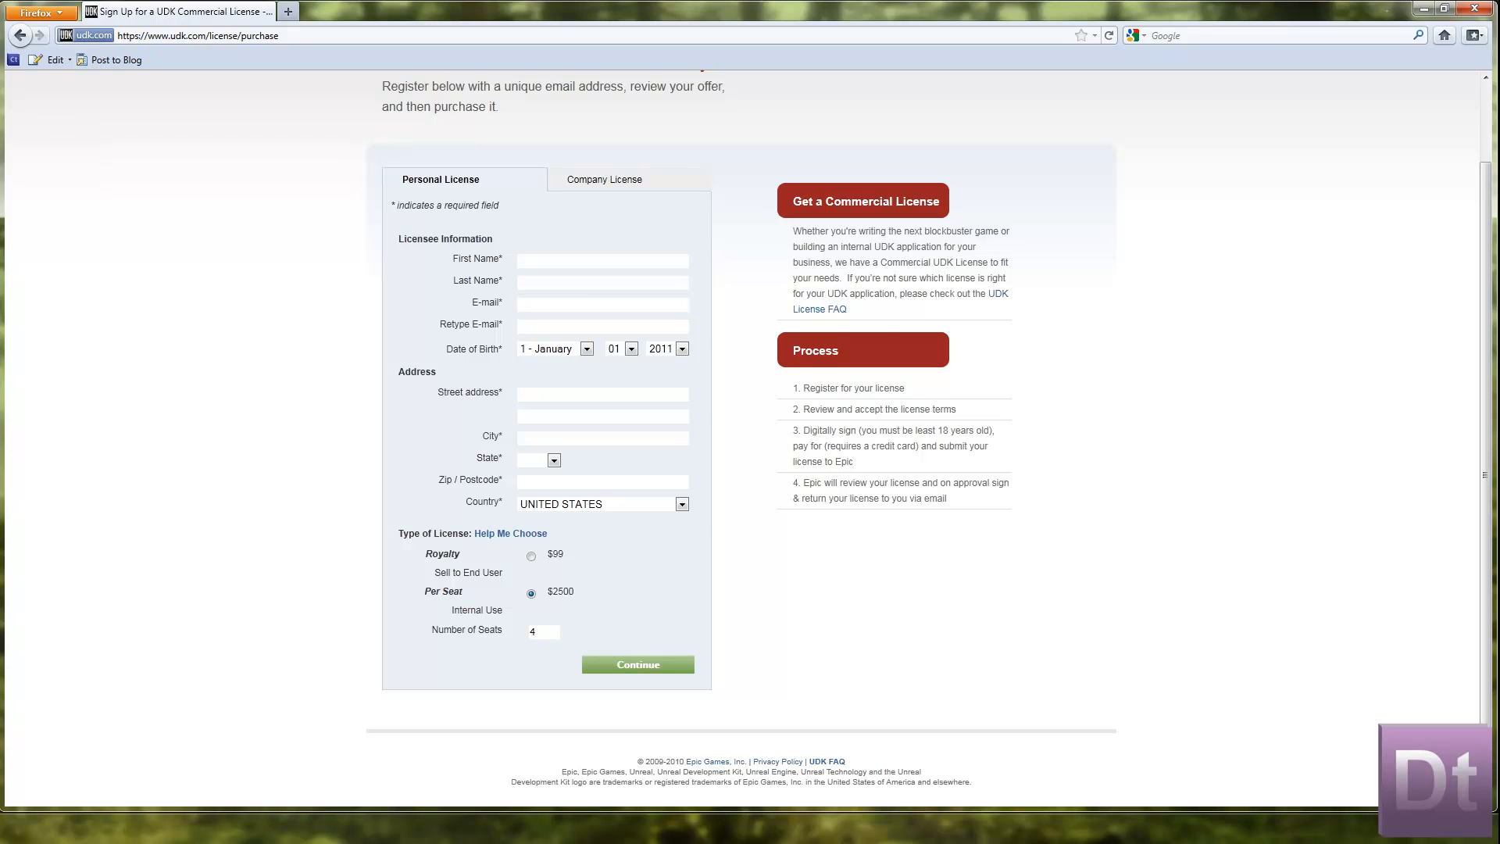
scroll(up, 3)
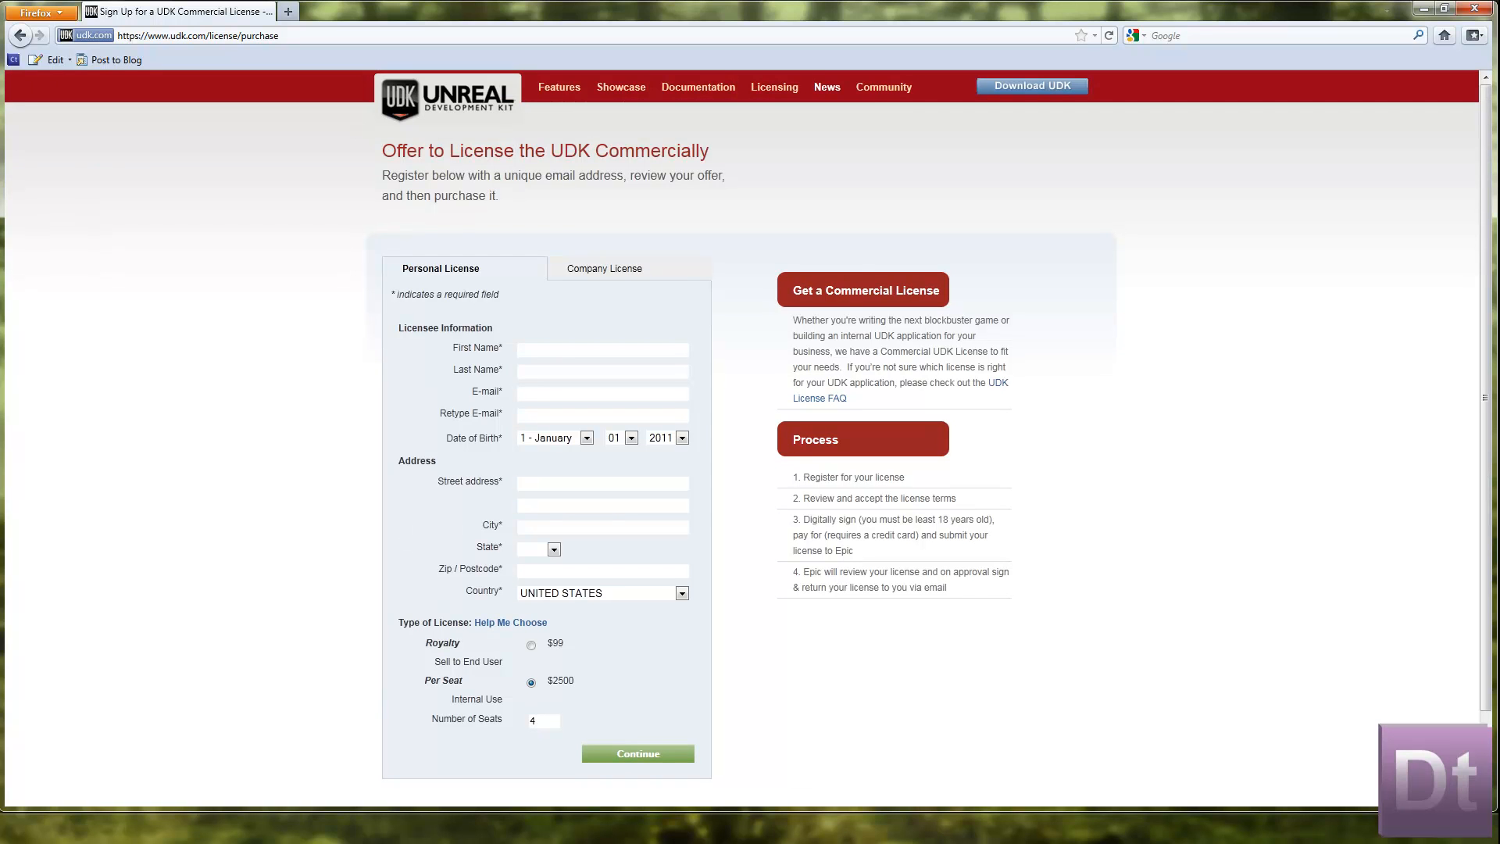
Return to the Licensing page and bring the UDK Commercial Terms into view
click(773, 87)
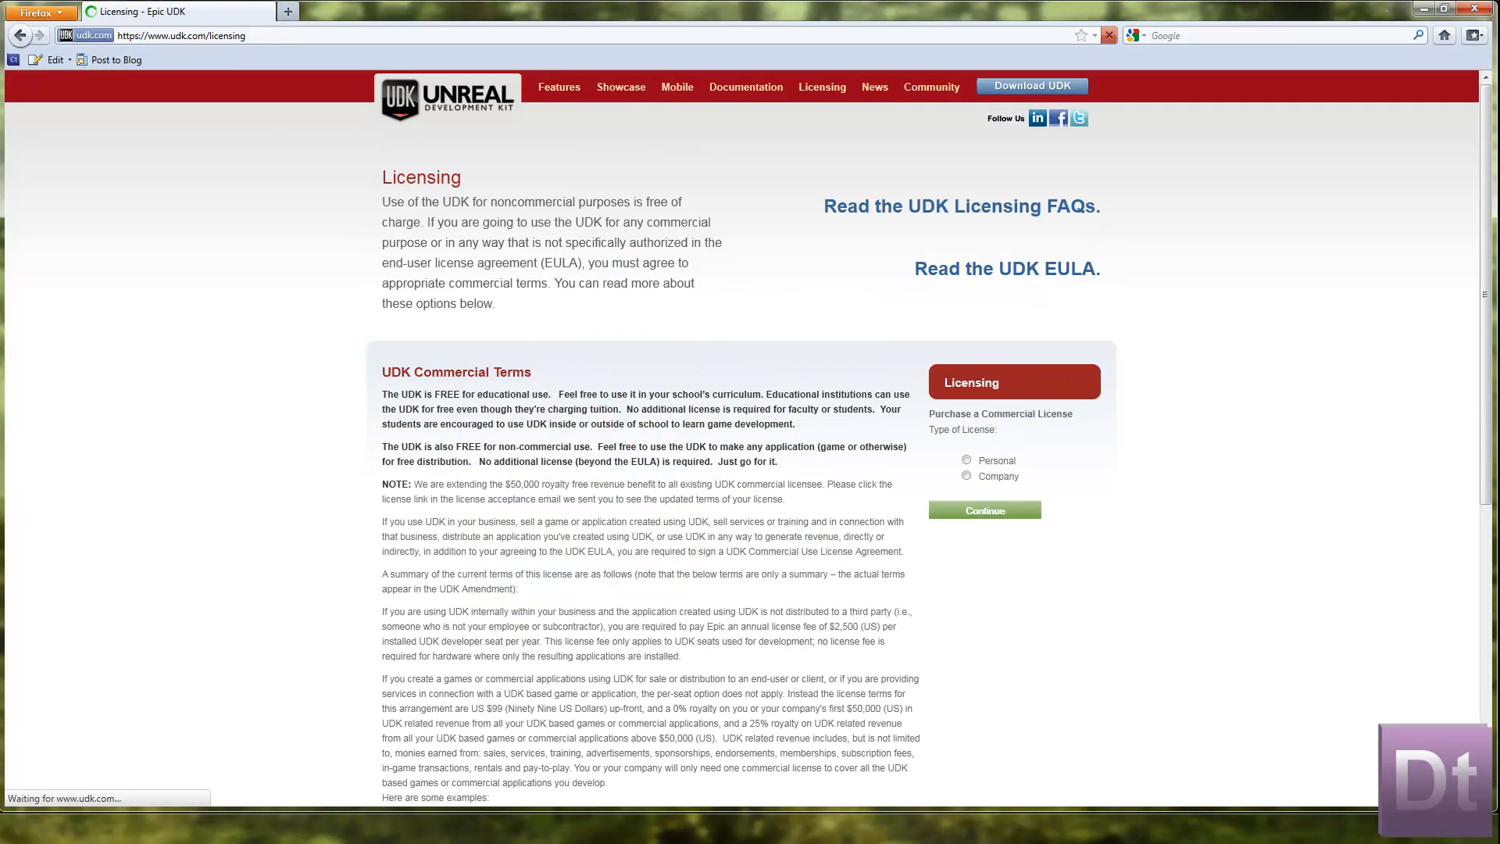
scroll(down, 3)
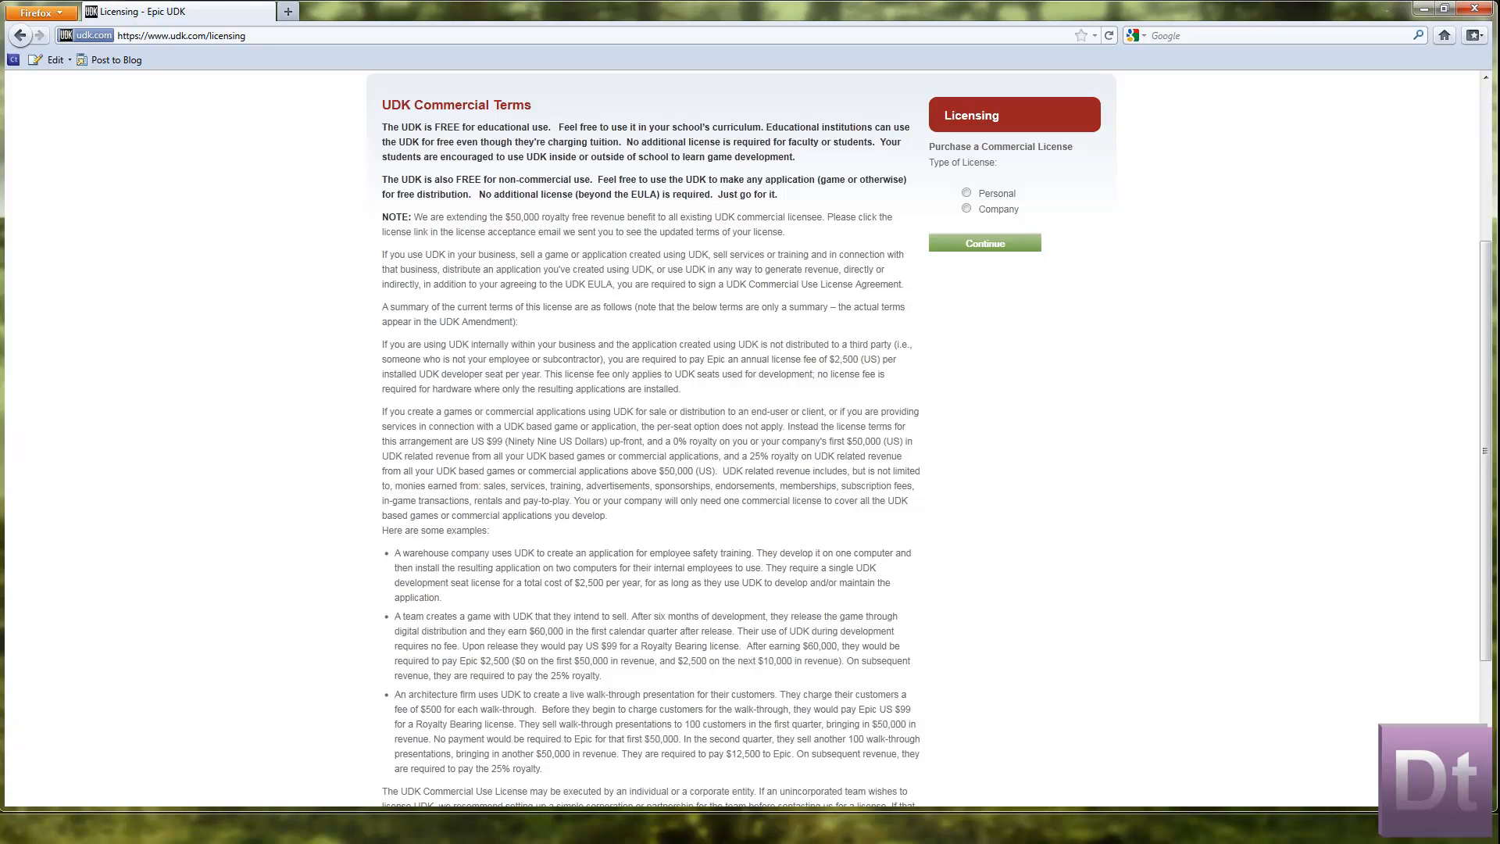
scroll(down, 3)
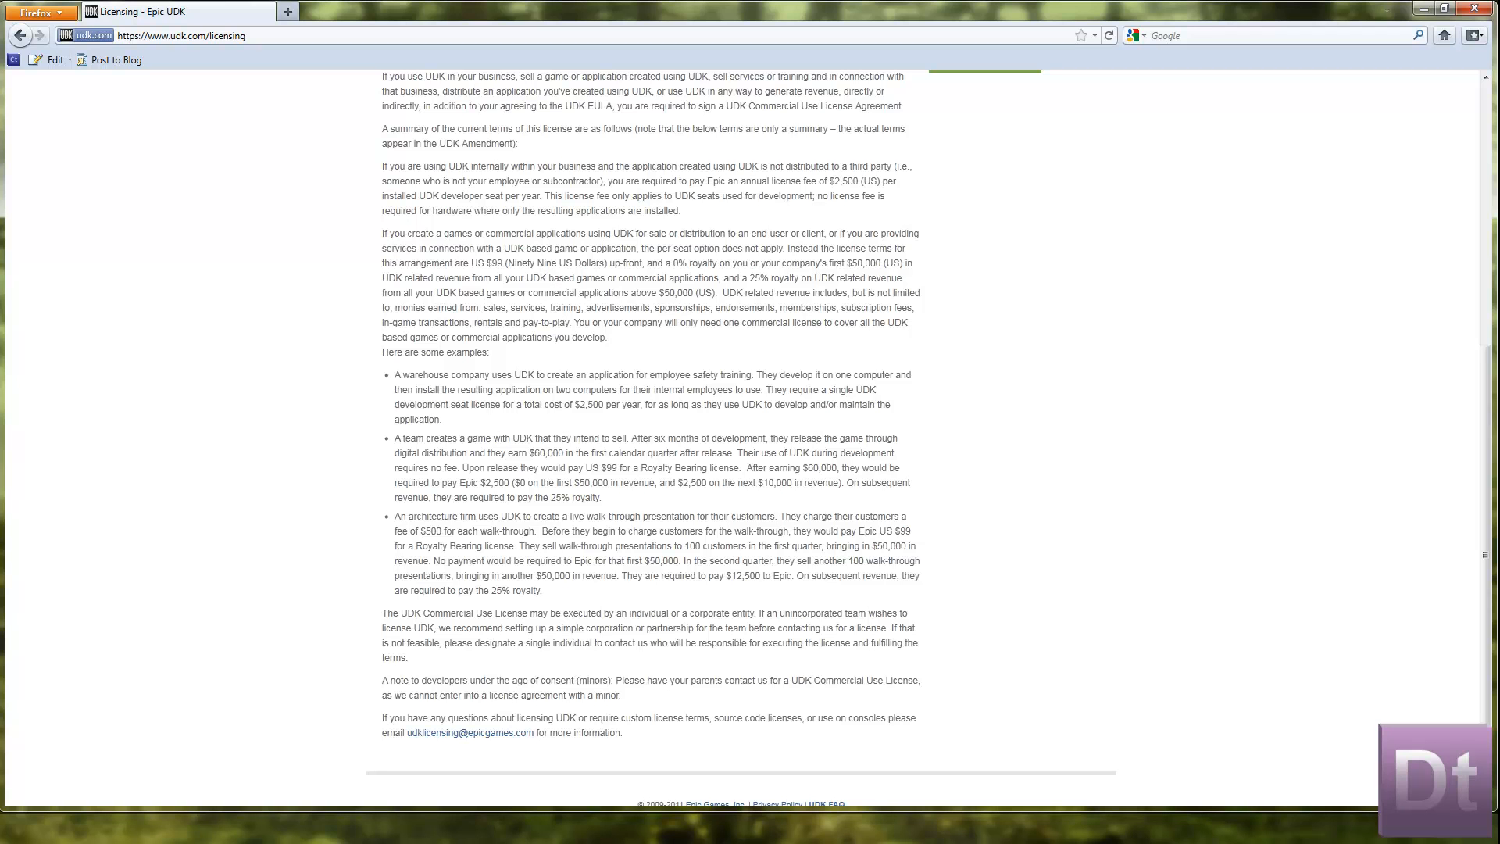
scroll(down, 3)
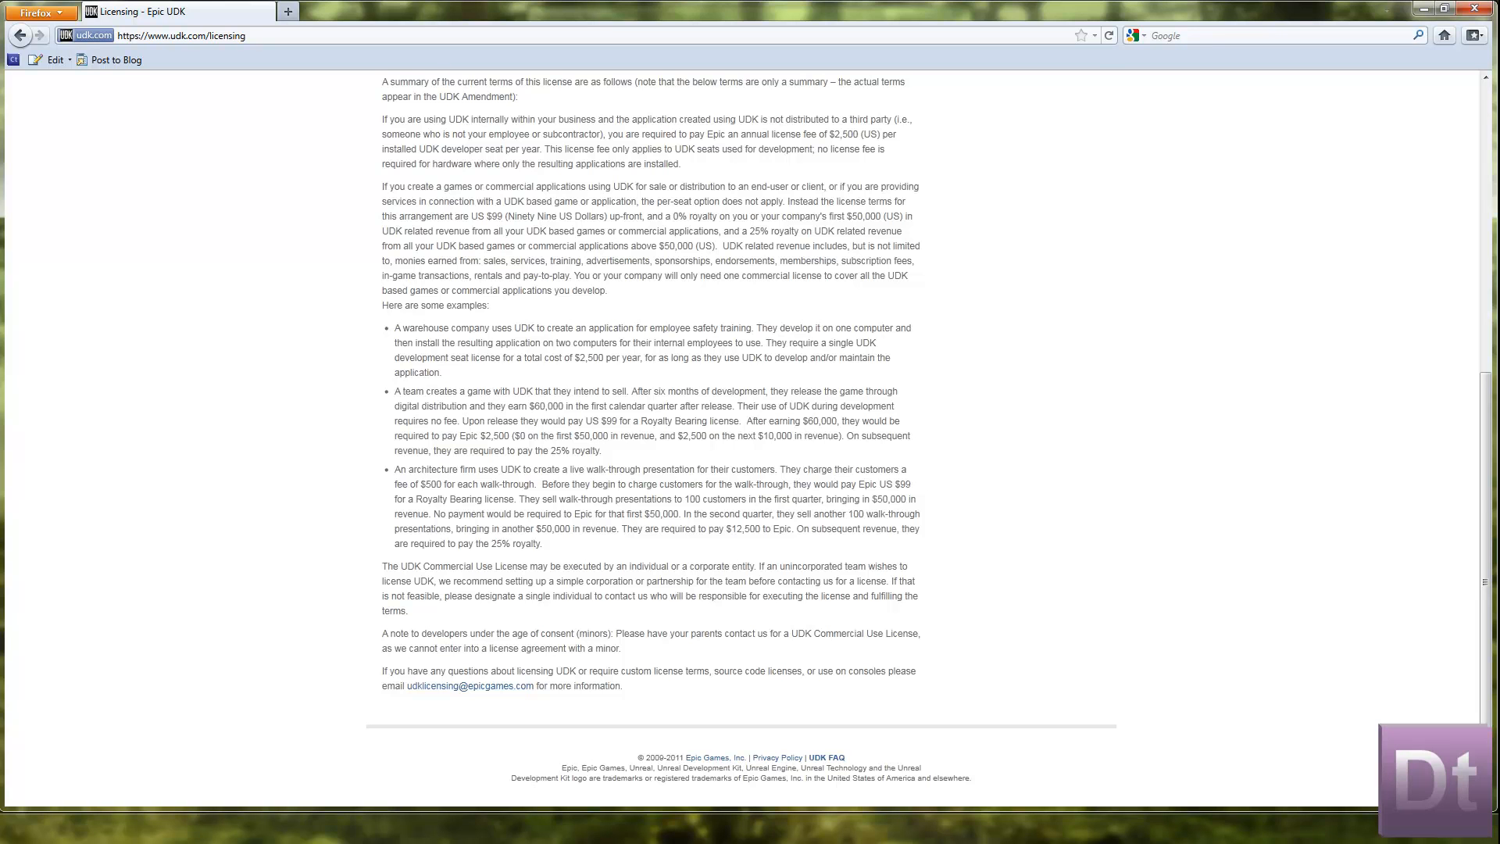
Go to the UDK home page, dismiss the security warning and open the Samaritan showcase
scroll(up, 3)
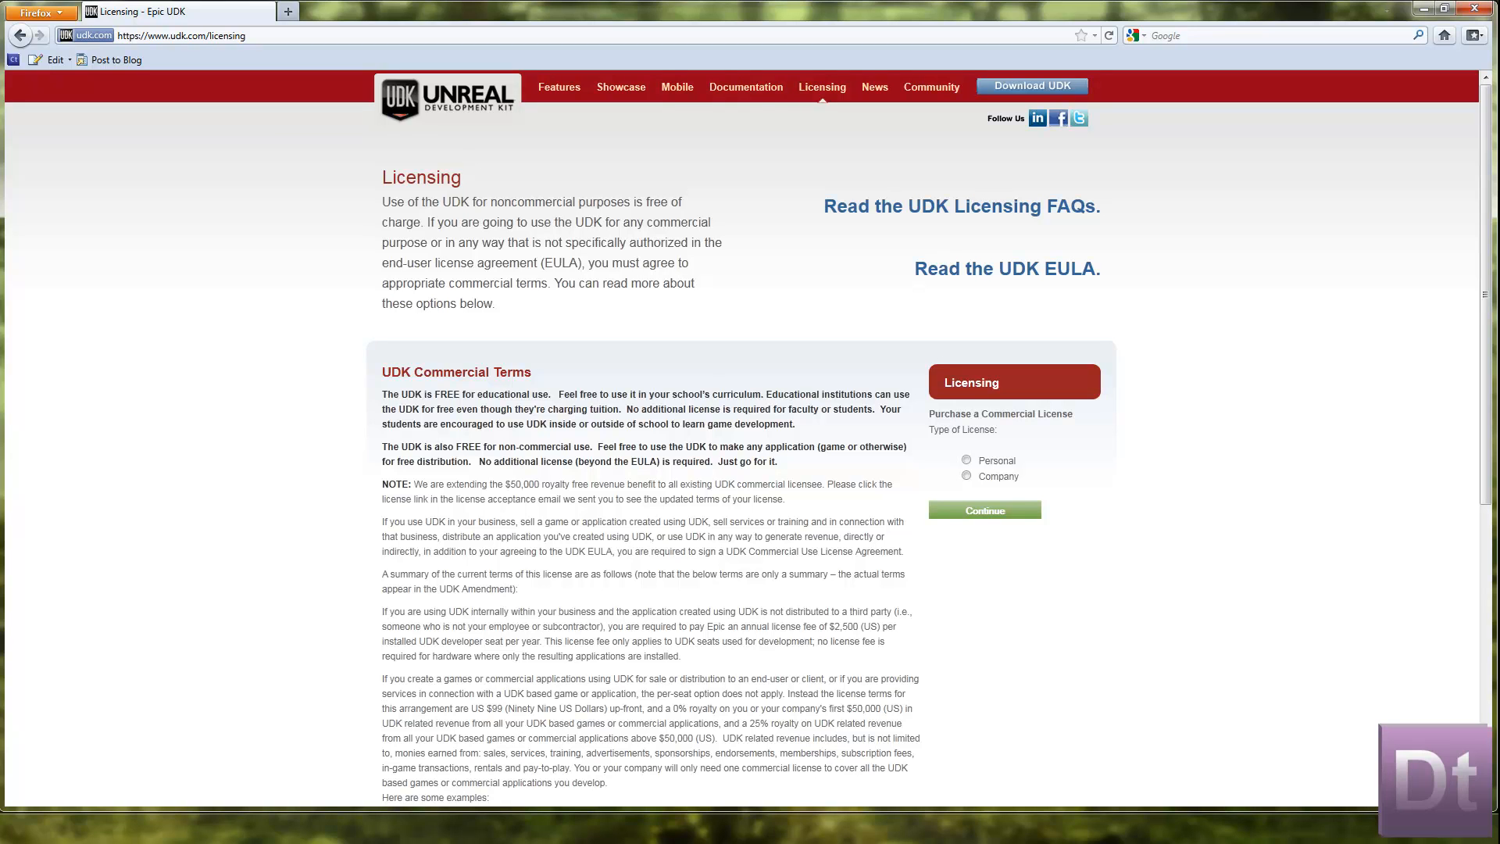
click(446, 97)
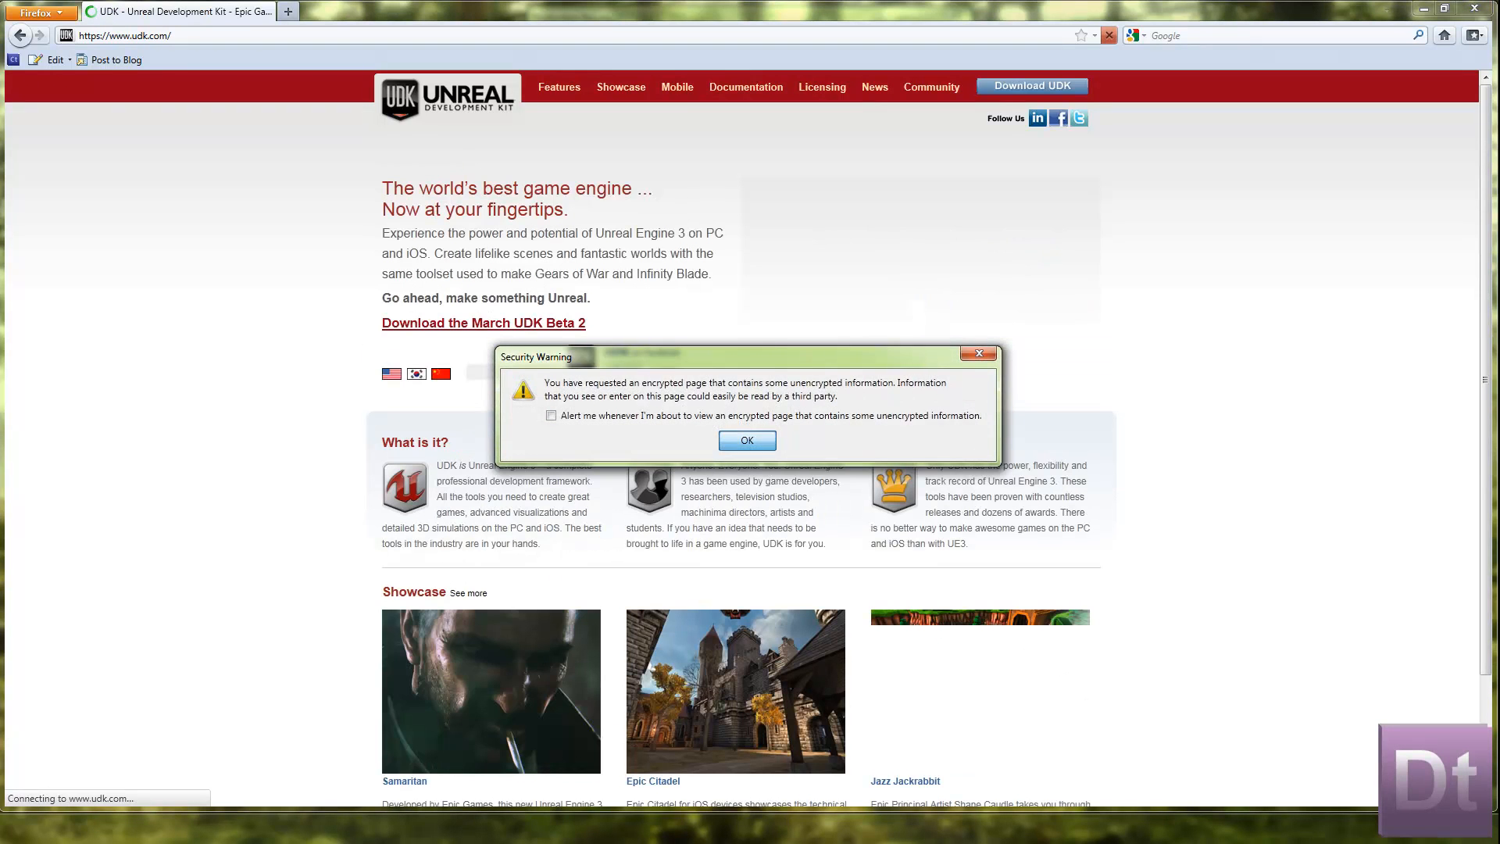
click(745, 440)
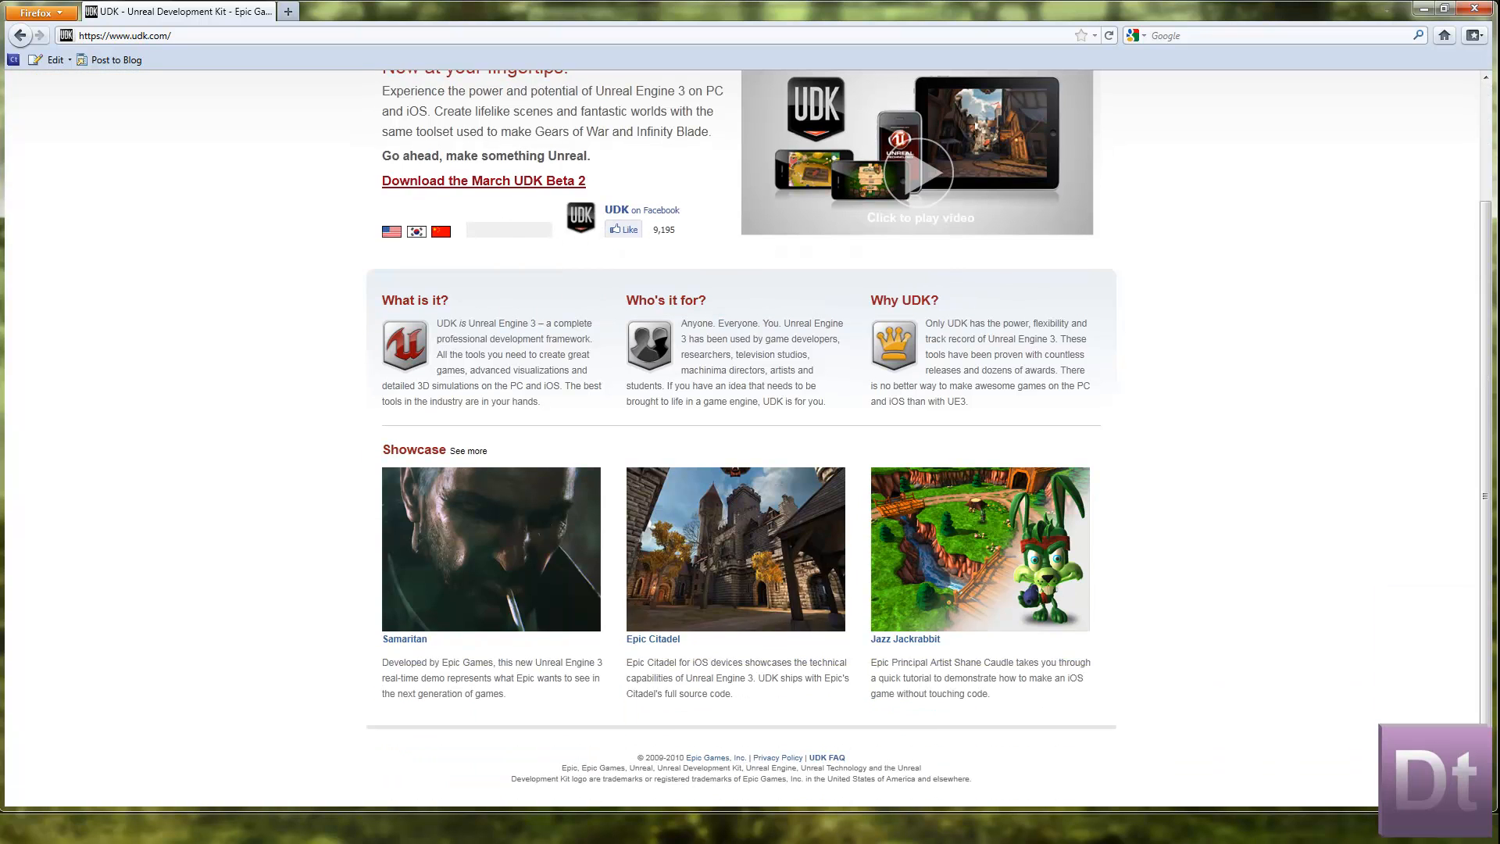
scroll(up, 3)
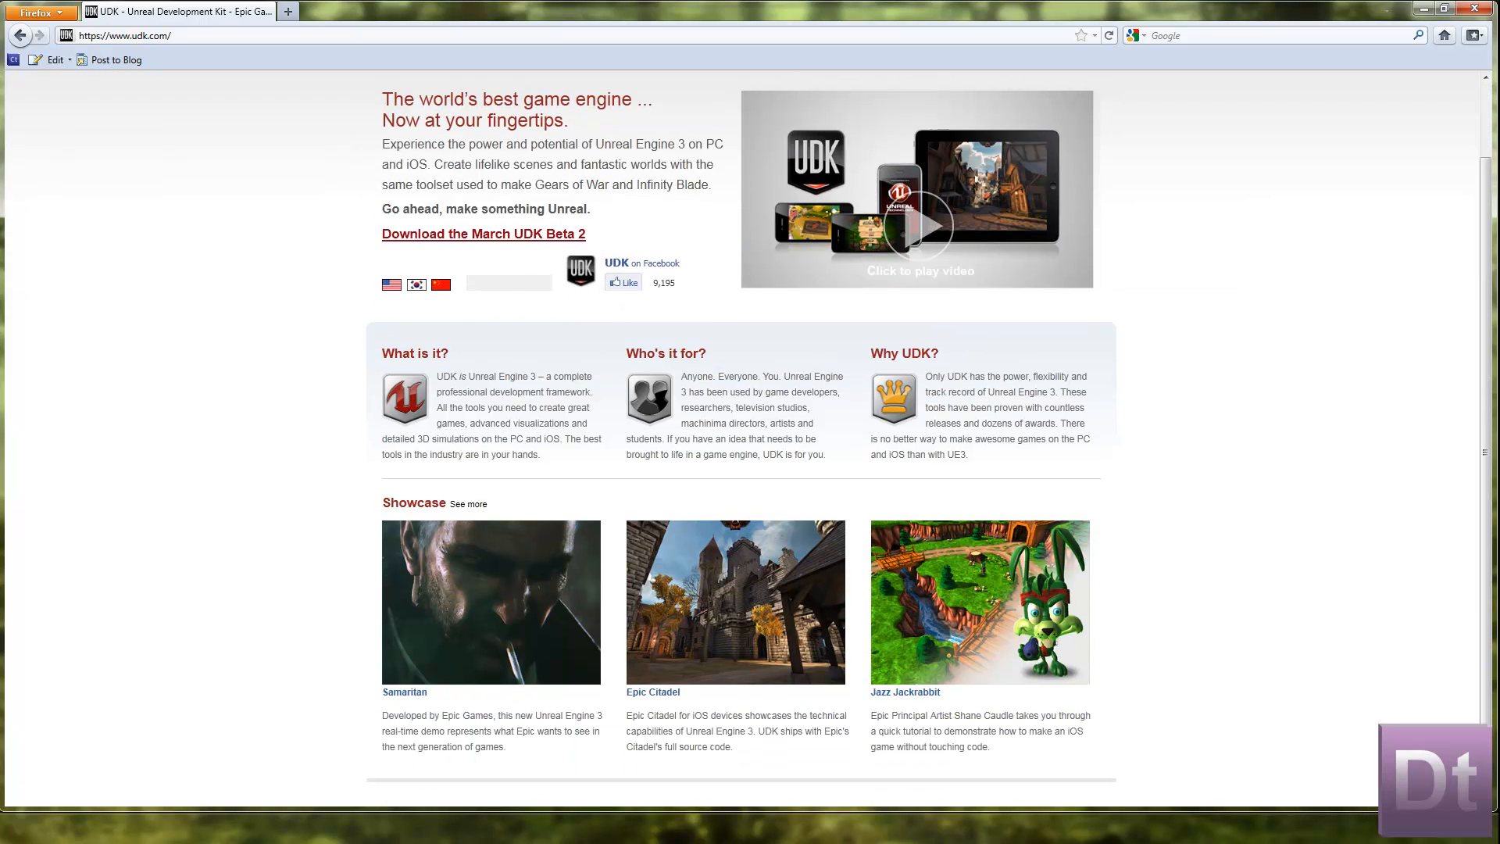
click(490, 602)
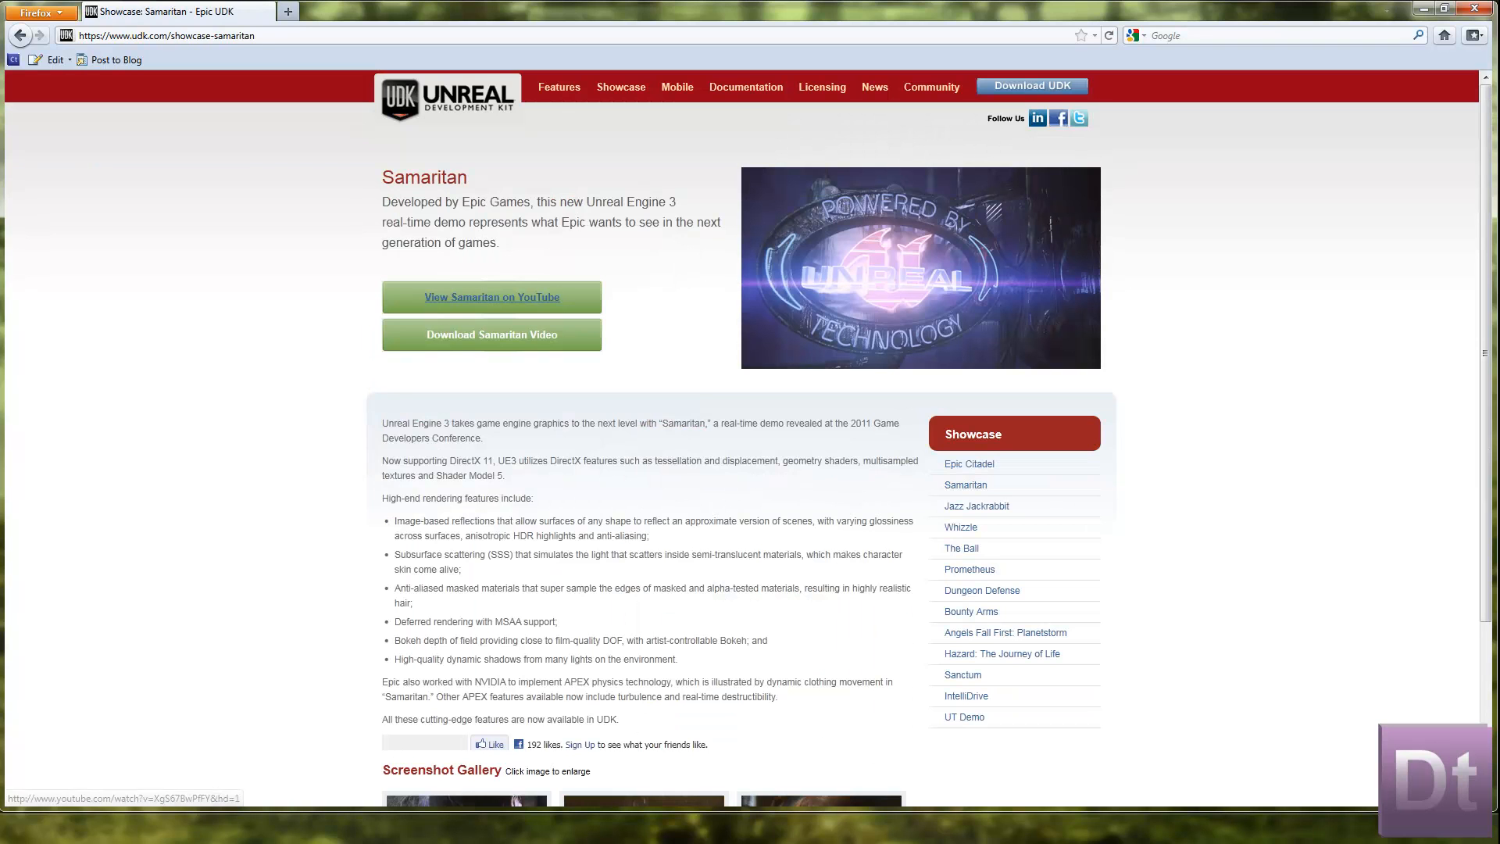
Watch the Unreal Engine 3 Samaritan Real-Time Demo on YouTube and pause it a few seconds in
click(490, 297)
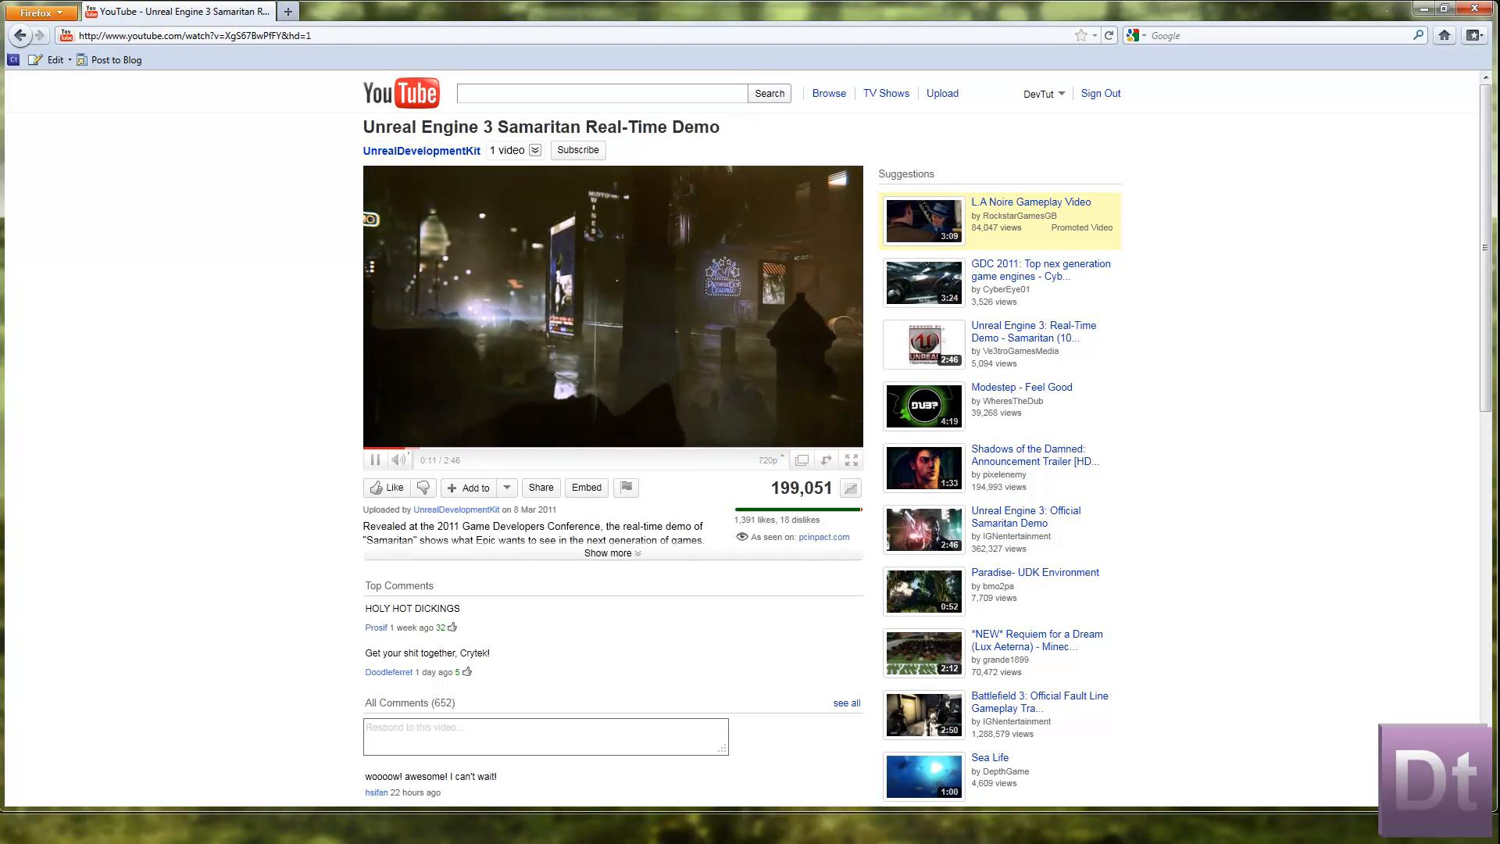
click(373, 459)
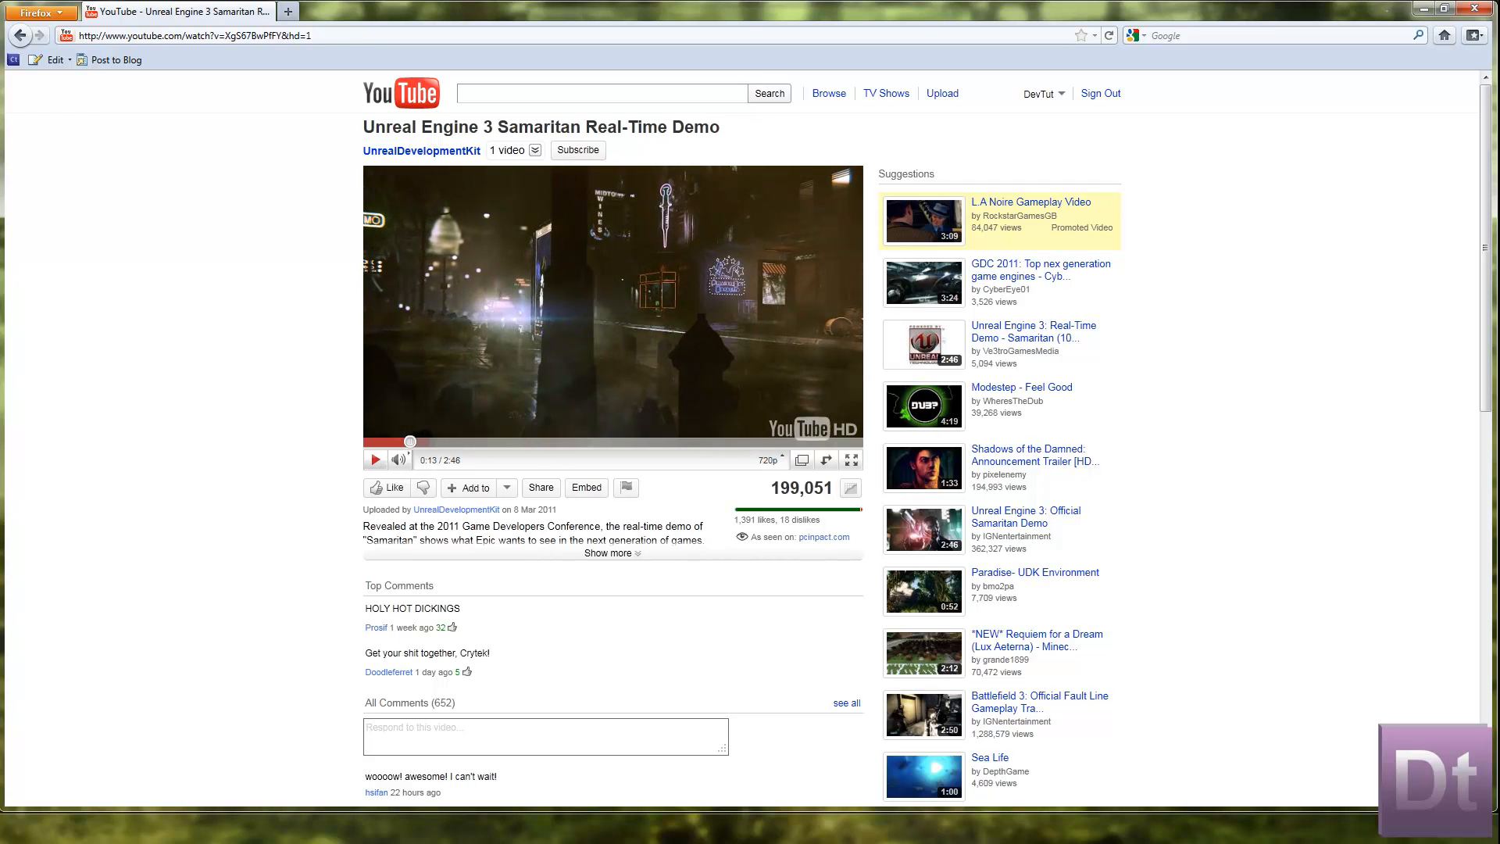